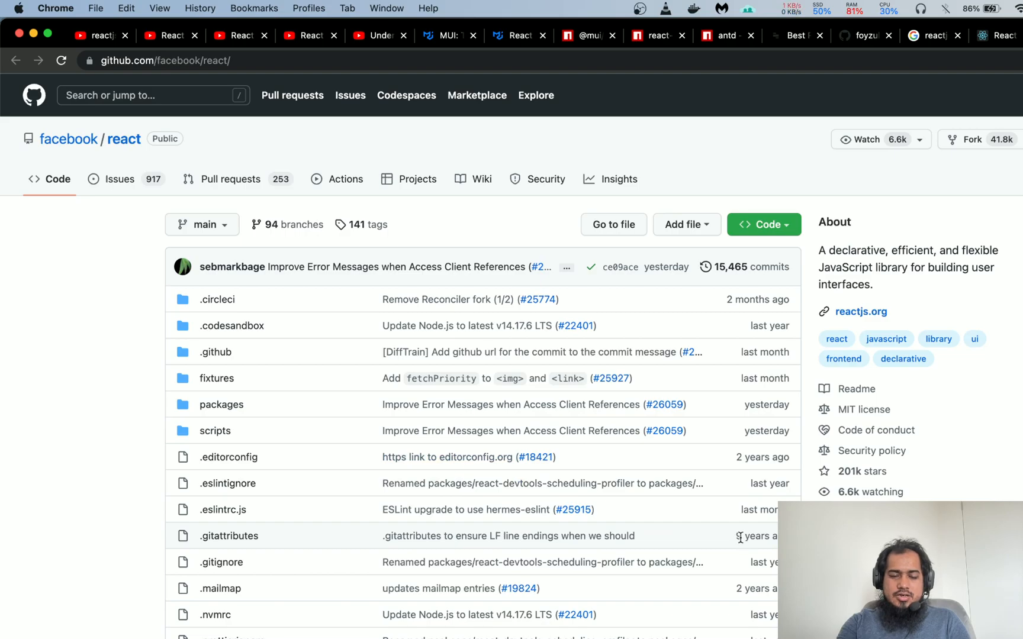
# Step: Switch to the 'reactjs bangla' YouTube search results
pyautogui.scroll(-3)
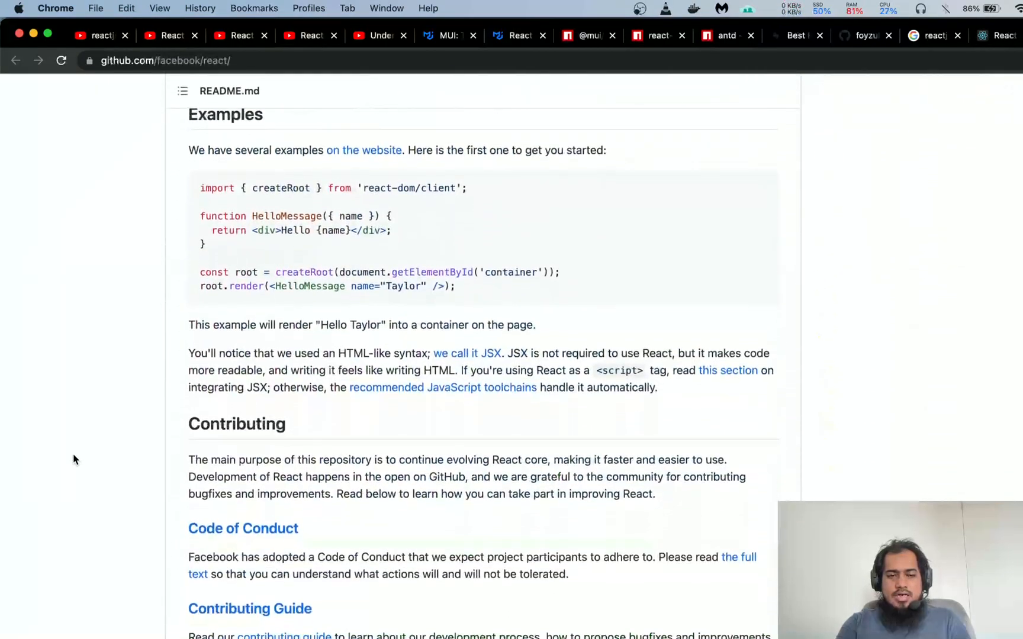
pyautogui.scroll(-3)
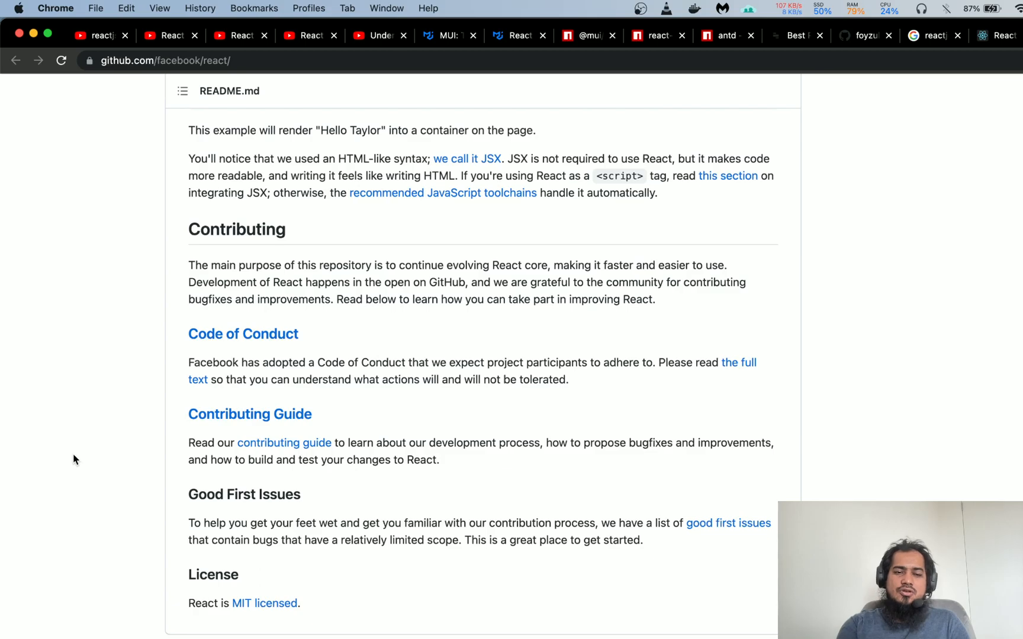
pyautogui.click(97, 35)
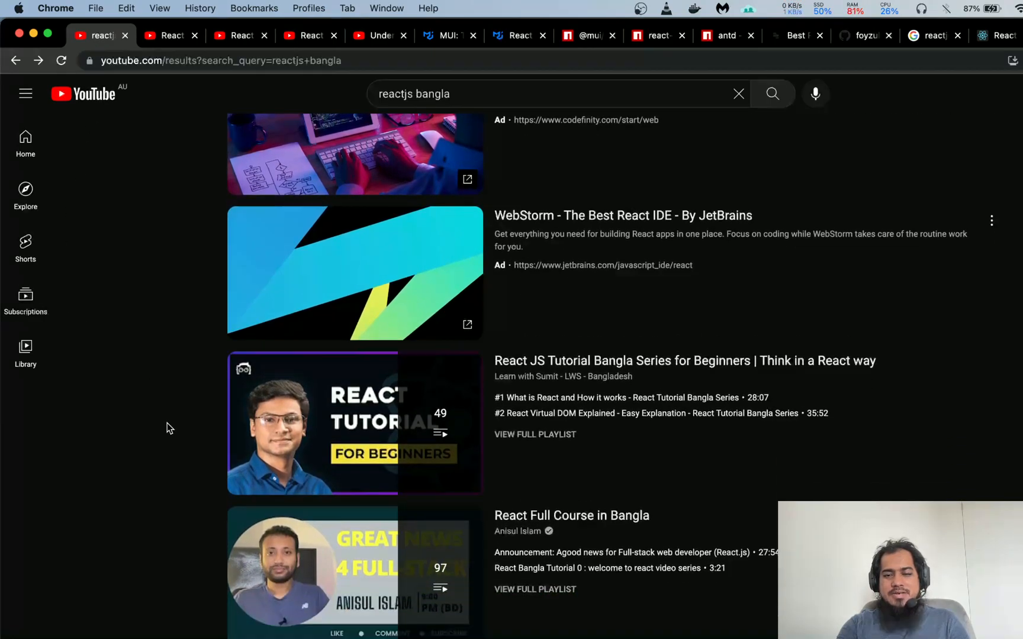
# Step: Scroll through the Bangla React playlists to LWS's React JS Tutorial Bangla Series
pyautogui.scroll(-3)
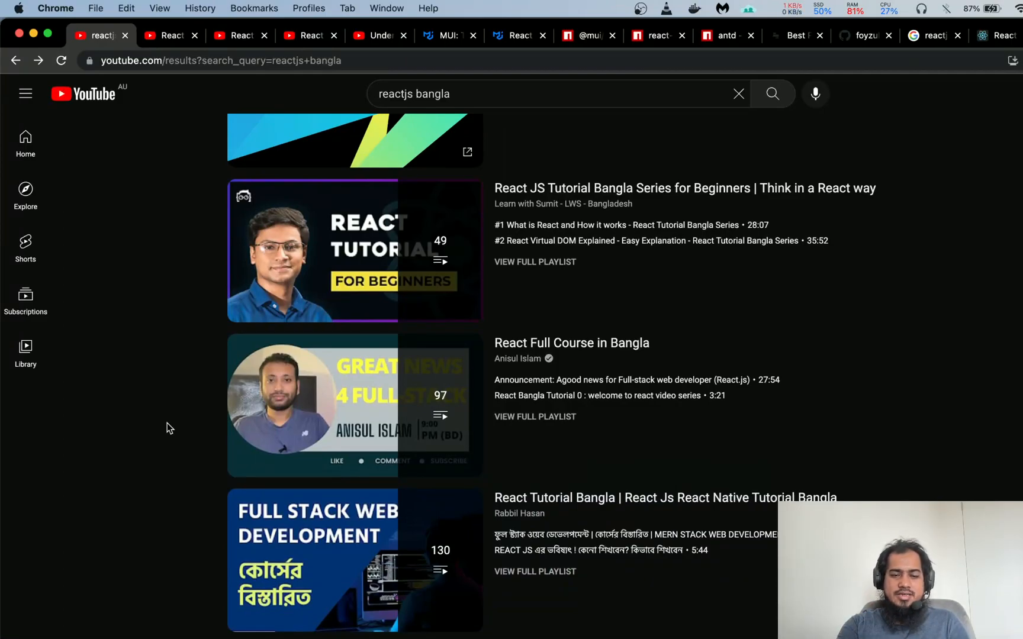
pyautogui.scroll(-3)
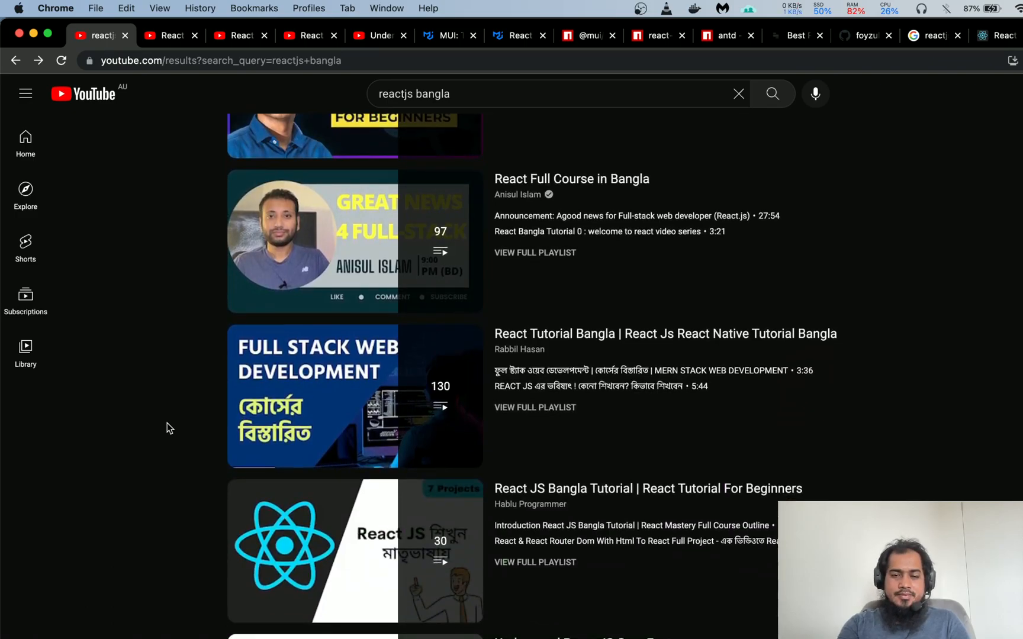
pyautogui.scroll(-3)
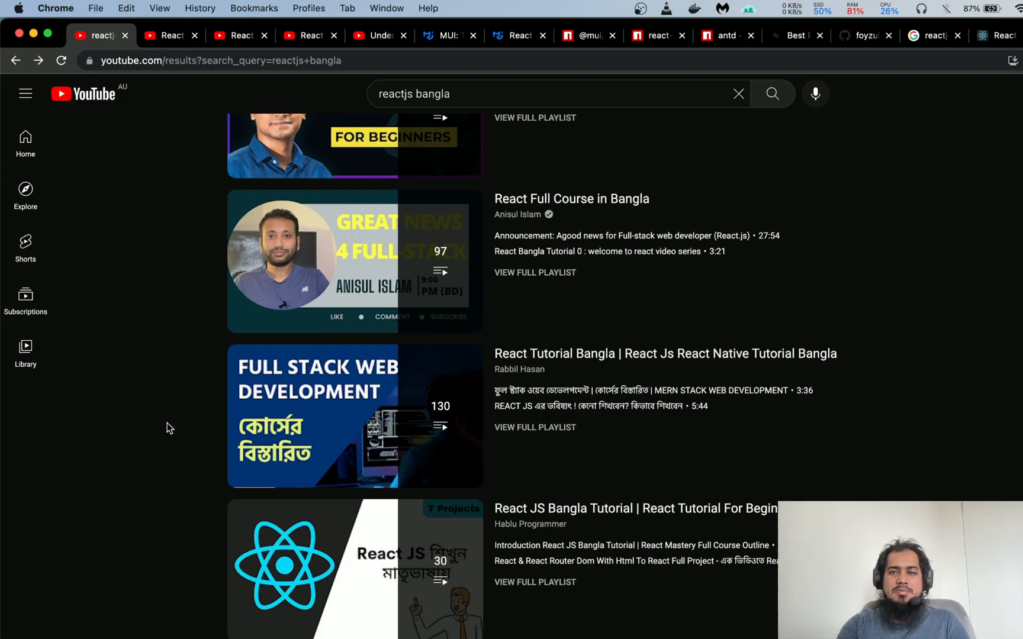
pyautogui.moveTo(151, 253)
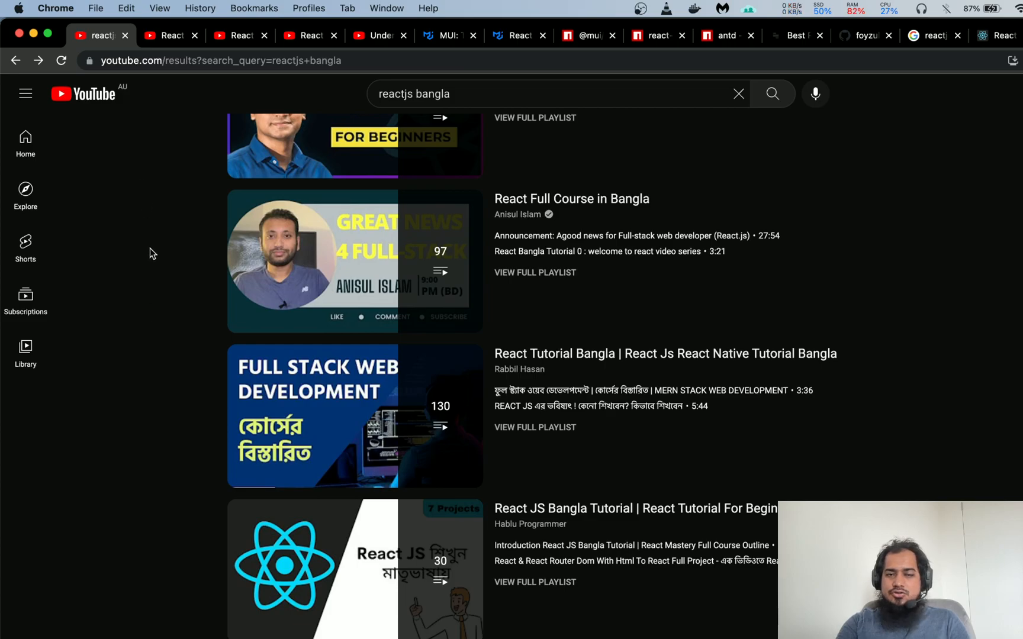
pyautogui.scroll(3)
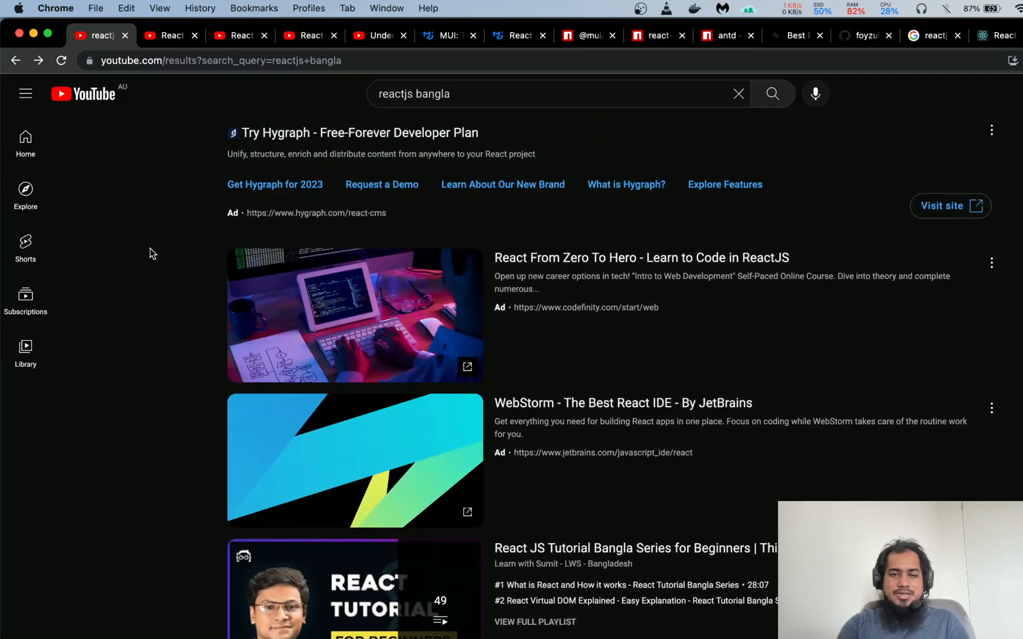
pyautogui.scroll(-3)
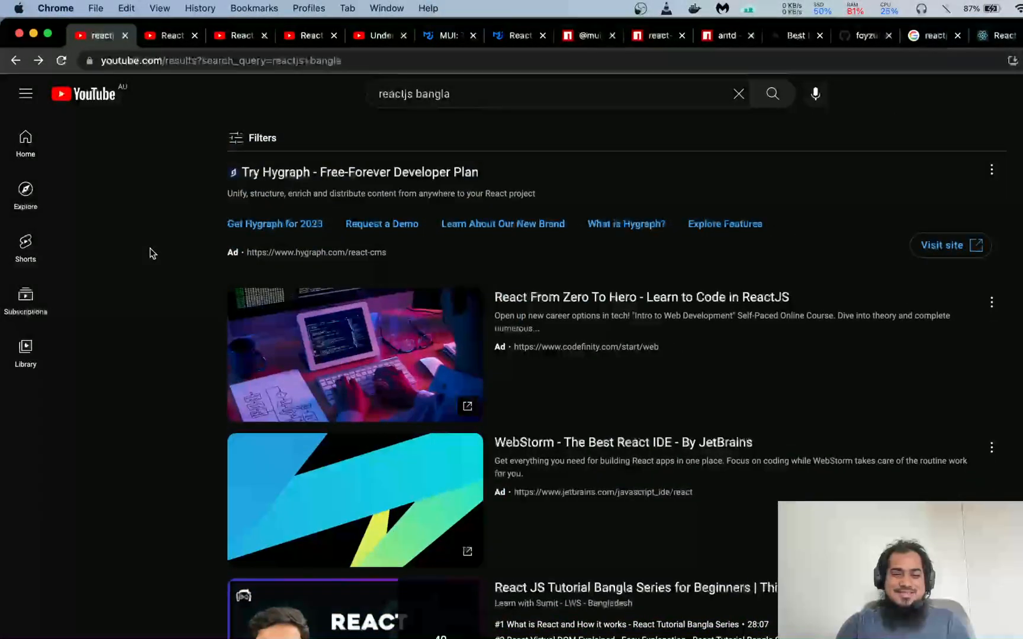
pyautogui.scroll(-3)
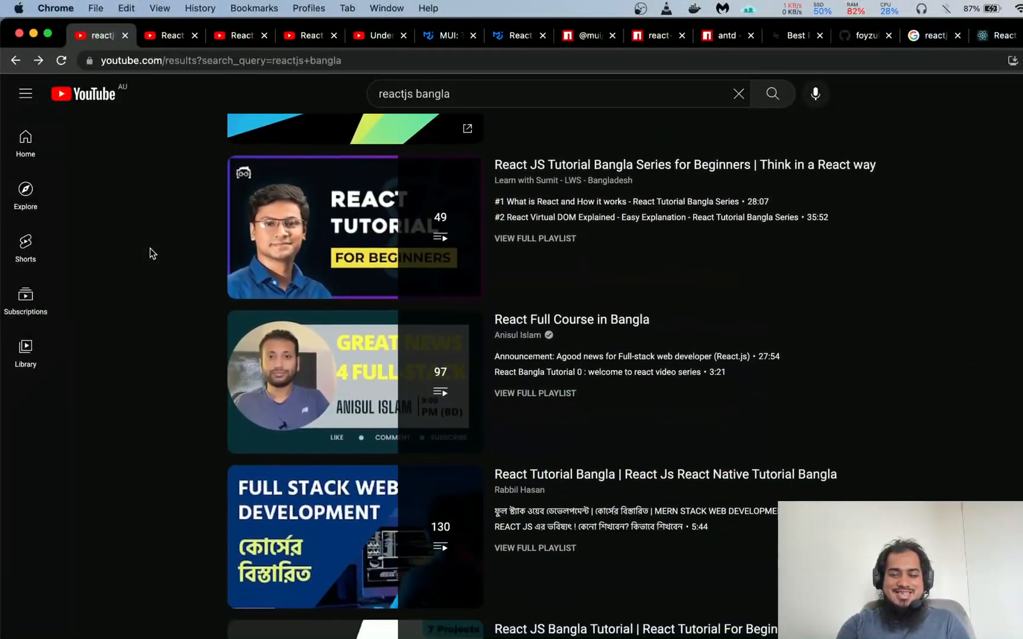
pyautogui.scroll(-3)
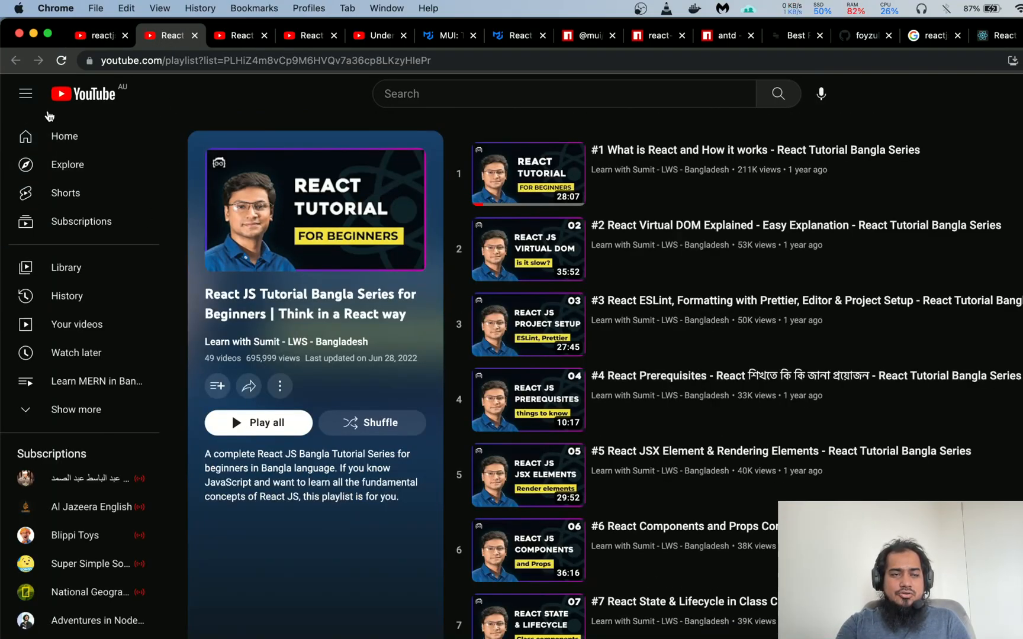
# Step: Collapse the sidebar and bring up Anisul Islam's 97-video React Full Course in Bangla playlist
pyautogui.click(26, 94)
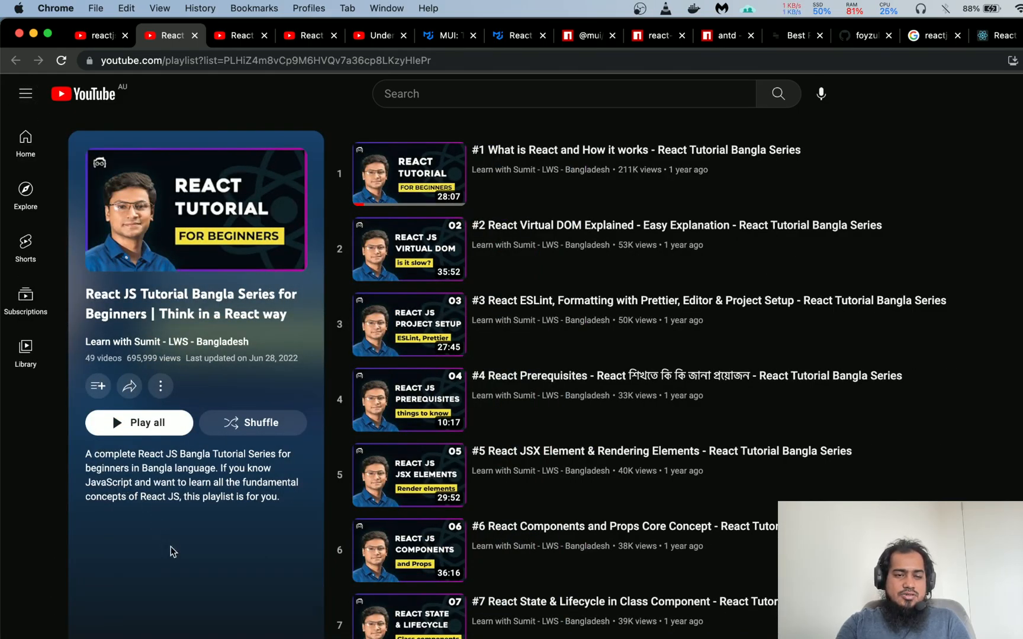
pyautogui.moveTo(135, 363)
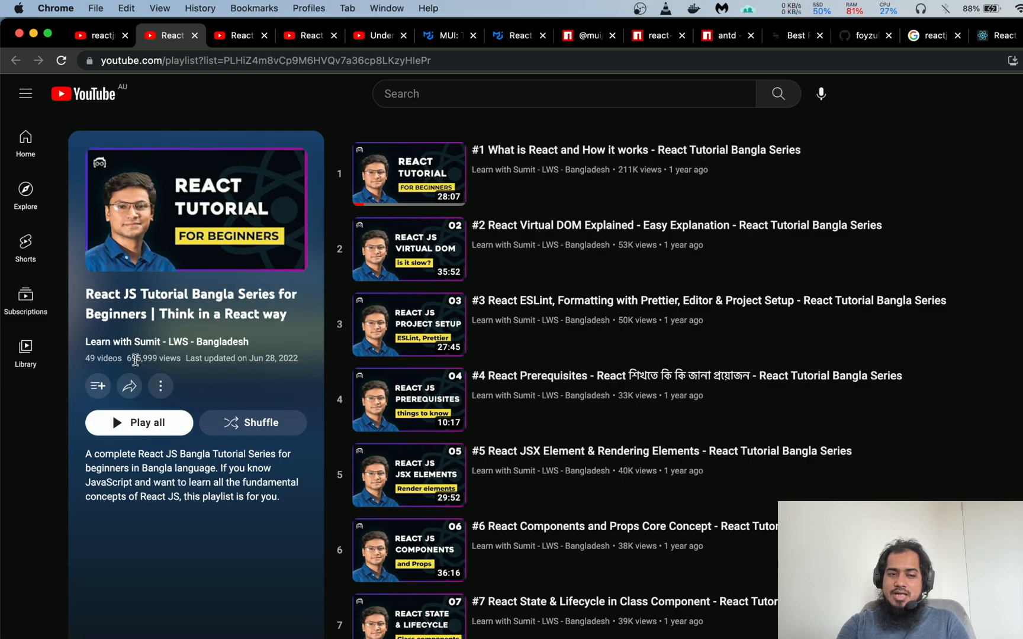
pyautogui.moveTo(163, 578)
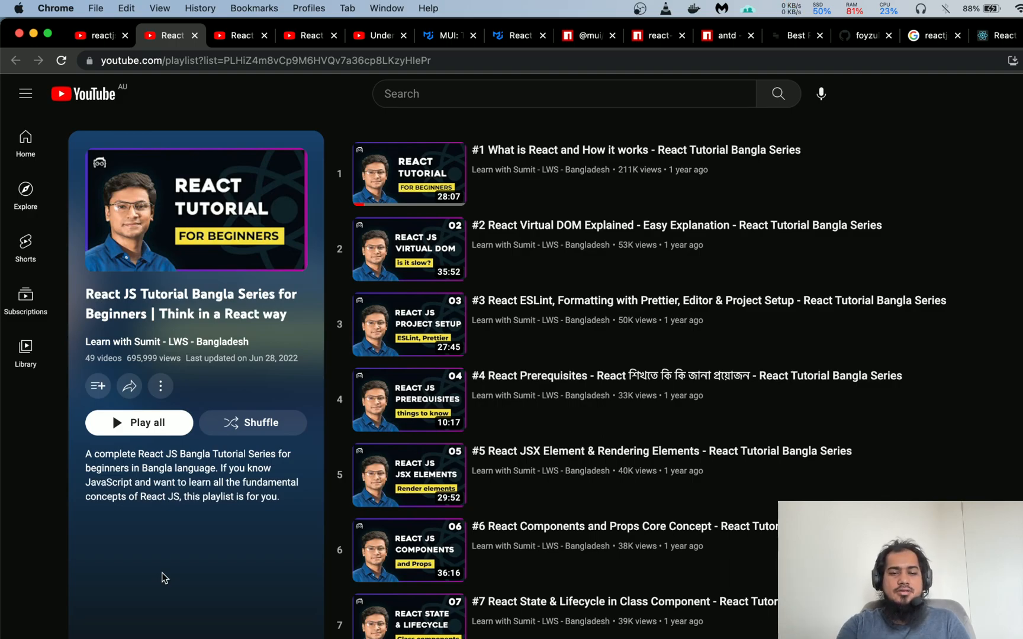
pyautogui.moveTo(241, 36)
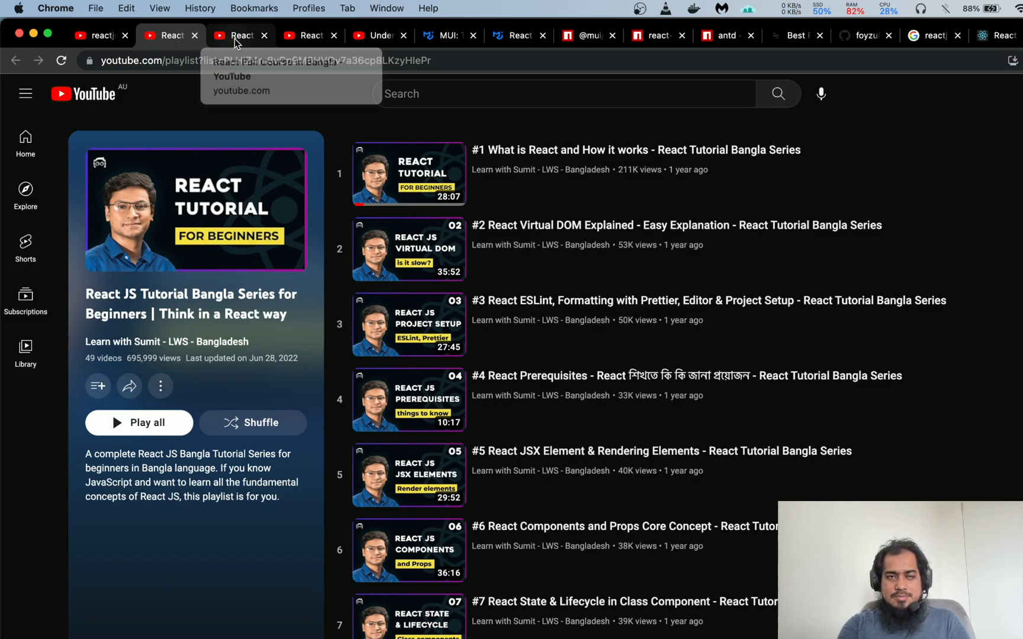
pyautogui.click(240, 36)
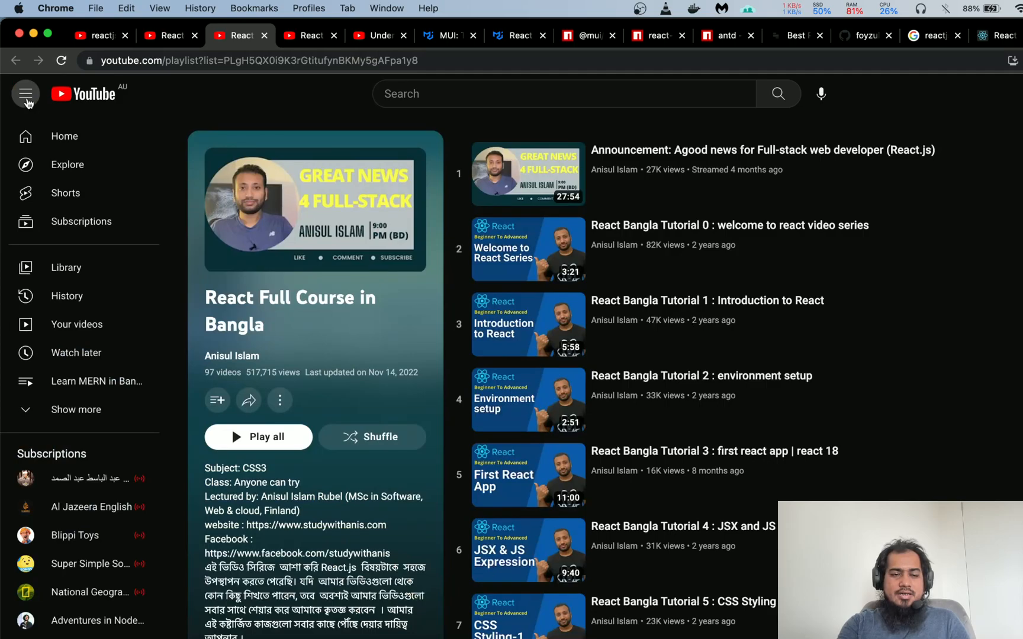
pyautogui.click(25, 94)
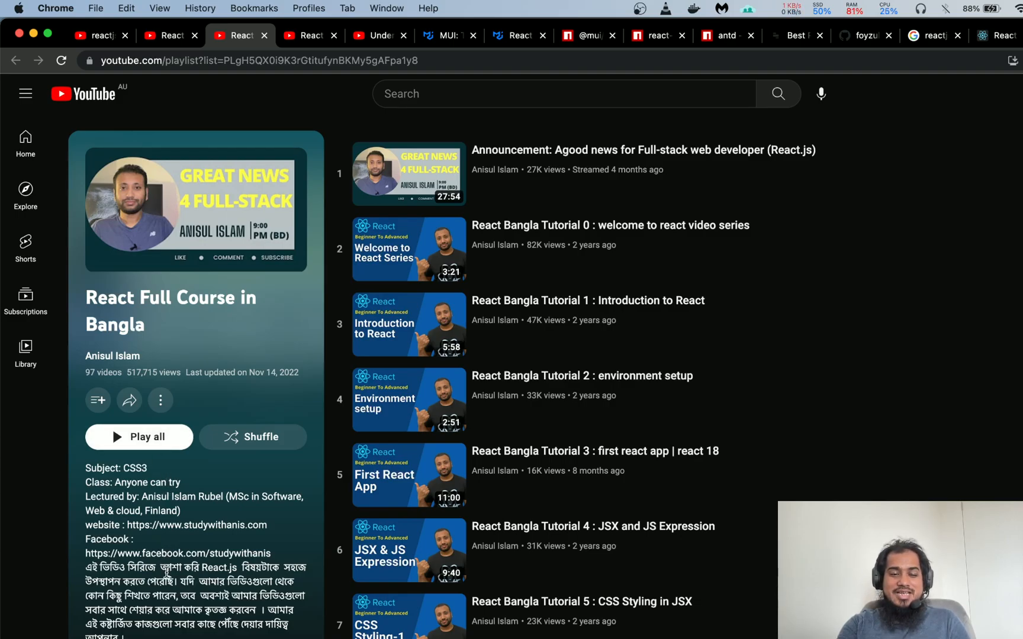
pyautogui.moveTo(261, 188)
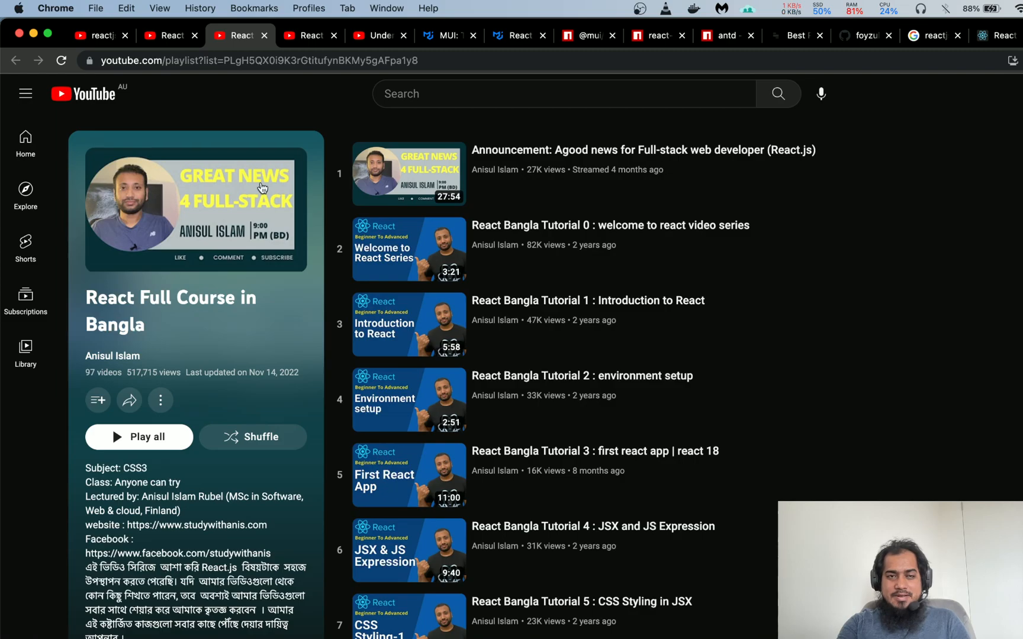
# Step: Open Rabbil Hasan's 130-video React Tutorial Bangla playlist, collapse the sidebar, and scroll to Part 15
pyautogui.click(308, 36)
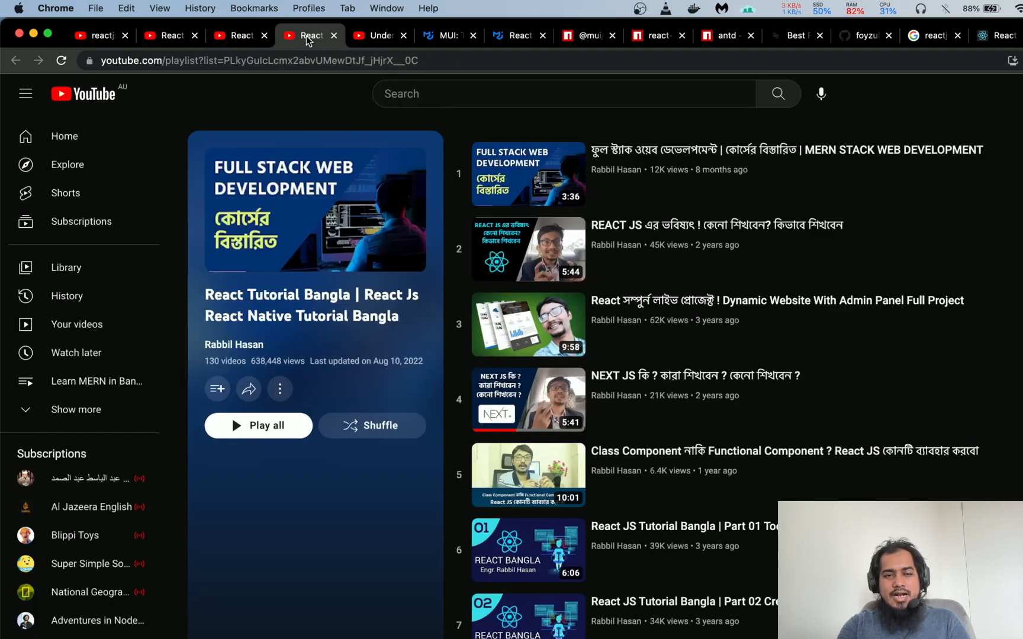
pyautogui.click(26, 93)
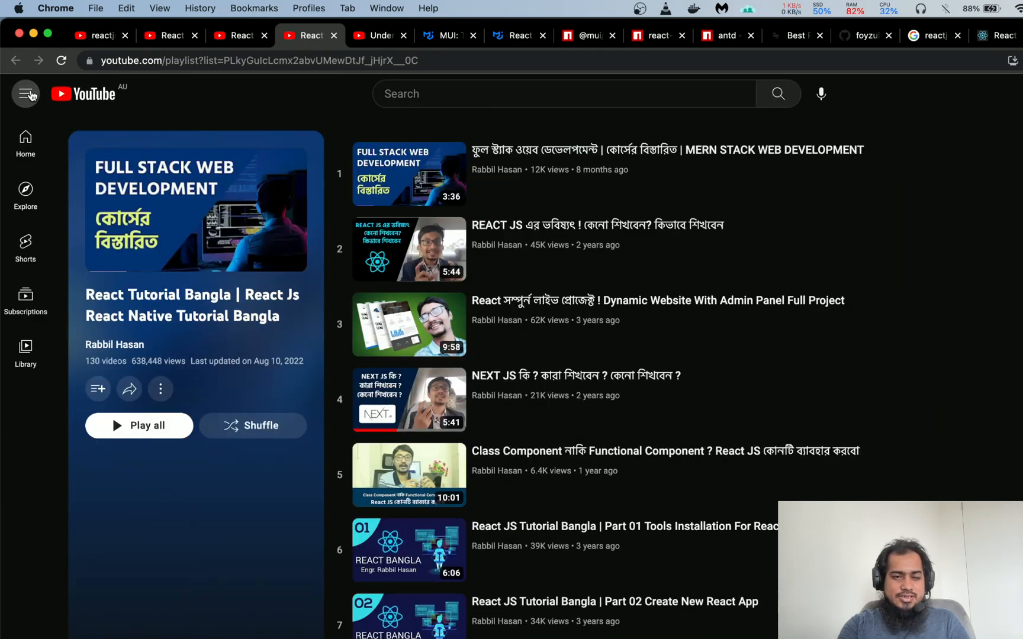
pyautogui.moveTo(159, 552)
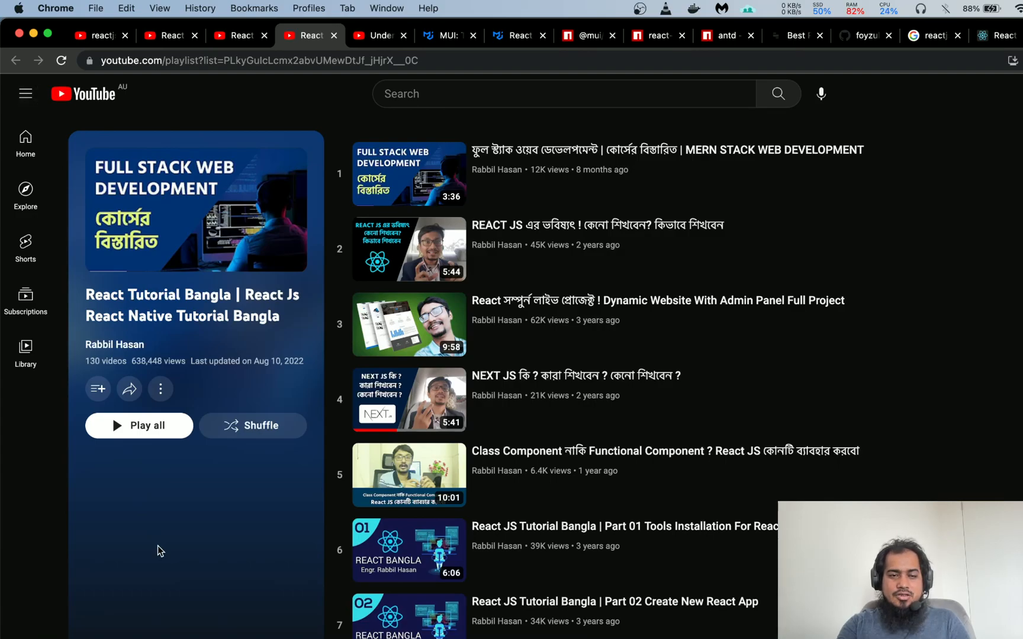
pyautogui.scroll(-3)
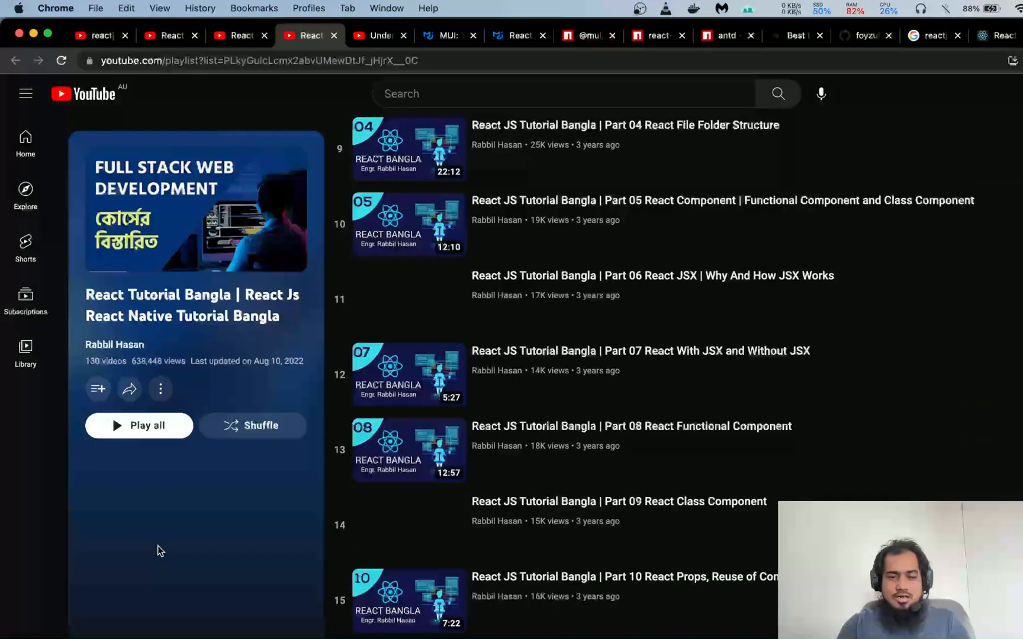
pyautogui.scroll(-3)
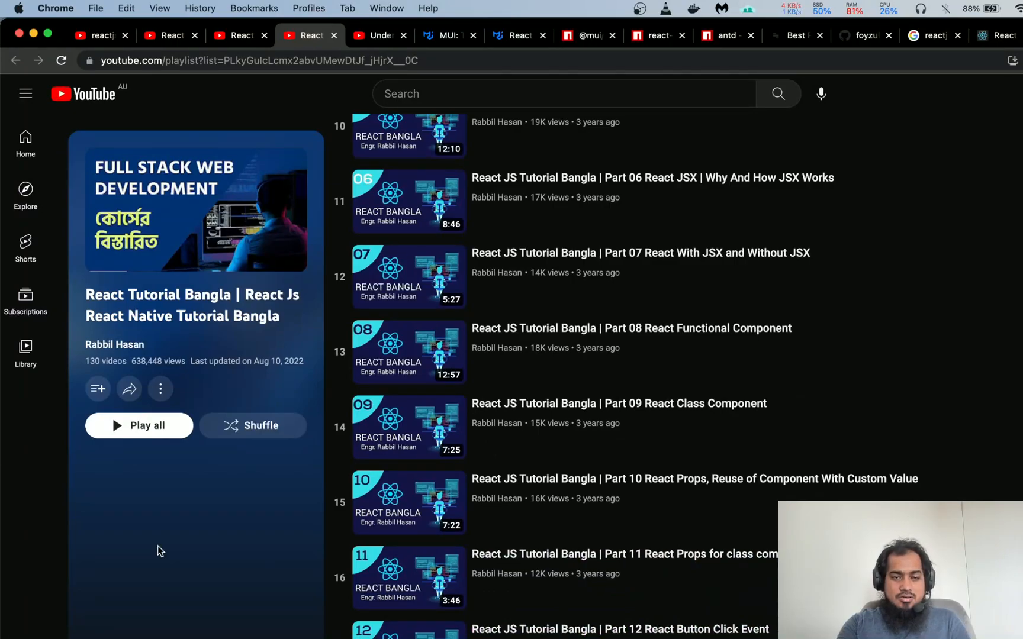
pyautogui.scroll(-3)
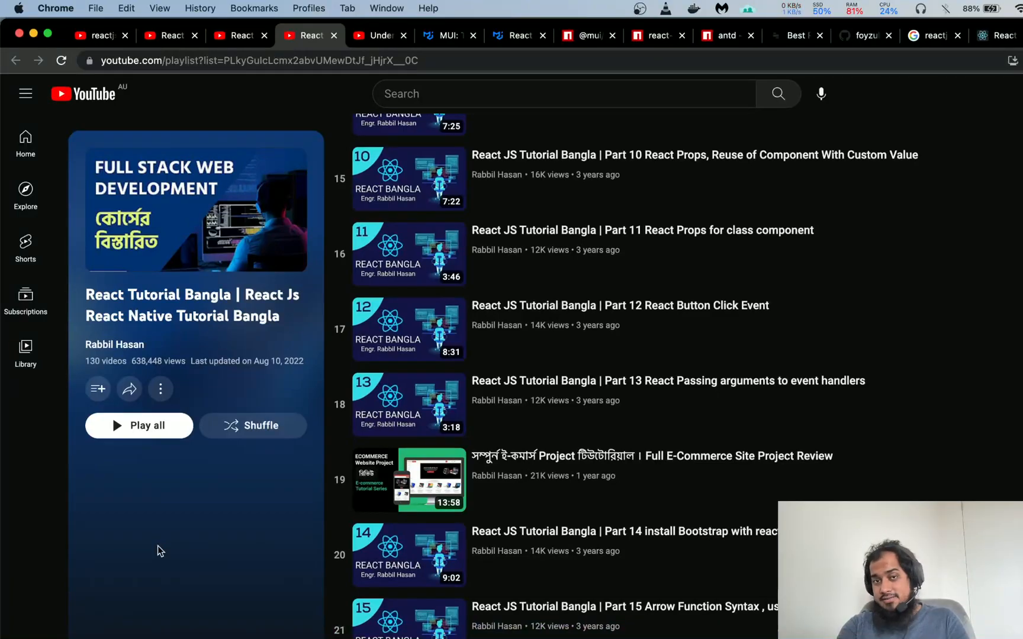
pyautogui.moveTo(378, 35)
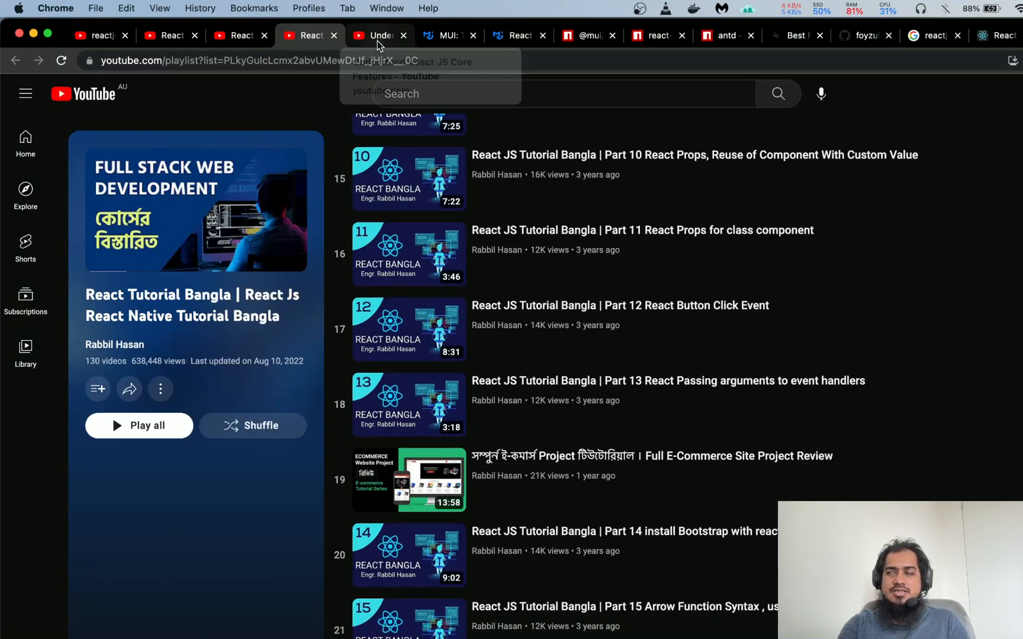
pyautogui.moveTo(378, 34)
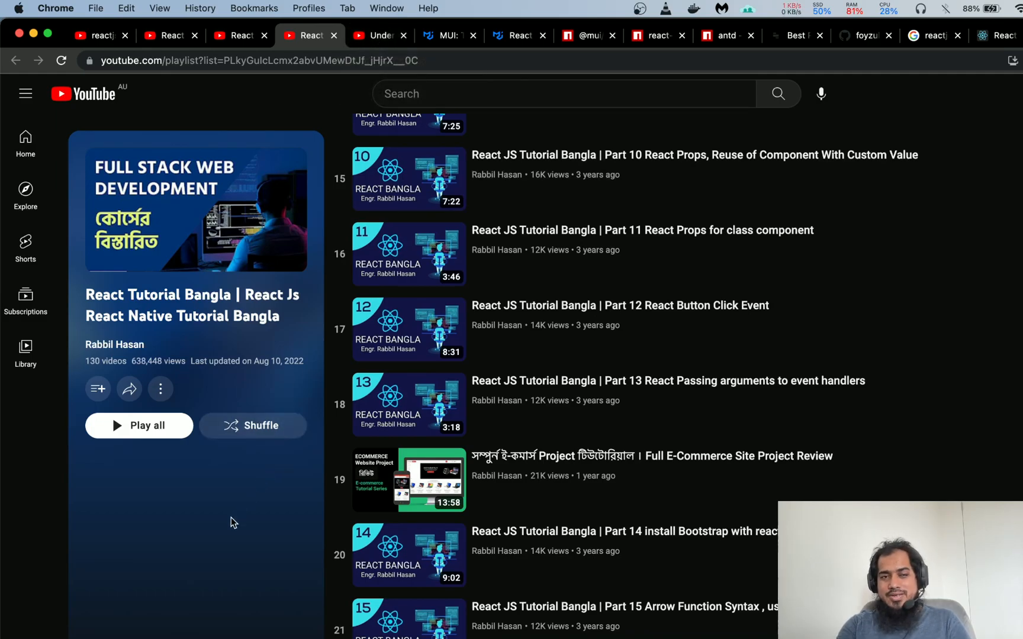
pyautogui.click(377, 36)
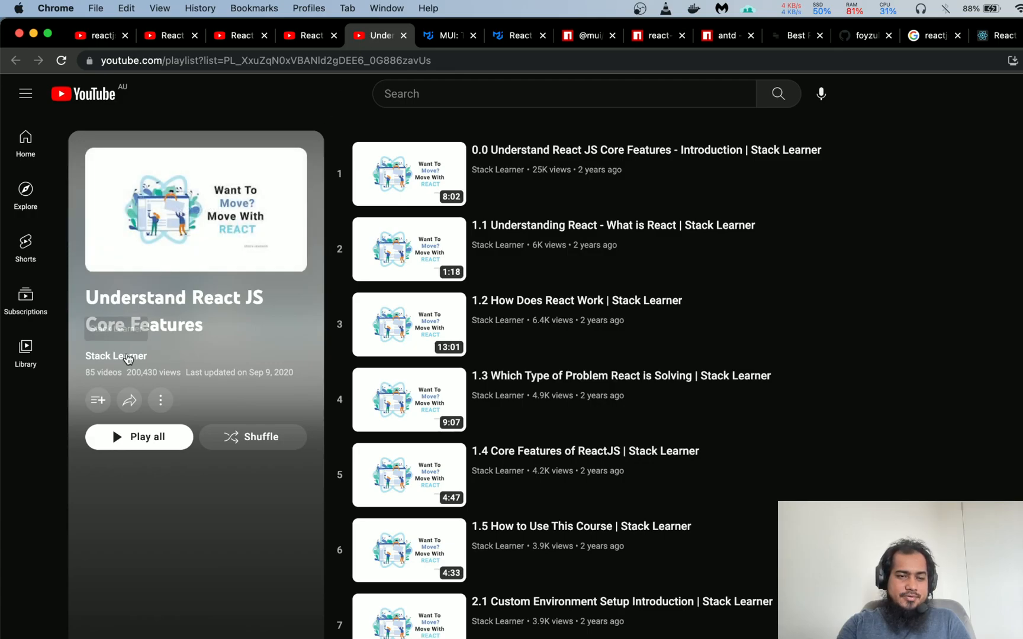
pyautogui.moveTo(198, 579)
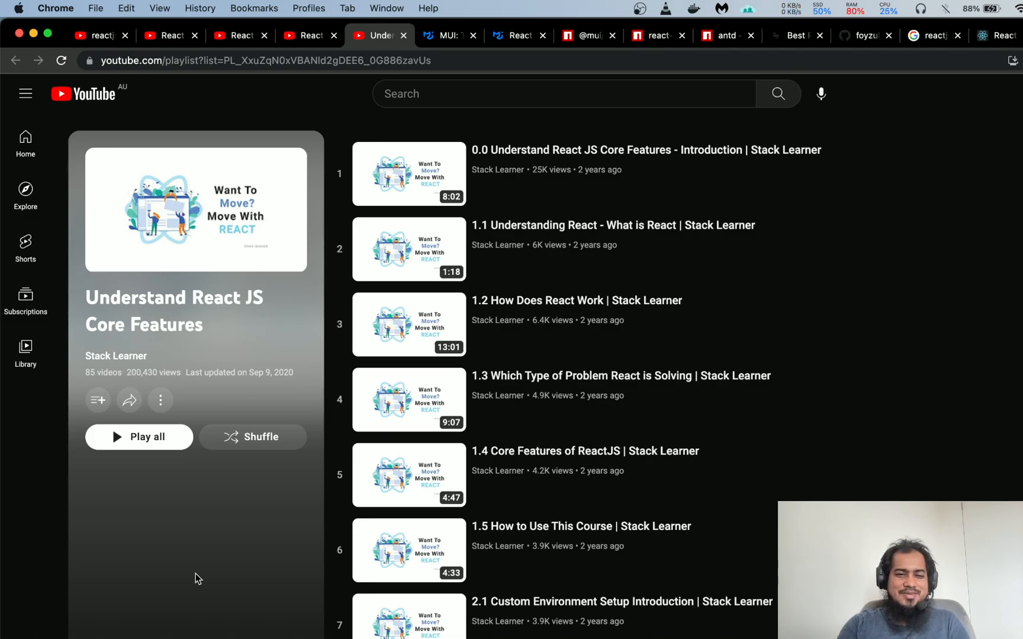
pyautogui.moveTo(148, 372)
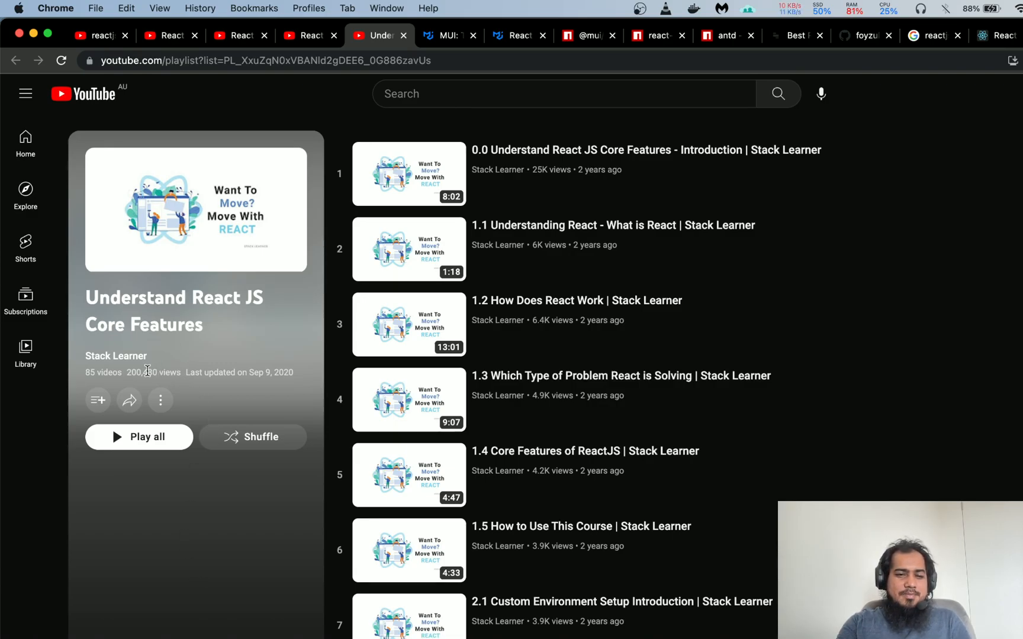
pyautogui.moveTo(193, 594)
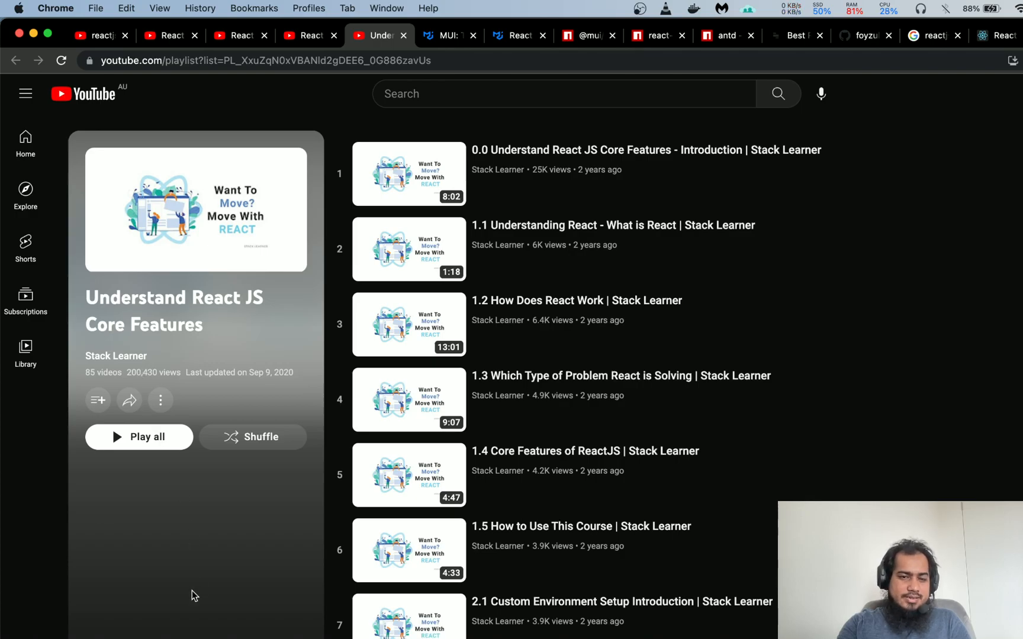
pyautogui.moveTo(275, 372)
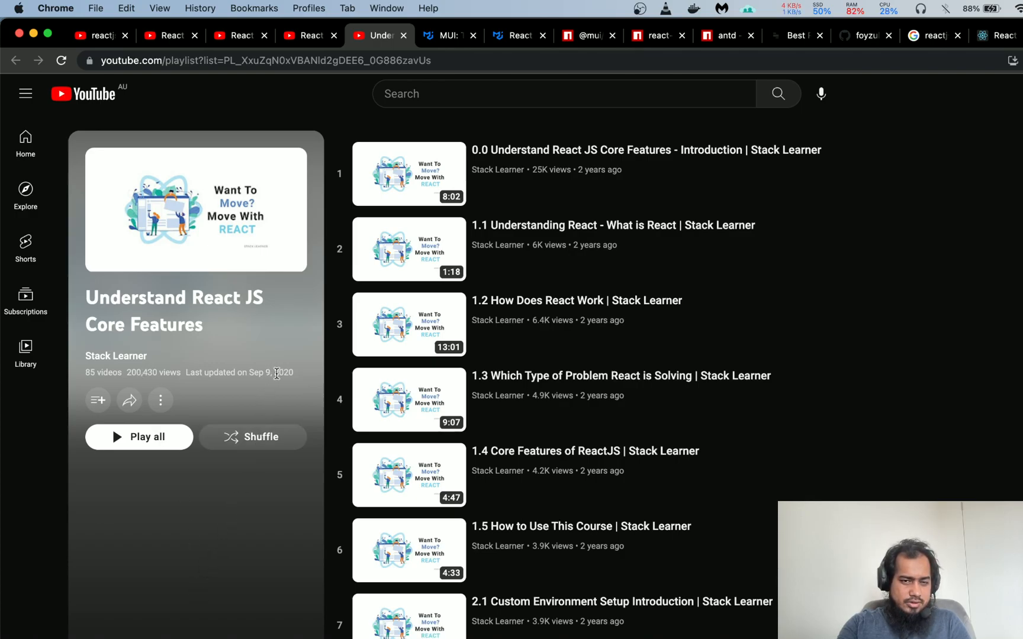
pyautogui.moveTo(252, 372)
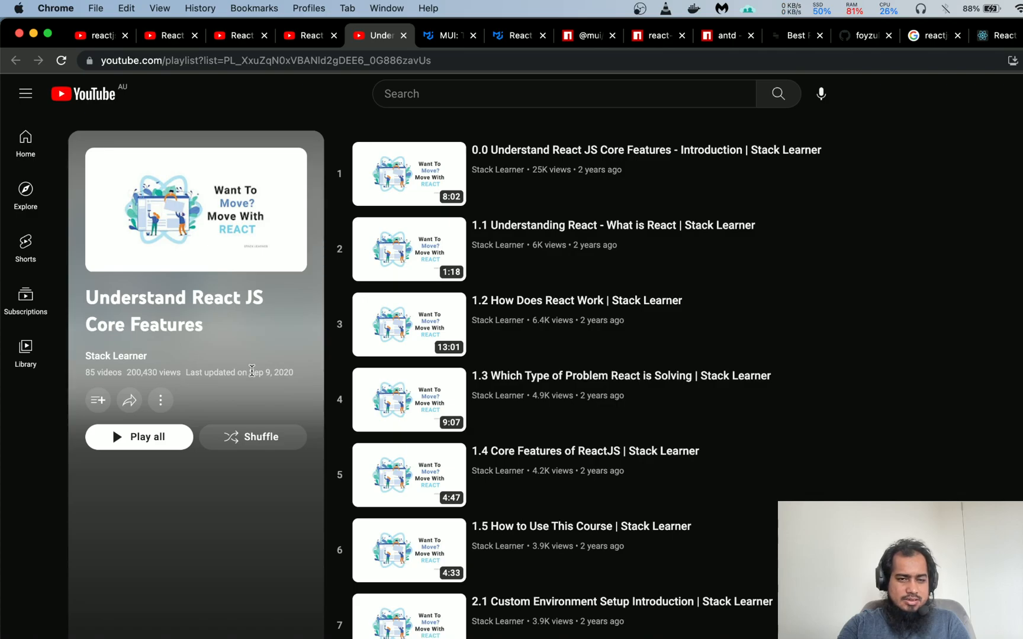
pyautogui.moveTo(235, 567)
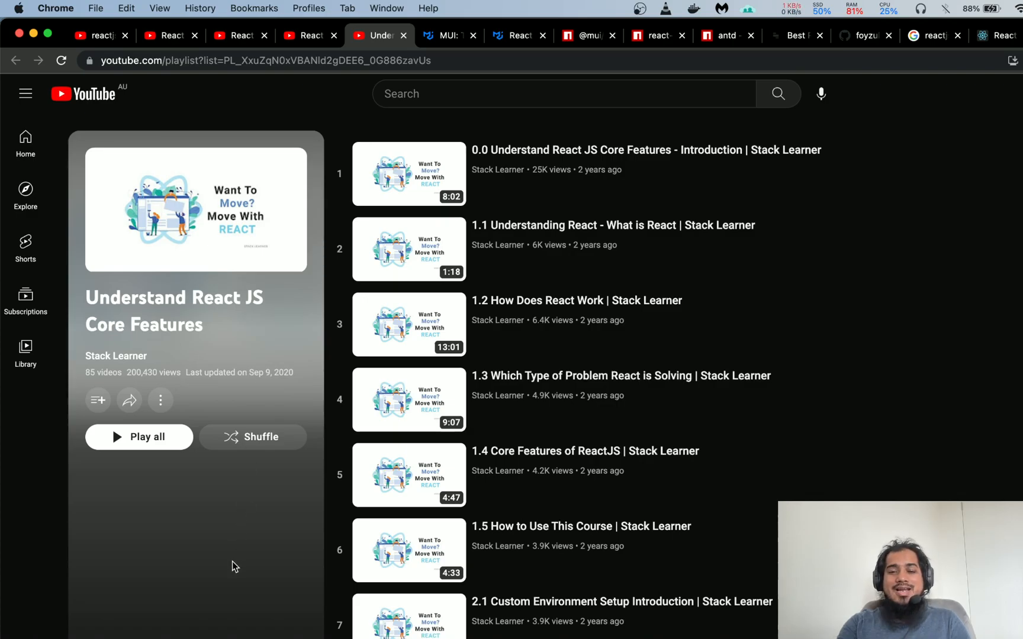
pyautogui.moveTo(288, 168)
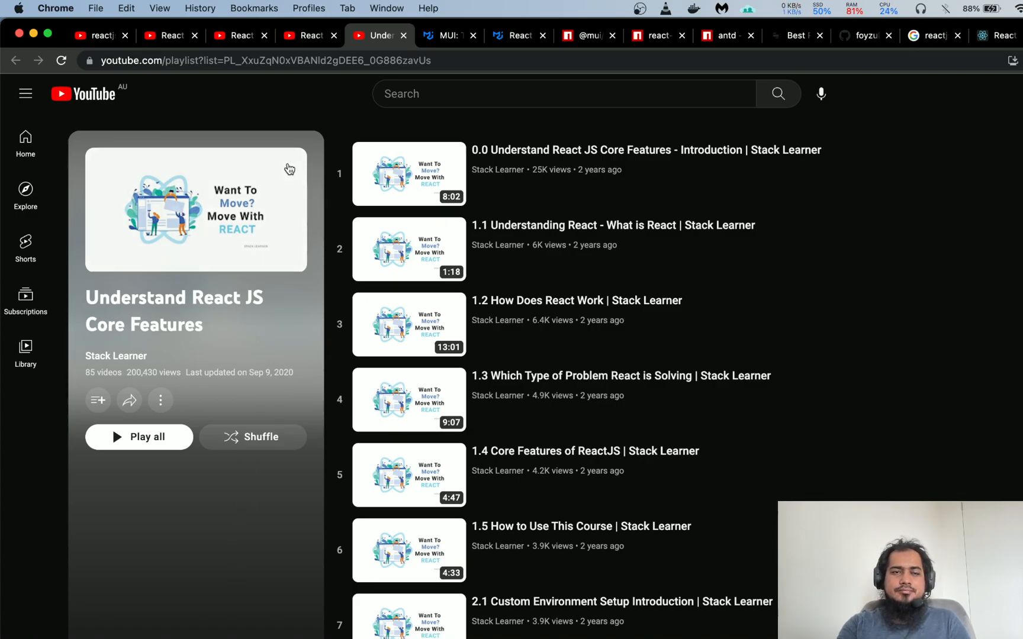
# Step: Return to the first tab's 'reactjs bangla' search results listing LWS, Anisul Islam and Rabbil Hasan playlists
pyautogui.click(99, 36)
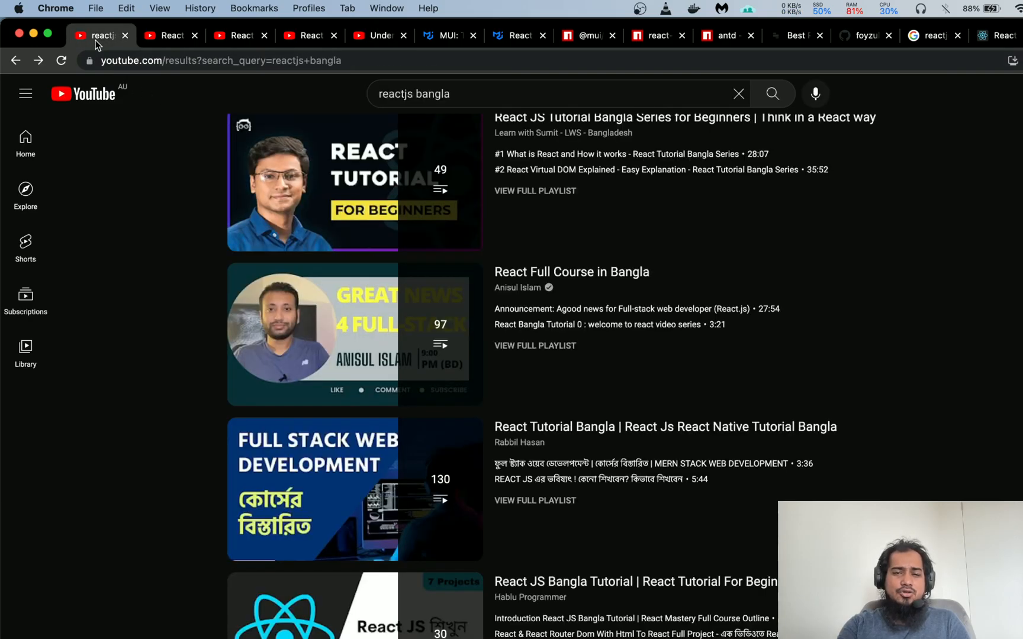
pyautogui.moveTo(189, 456)
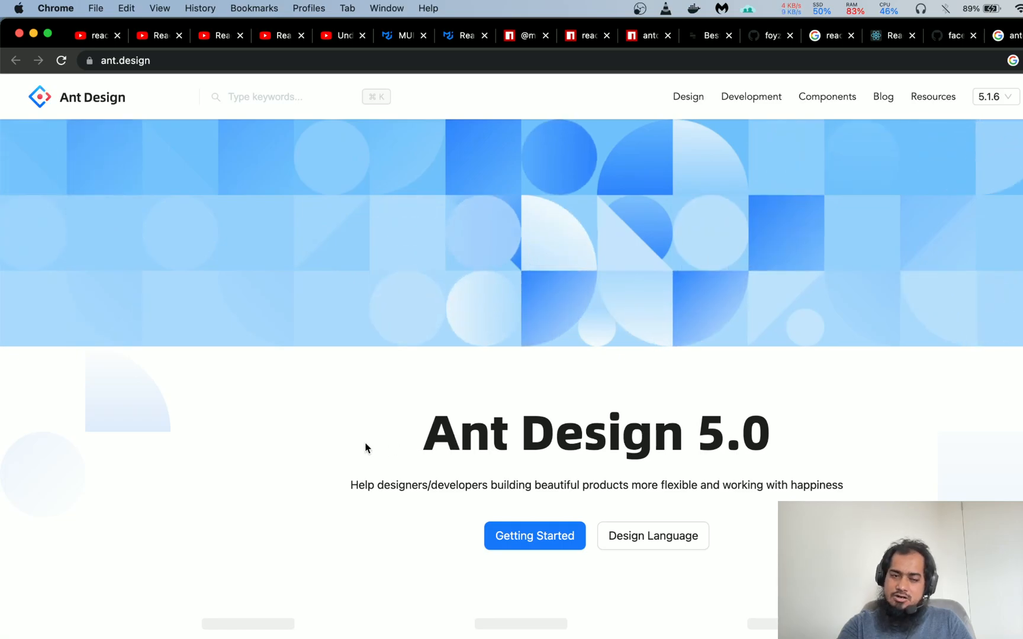
pyautogui.scroll(-3)
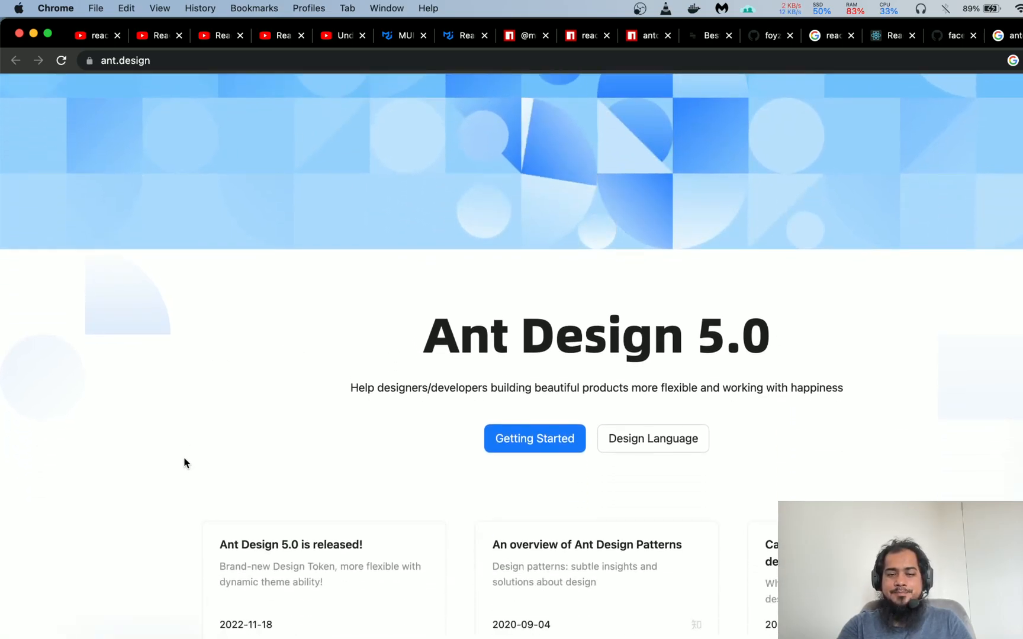
pyautogui.scroll(-3)
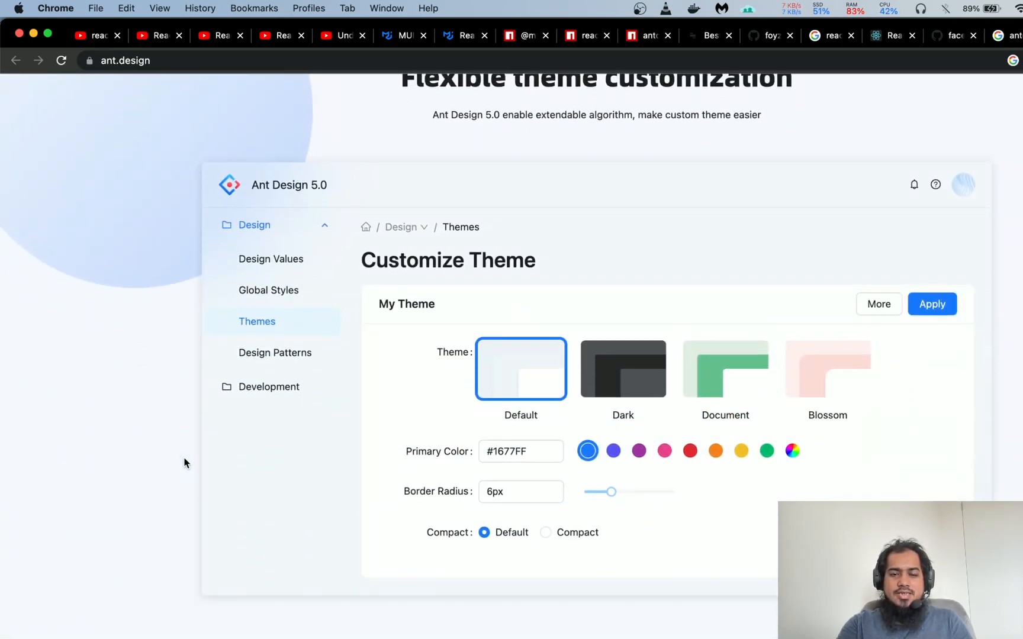
pyautogui.scroll(3)
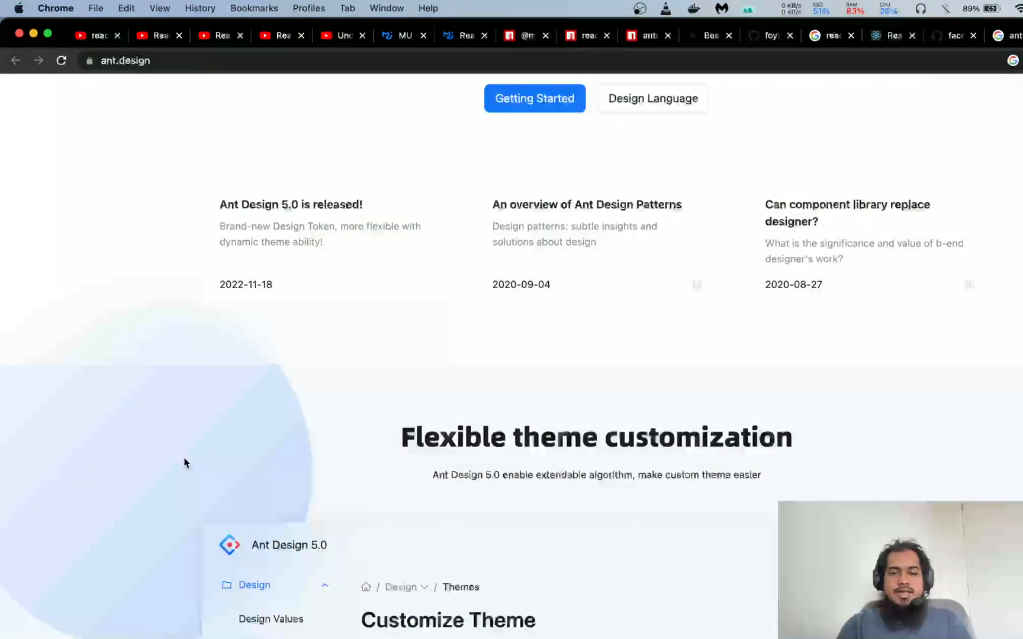
pyautogui.scroll(3)
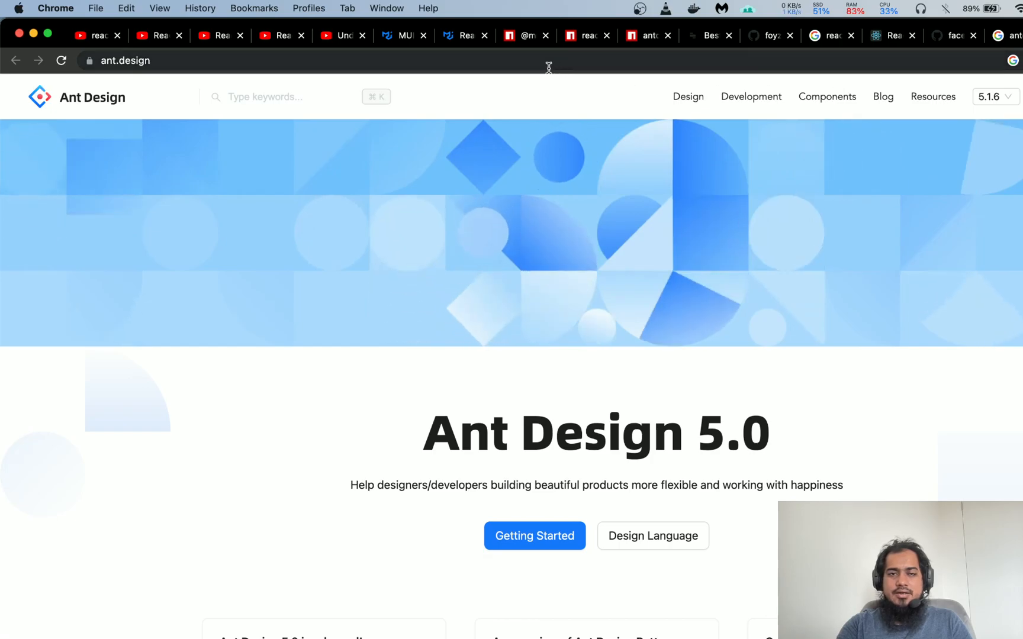
pyautogui.click(526, 35)
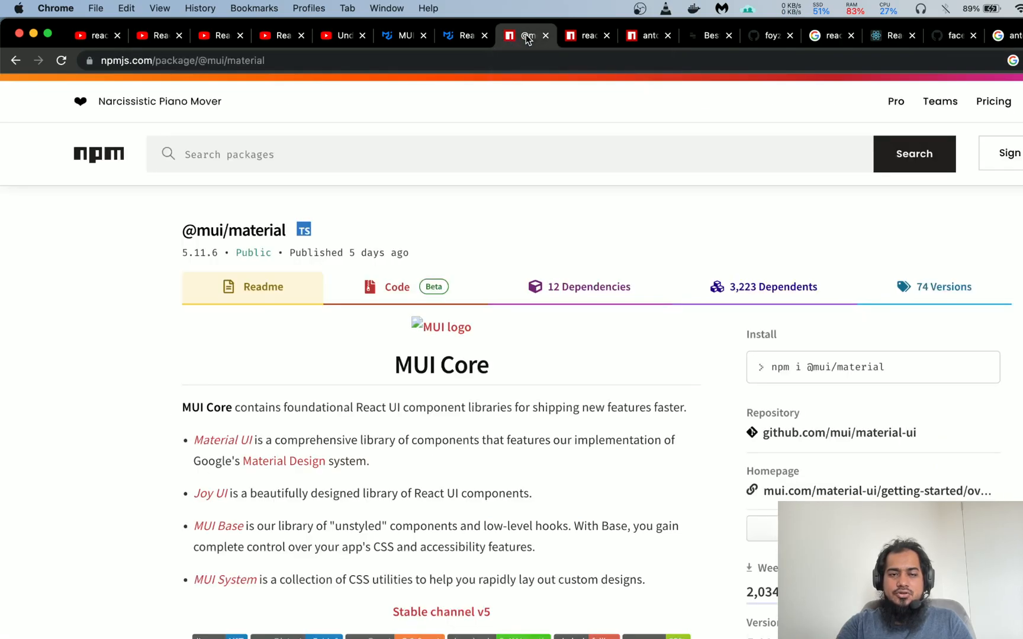
pyautogui.moveTo(114, 422)
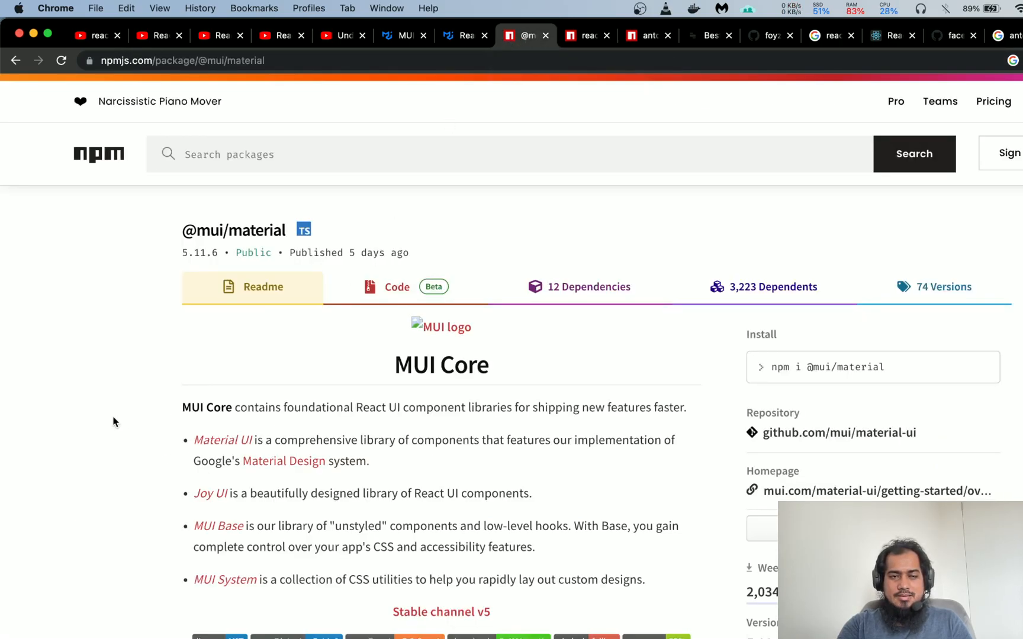
pyautogui.scroll(-3)
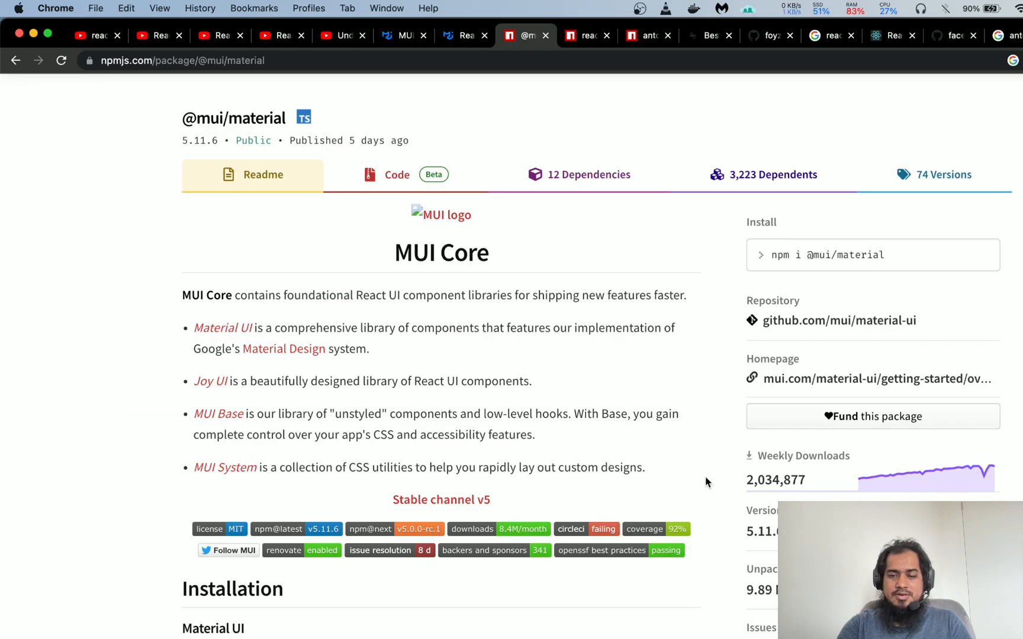
pyautogui.moveTo(752, 487)
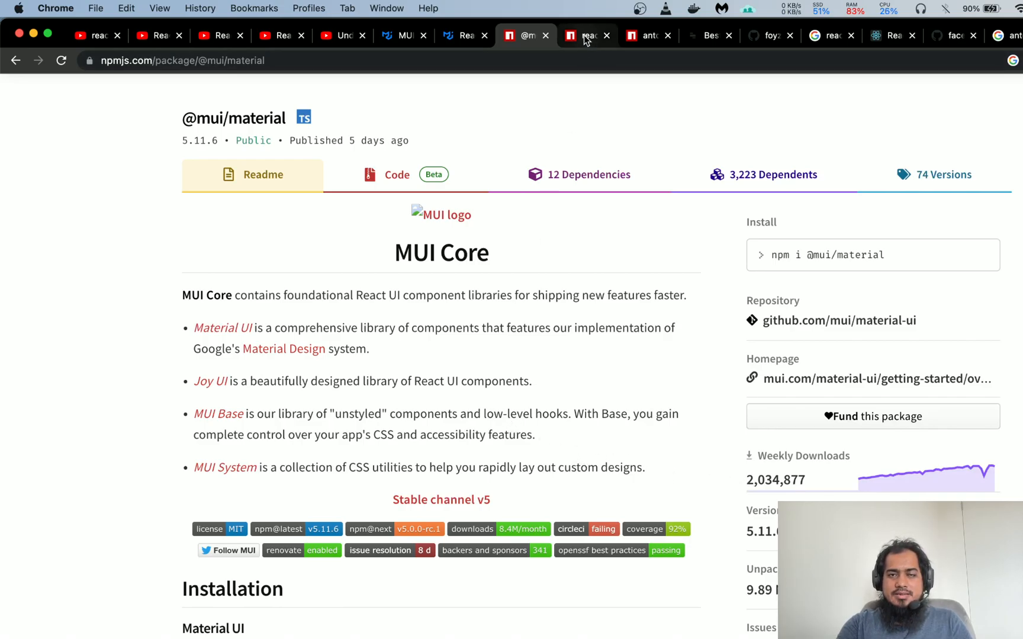
pyautogui.click(584, 36)
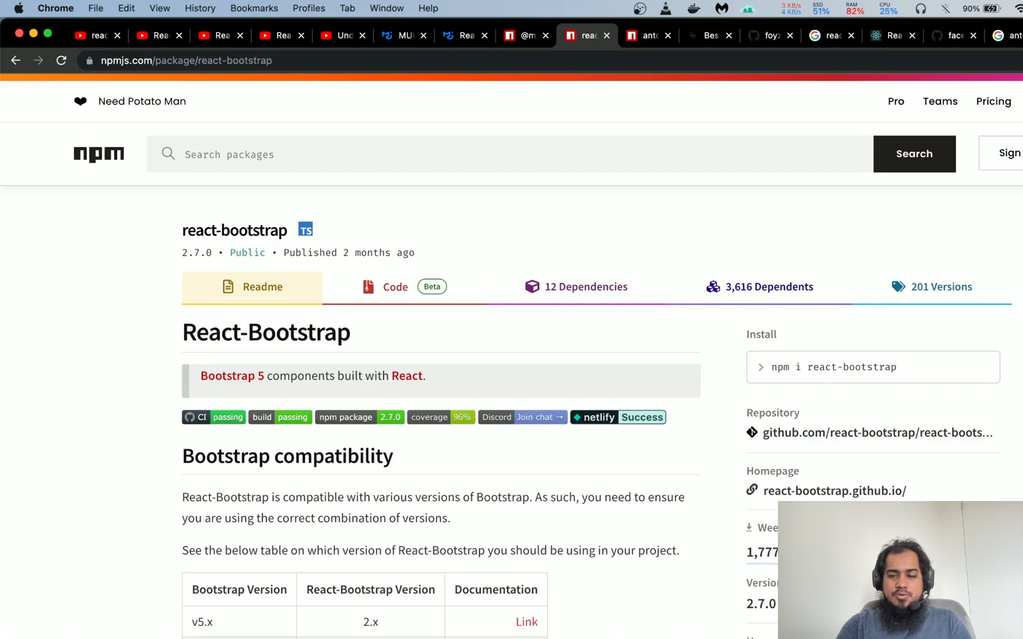
pyautogui.moveTo(536, 530)
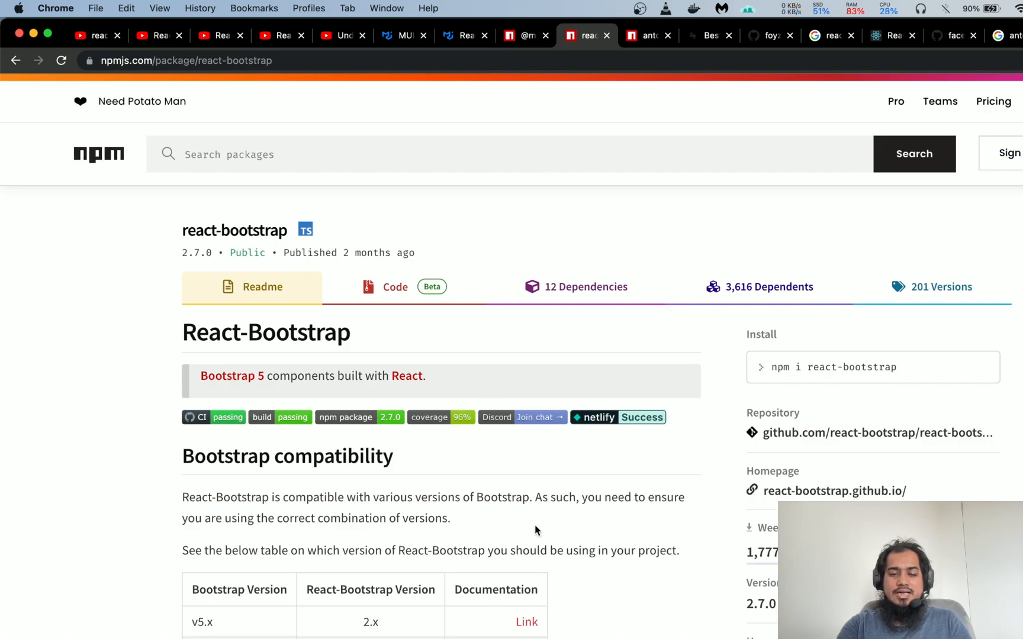
pyautogui.moveTo(141, 557)
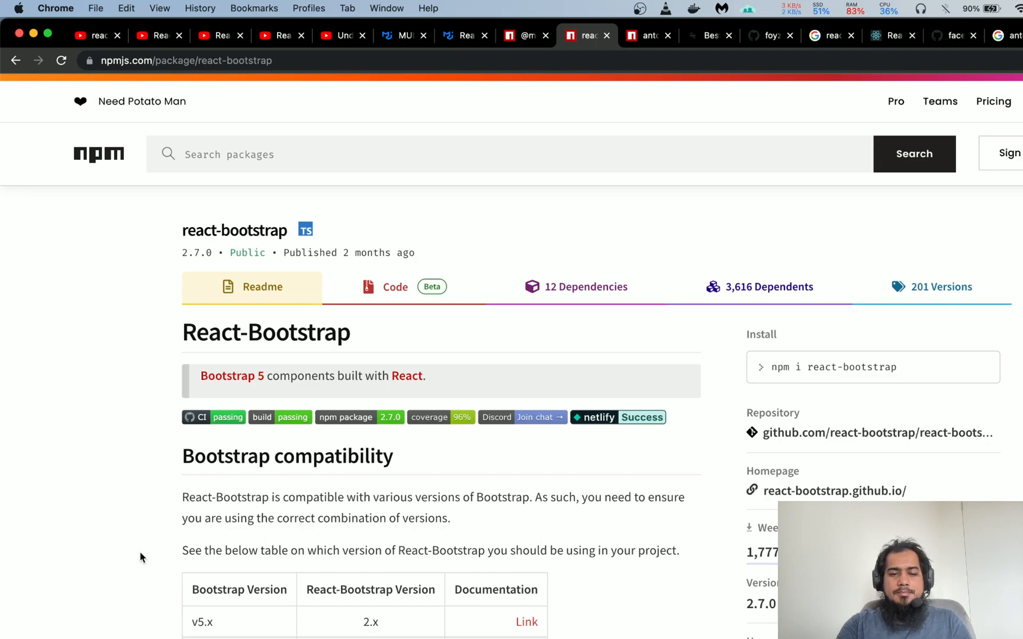
pyautogui.moveTo(379, 272)
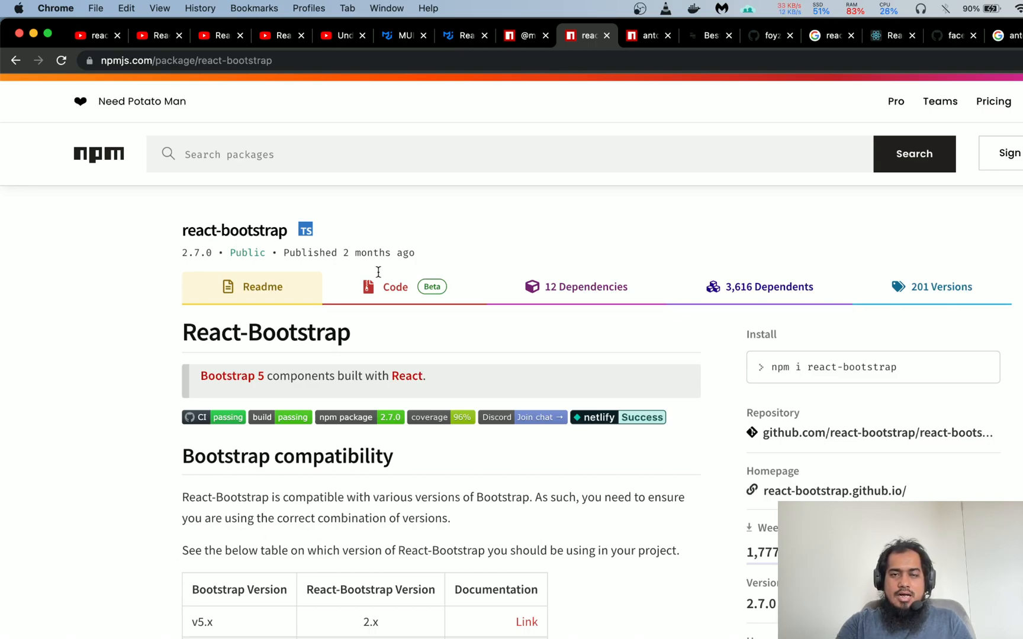
# Step: Switch to the antd 5.1.6 package page on npm
pyautogui.click(646, 35)
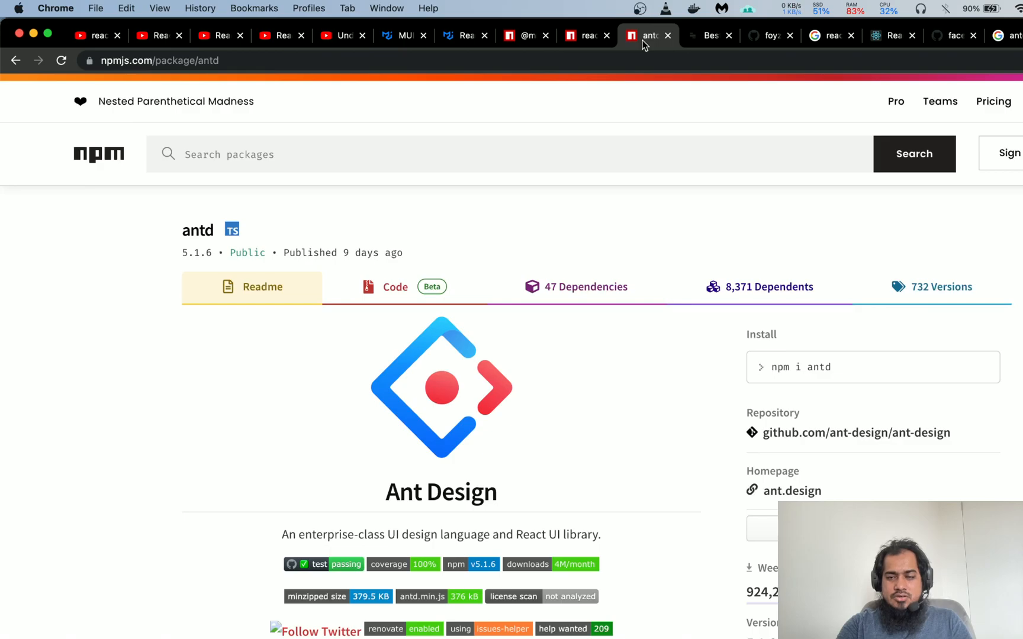
pyautogui.moveTo(468, 408)
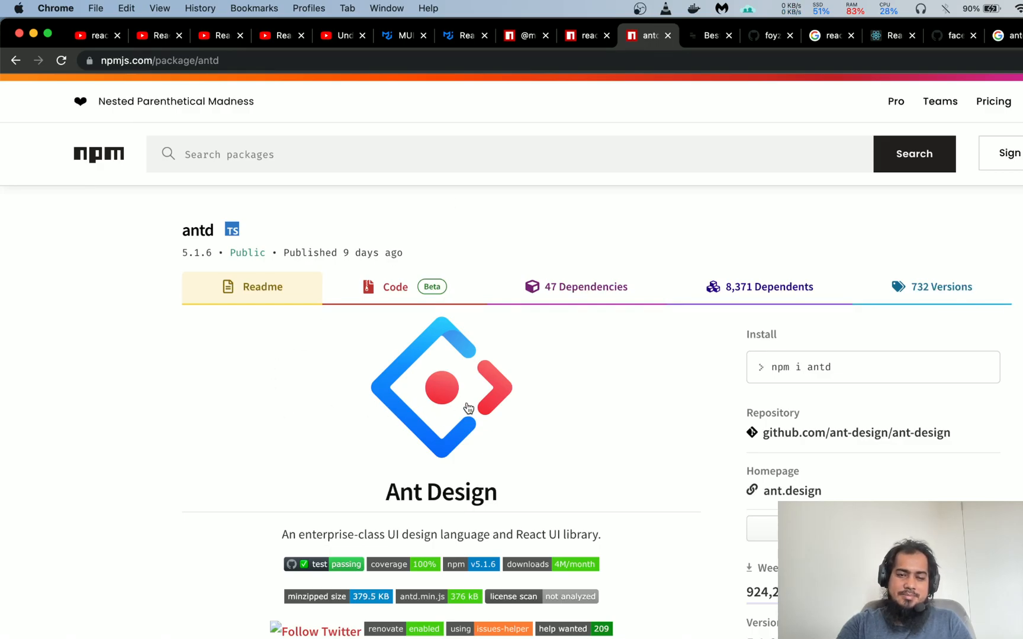
pyautogui.moveTo(132, 464)
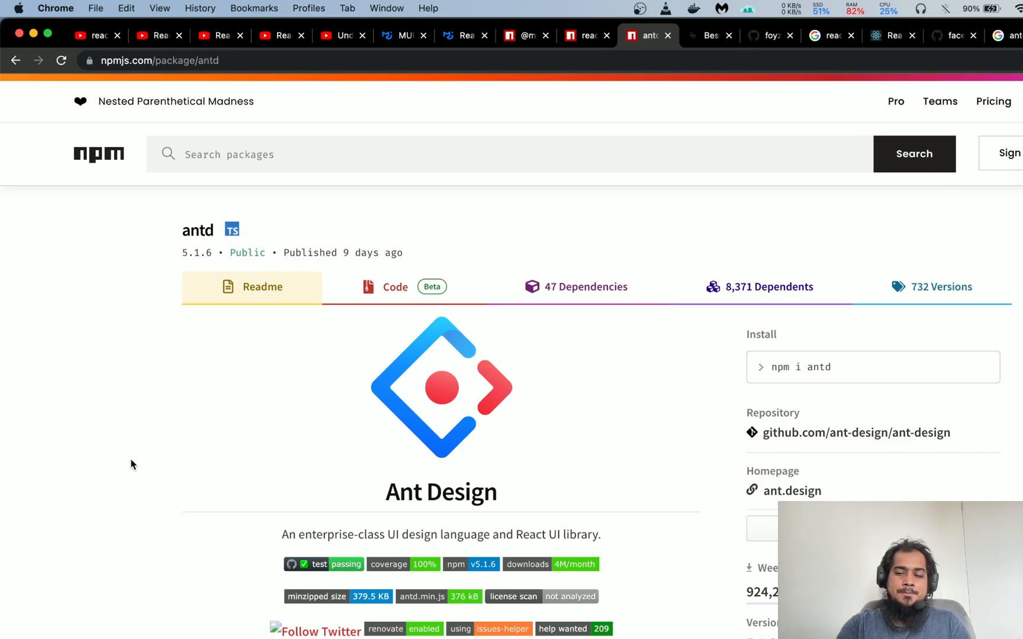
pyautogui.moveTo(126, 499)
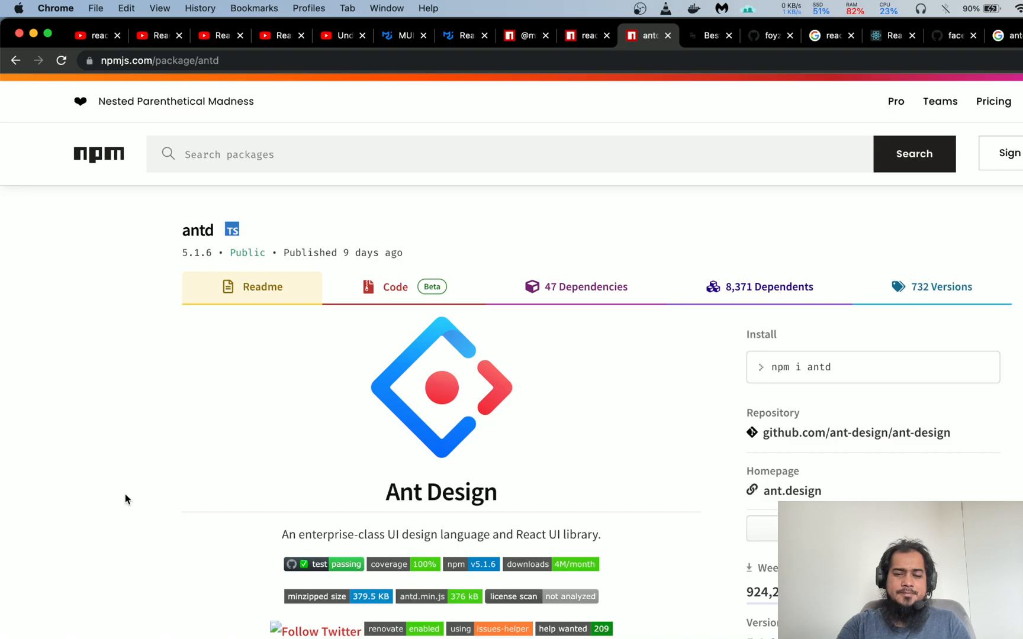
pyautogui.scroll(-3)
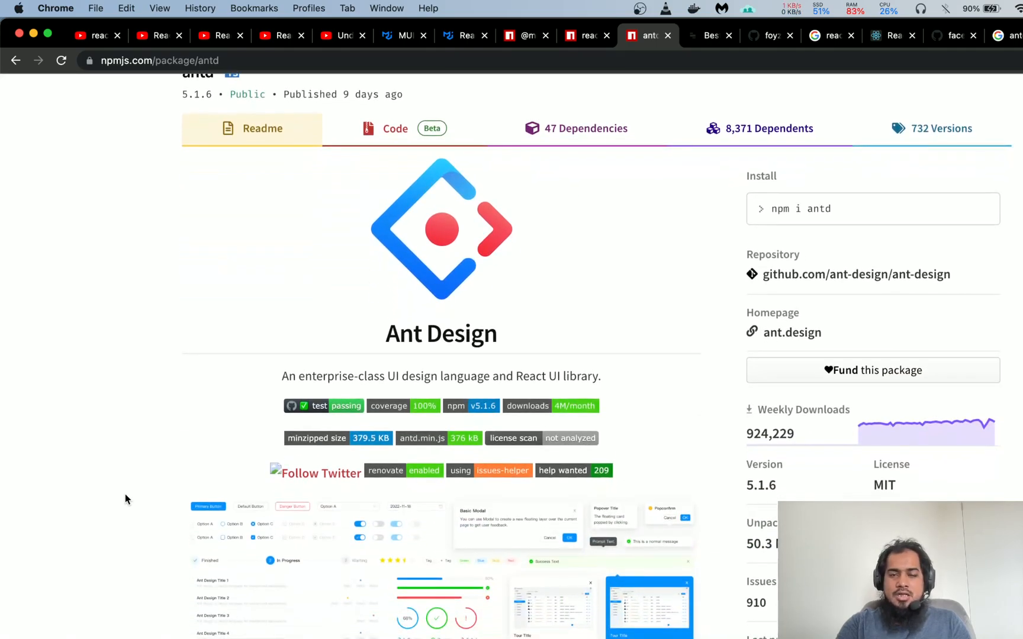
pyautogui.scroll(3)
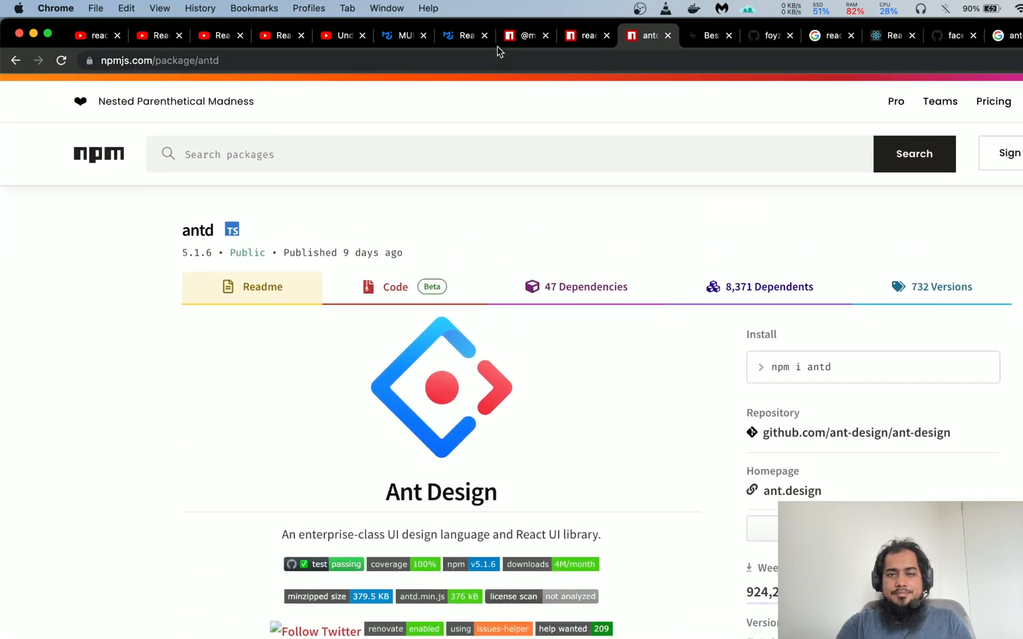
pyautogui.click(523, 35)
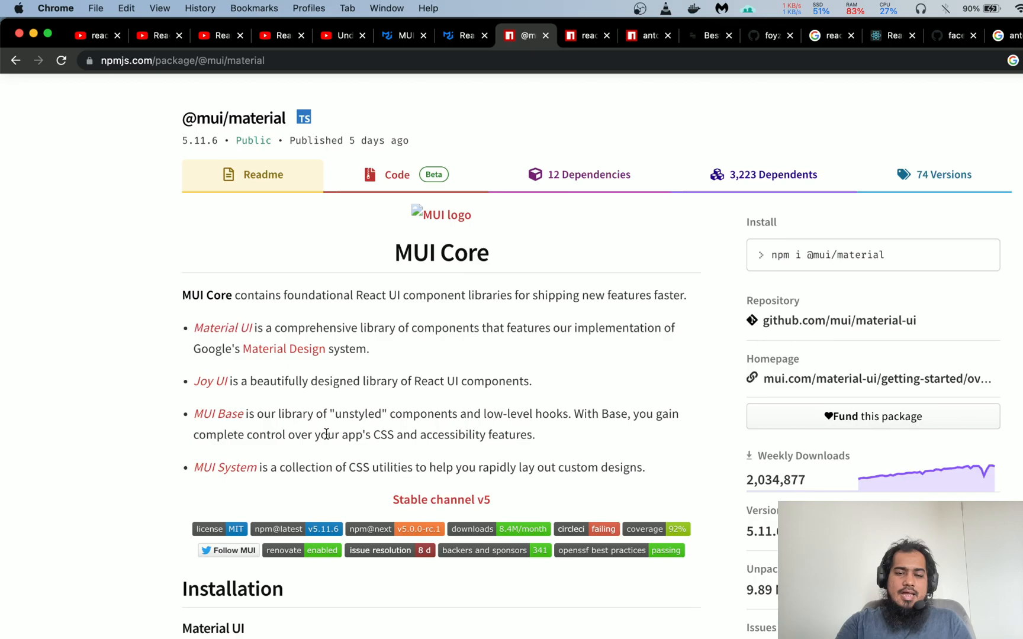
pyautogui.moveTo(98, 556)
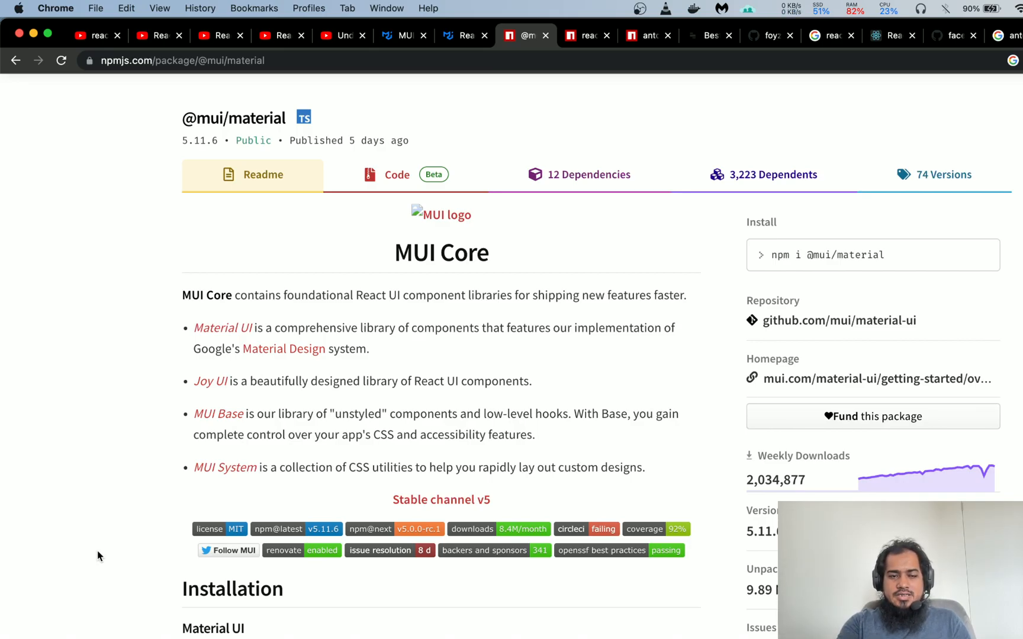
pyautogui.moveTo(147, 484)
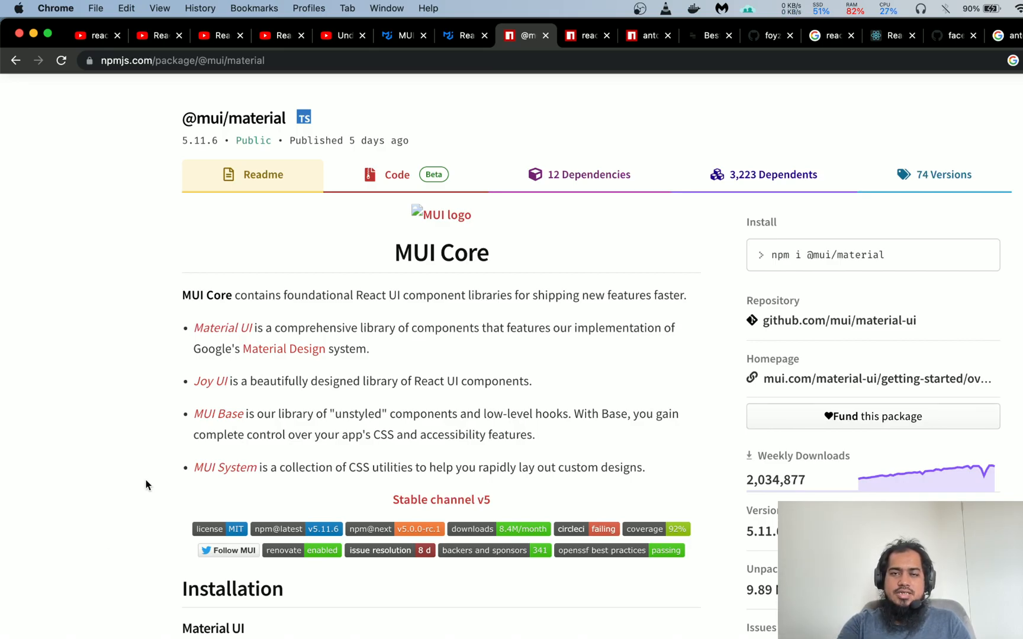
pyautogui.moveTo(476, 409)
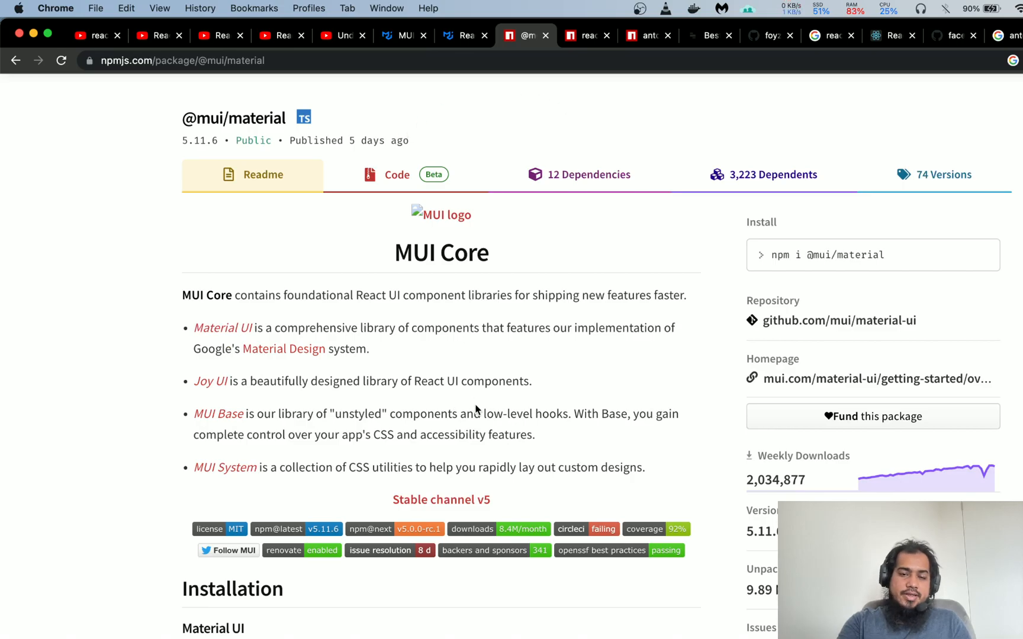
pyautogui.moveTo(772, 36)
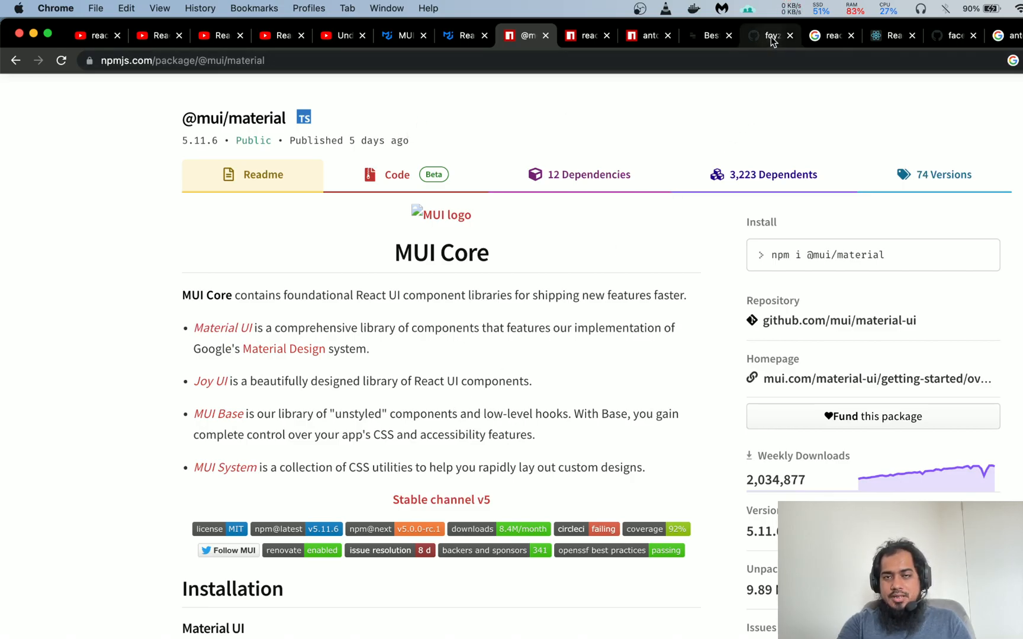
# Step: Switch to the GitHub profile and open the pinned mernboilerplate-antd repository
pyautogui.click(767, 36)
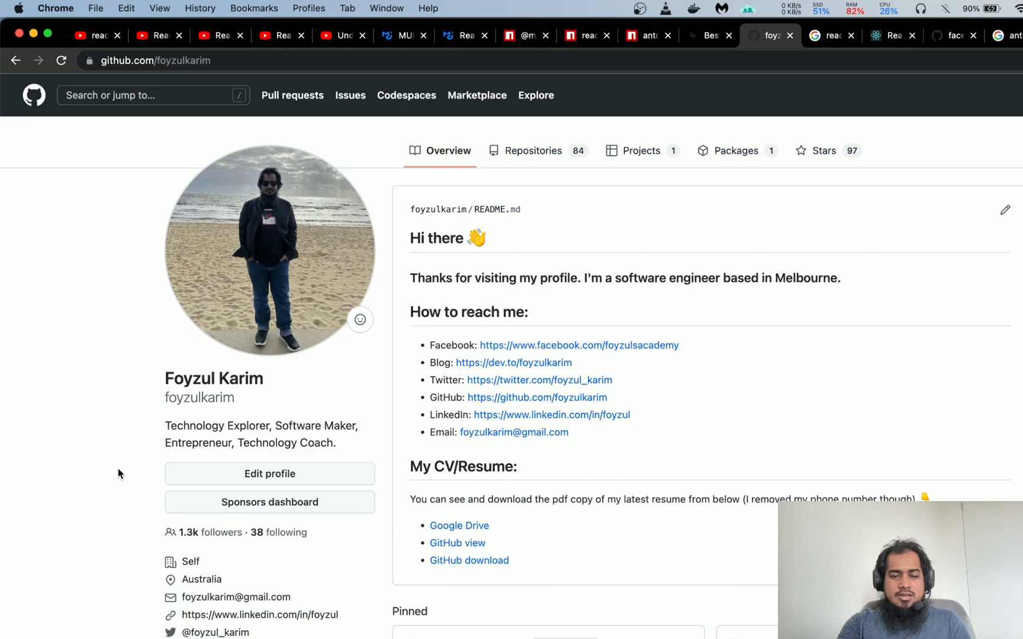
pyautogui.scroll(-3)
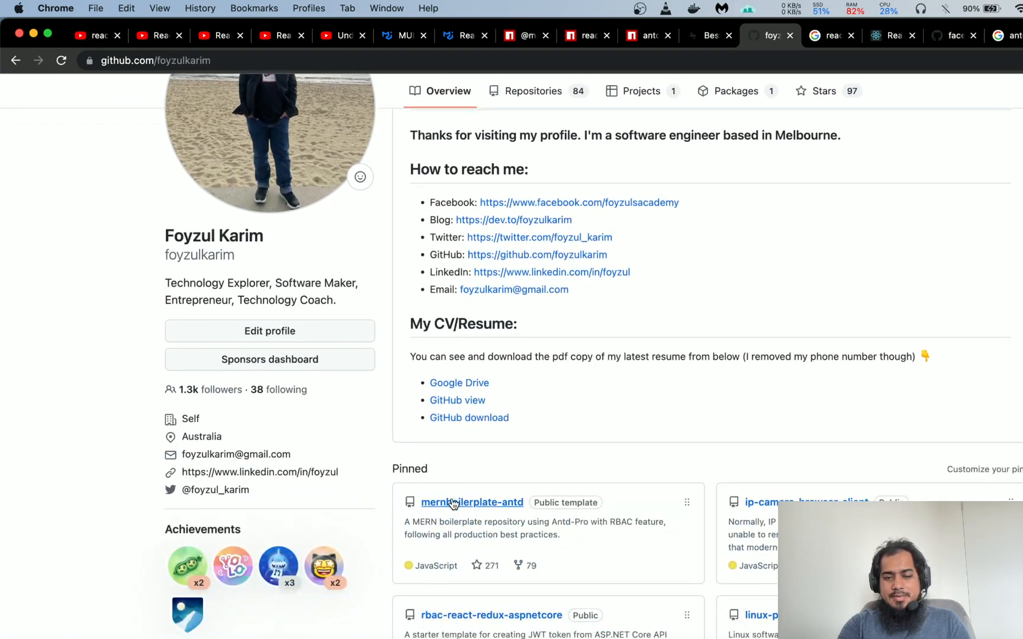
pyautogui.click(472, 503)
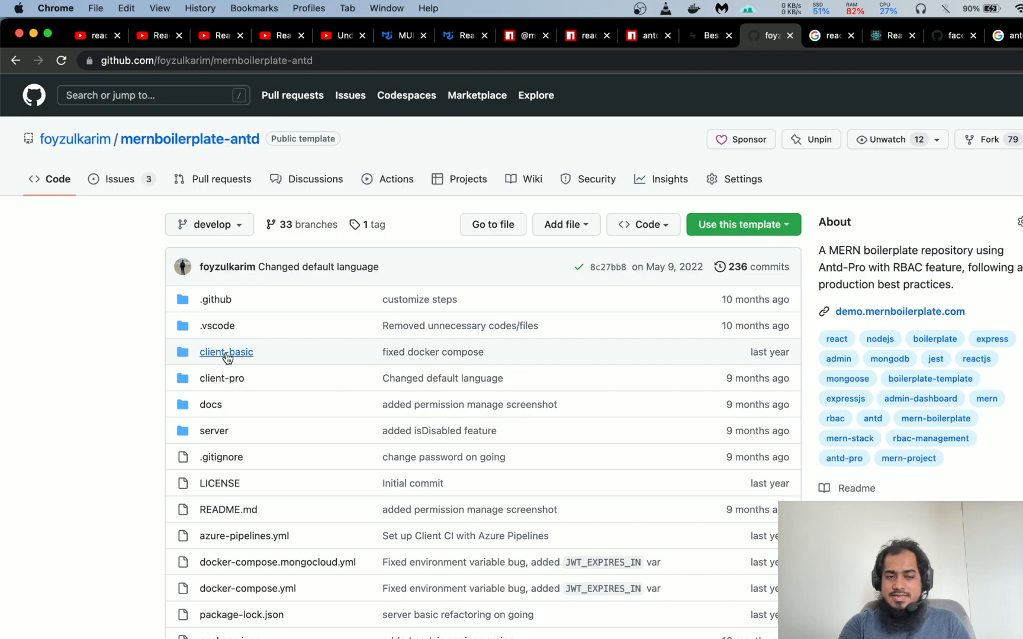
pyautogui.moveTo(115, 392)
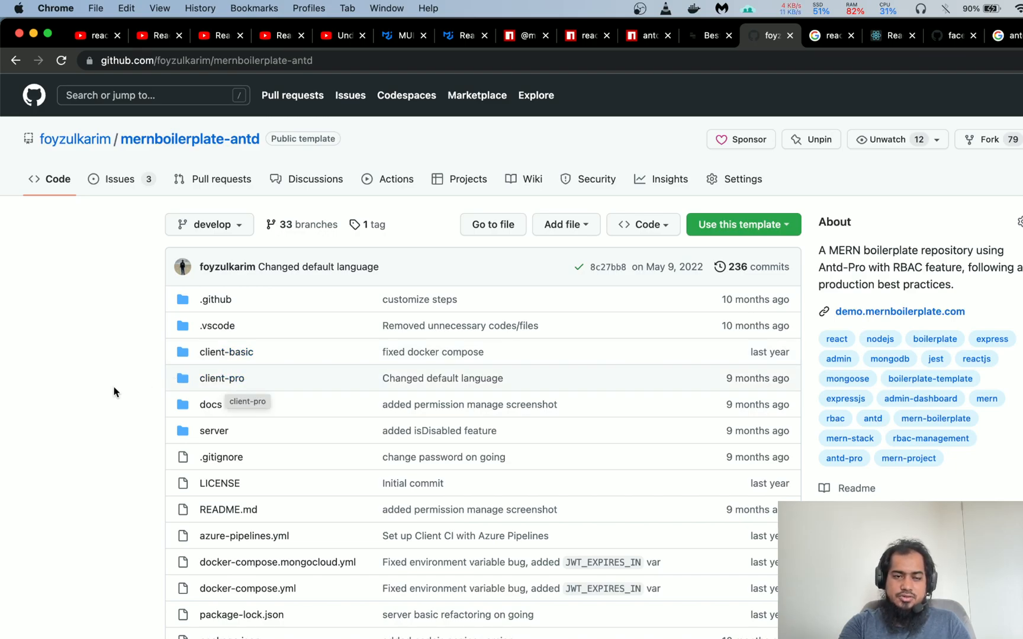
# Step: Scroll through the mernboilerplate-antd README screenshots, then switch to the mui.com homepage
pyautogui.scroll(-3)
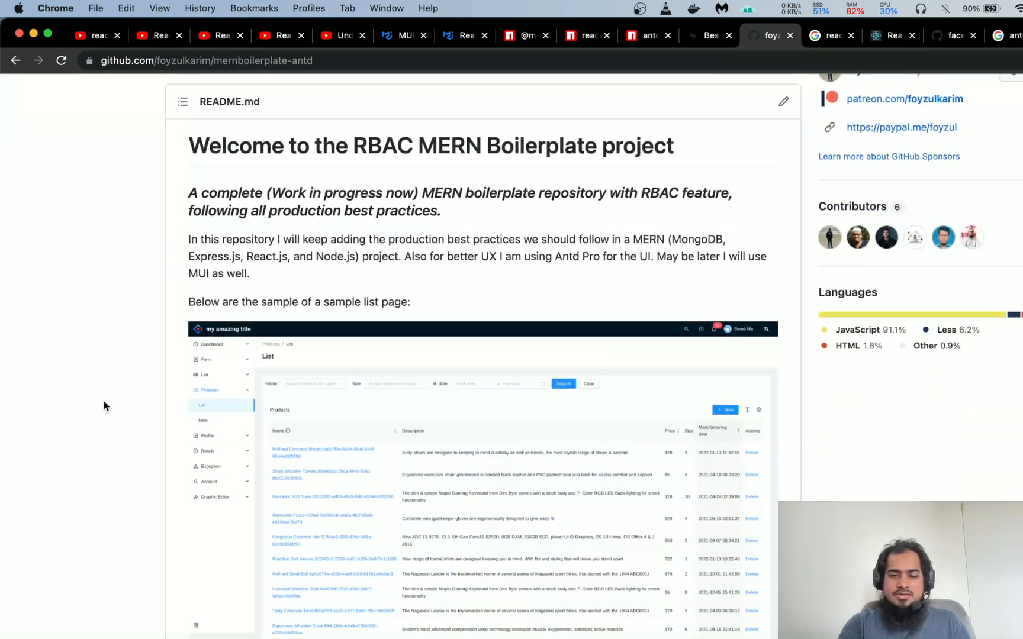
pyautogui.scroll(-3)
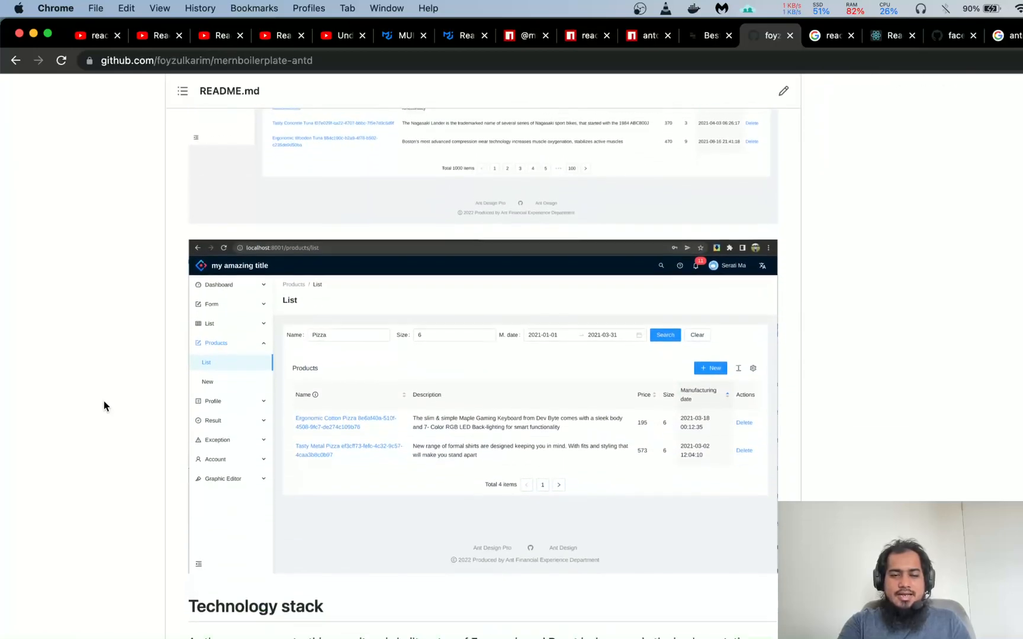
pyautogui.scroll(-3)
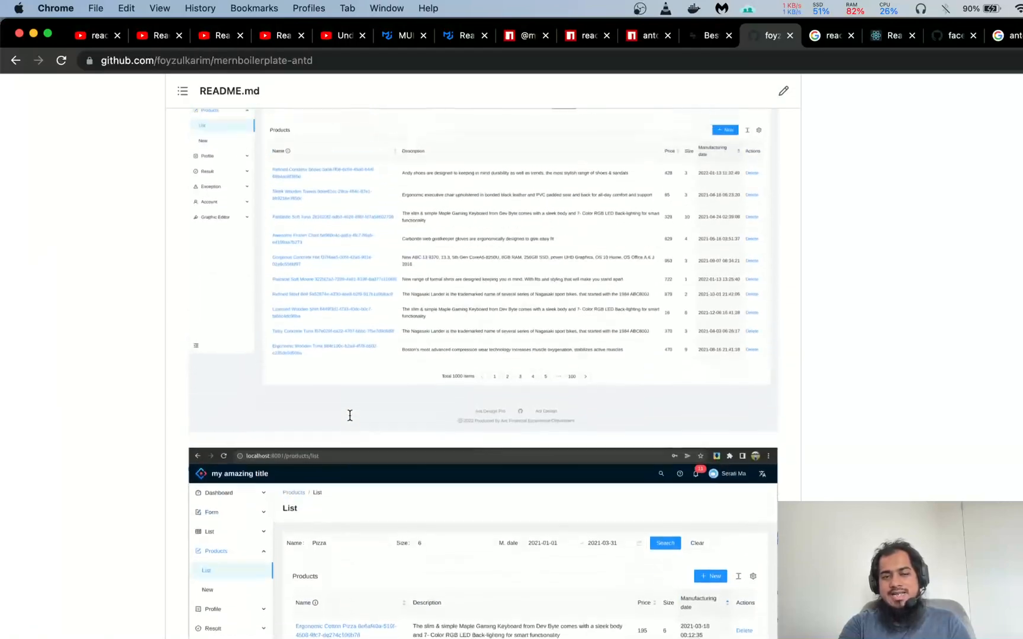
pyautogui.scroll(3)
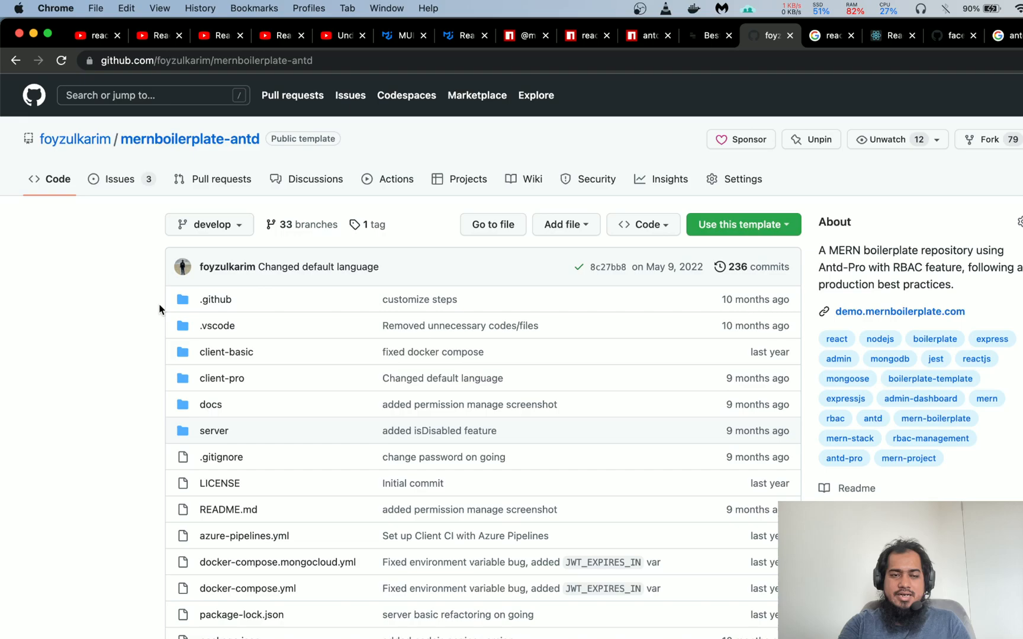
pyautogui.moveTo(118, 401)
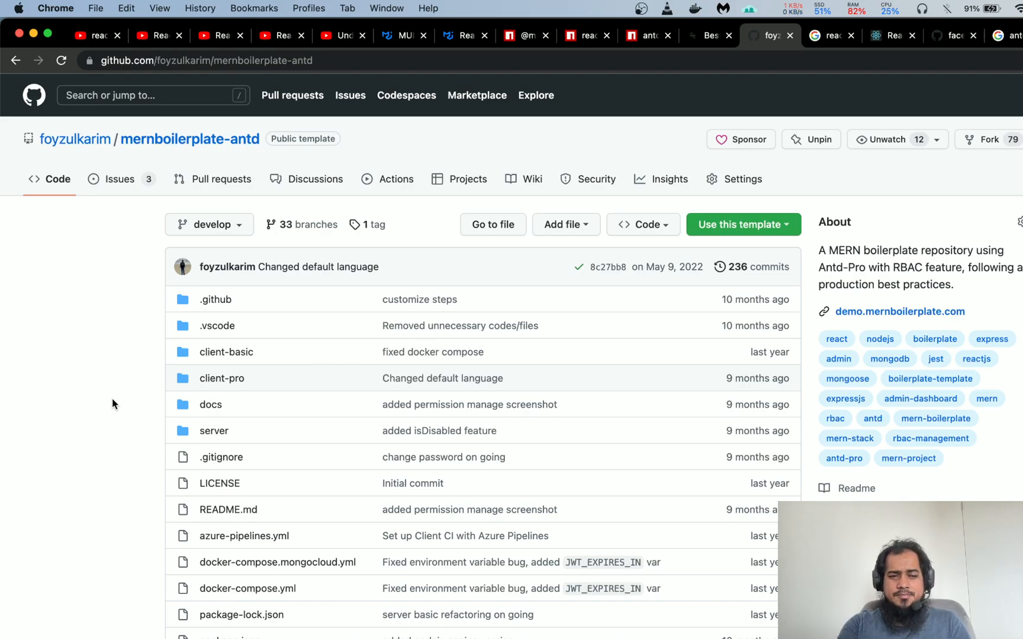
pyautogui.moveTo(357, 50)
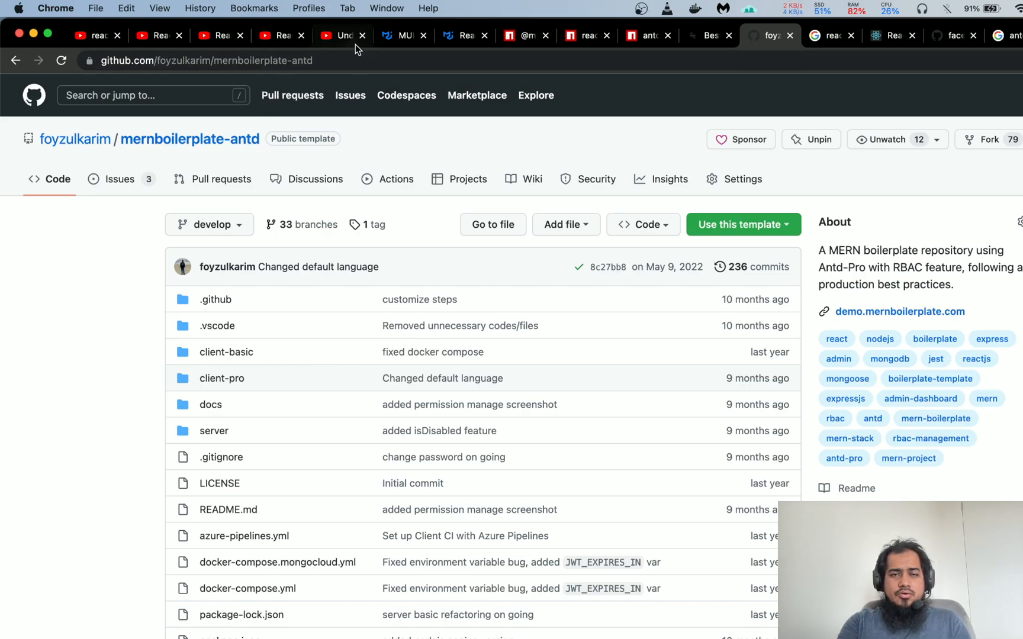
pyautogui.click(403, 35)
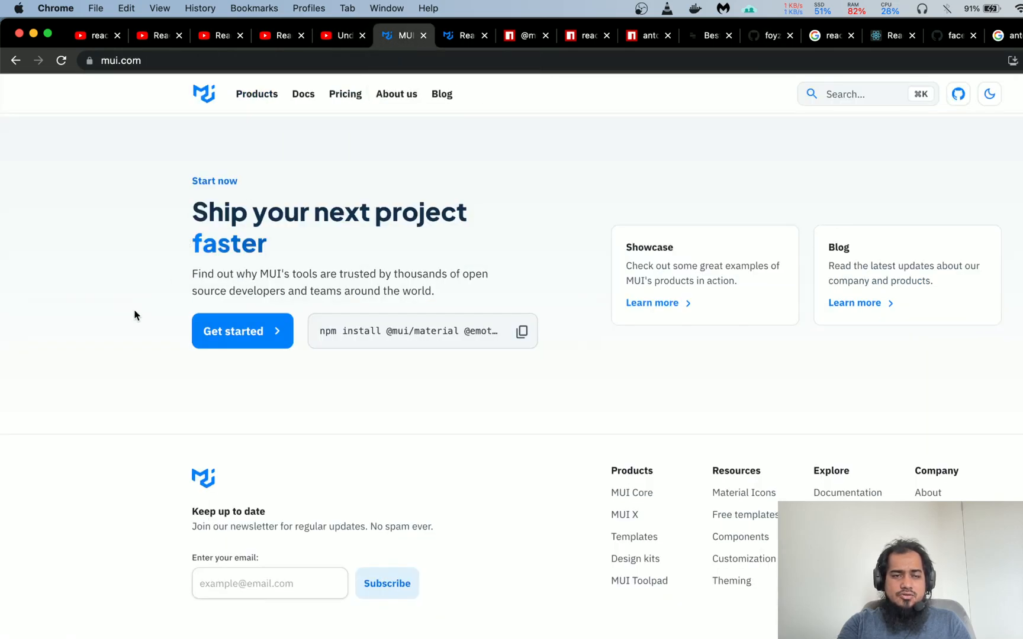
# Step: Switch to the MUI store tab and scroll to the Mantis Free and Minimal Free dashboard templates
pyautogui.scroll(-3)
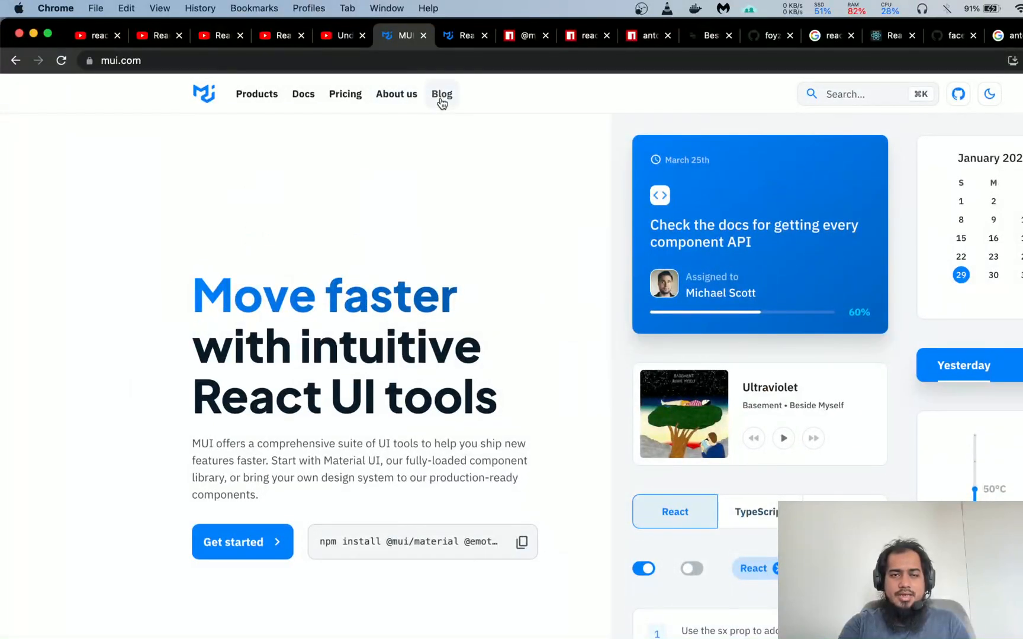
pyautogui.click(464, 35)
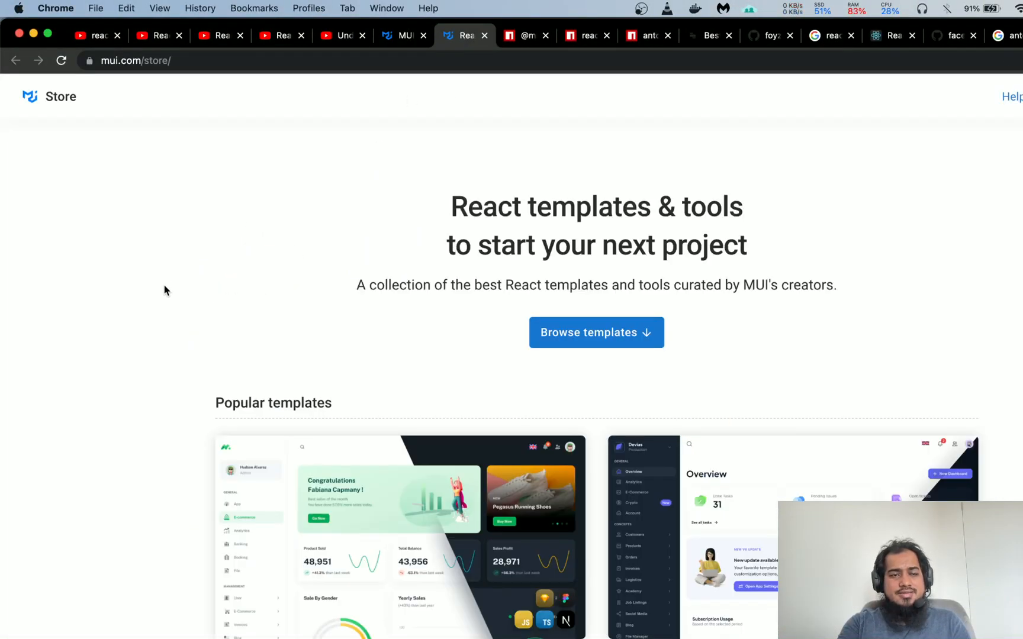
pyautogui.moveTo(118, 300)
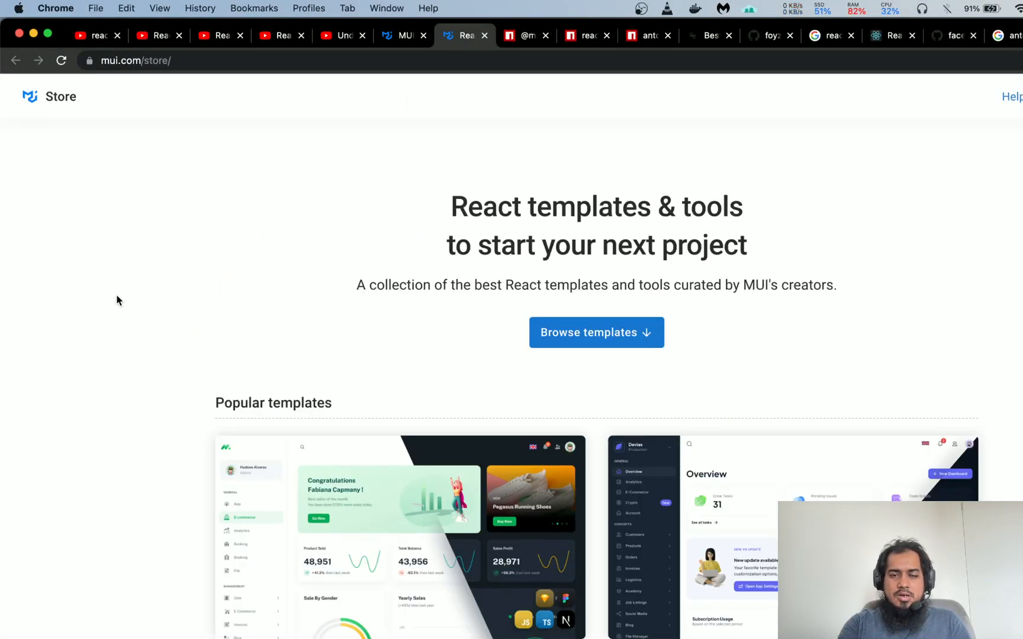
pyautogui.scroll(-3)
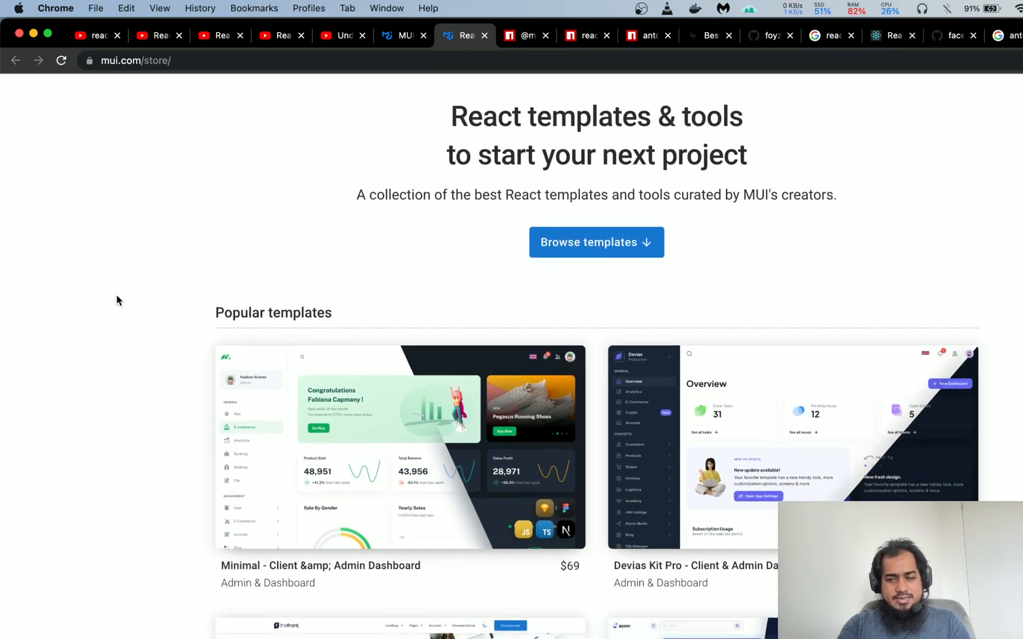
pyautogui.scroll(-3)
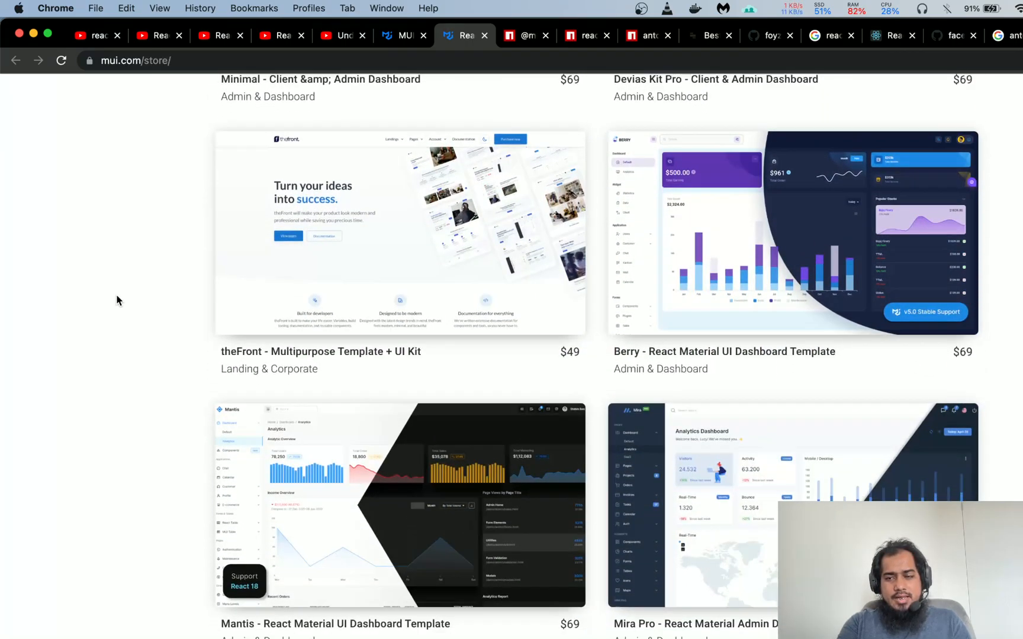
pyautogui.scroll(-3)
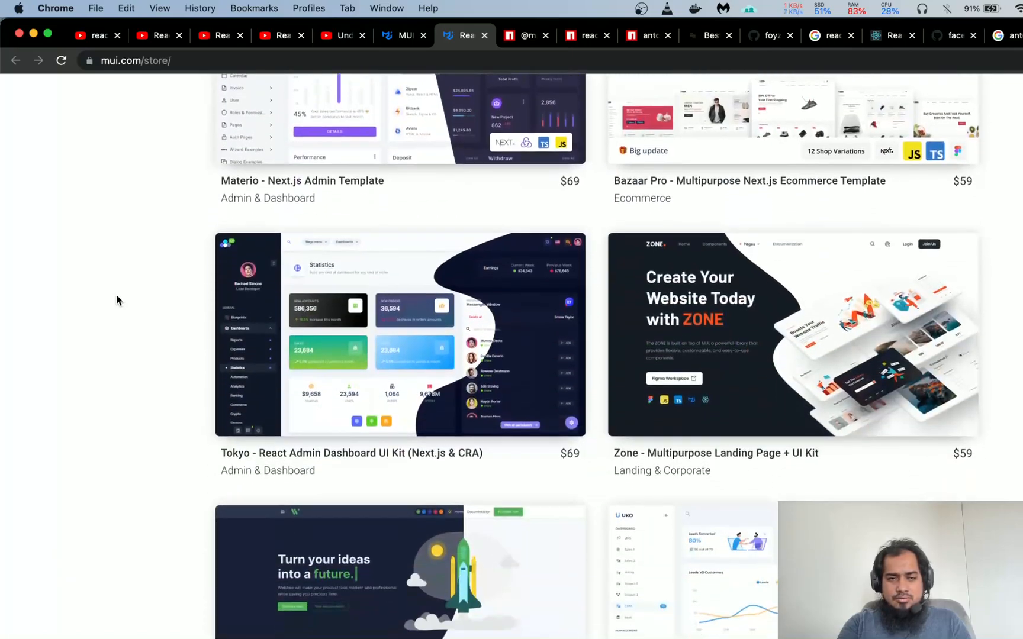
pyautogui.scroll(-3)
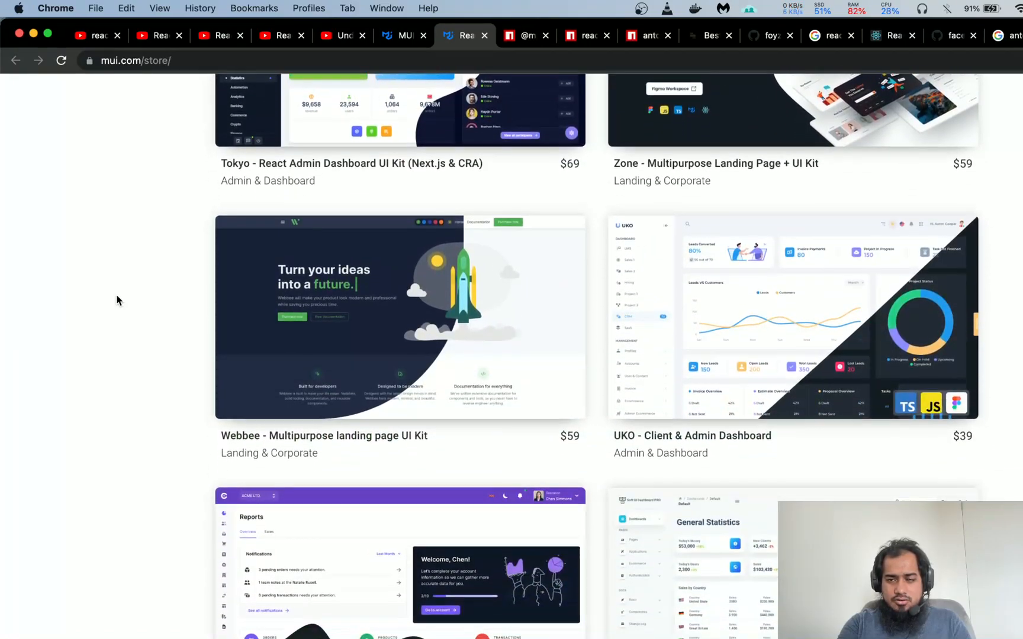
pyautogui.scroll(-3)
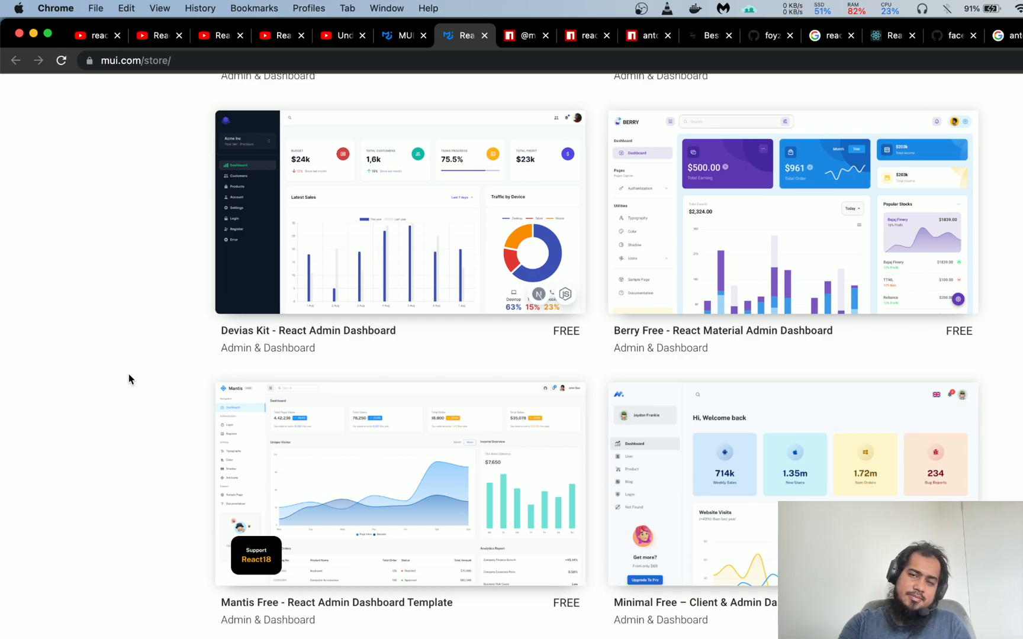
pyautogui.scroll(-3)
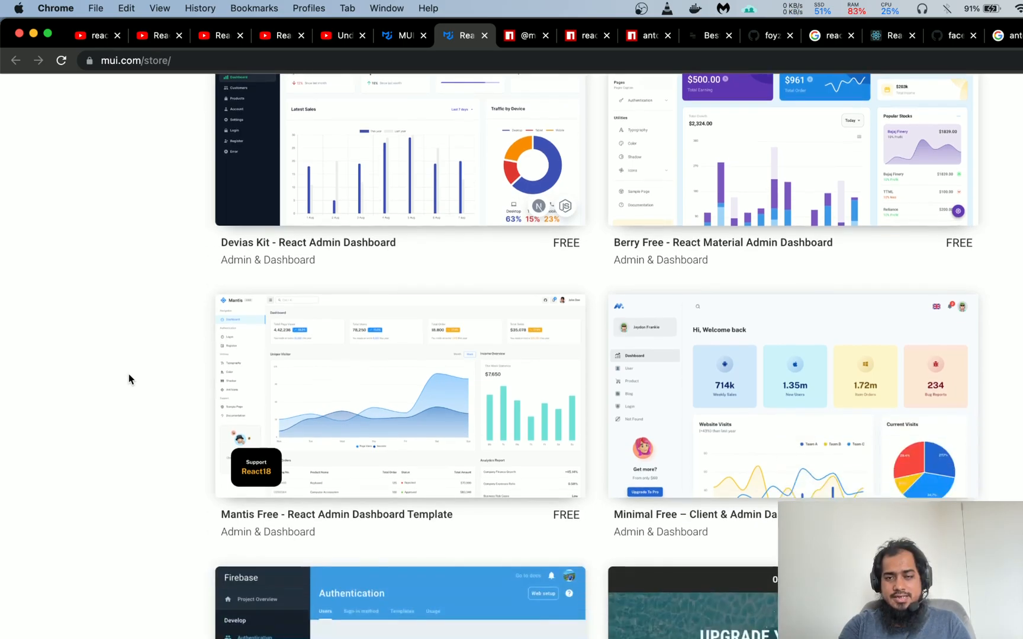
pyautogui.scroll(-3)
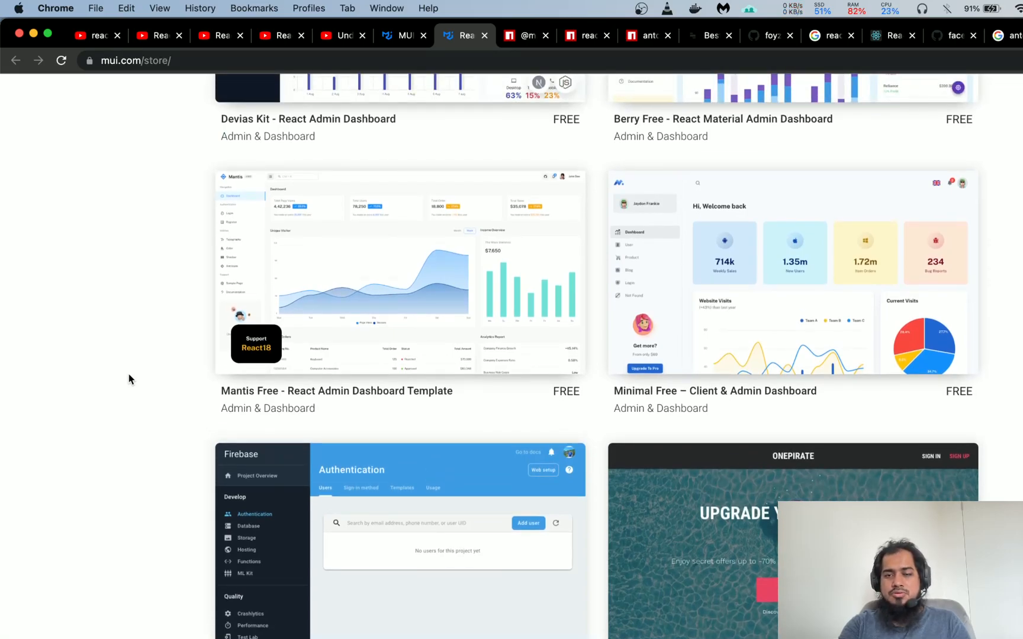
pyautogui.moveTo(134, 446)
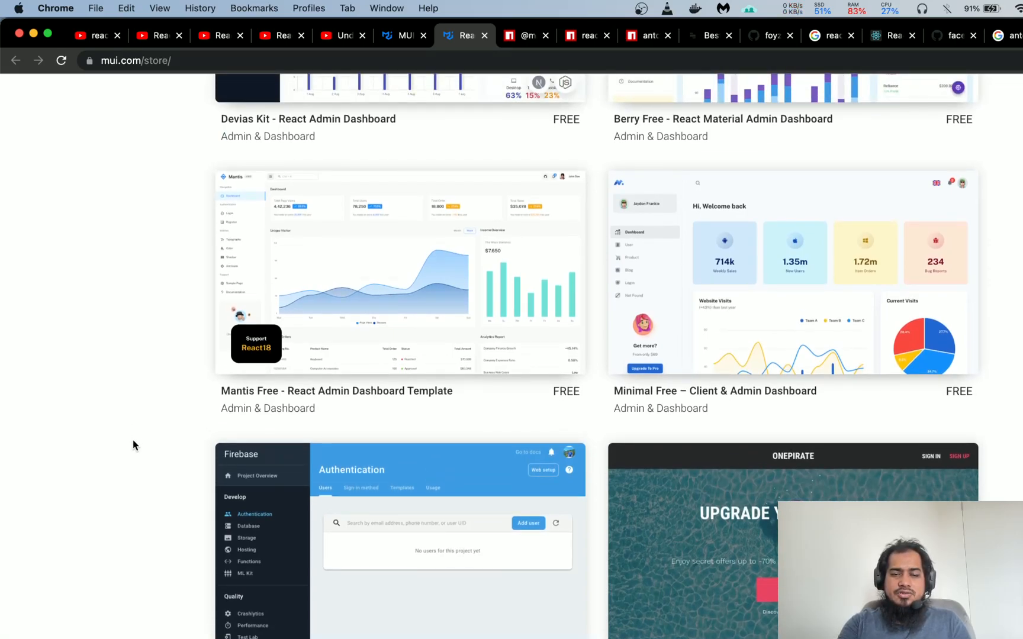
pyautogui.moveTo(708, 289)
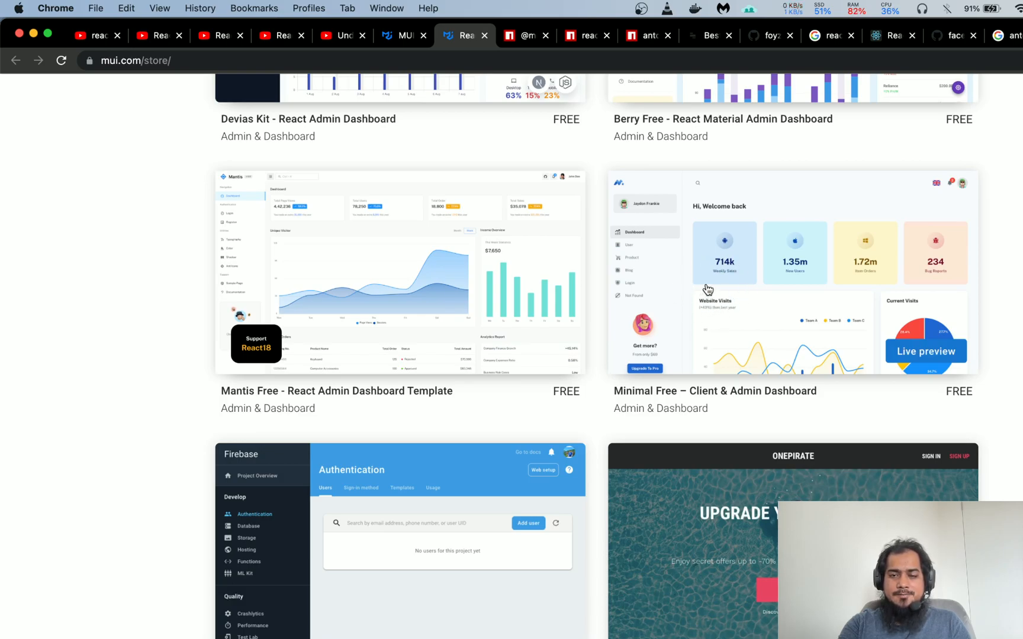
pyautogui.moveTo(741, 266)
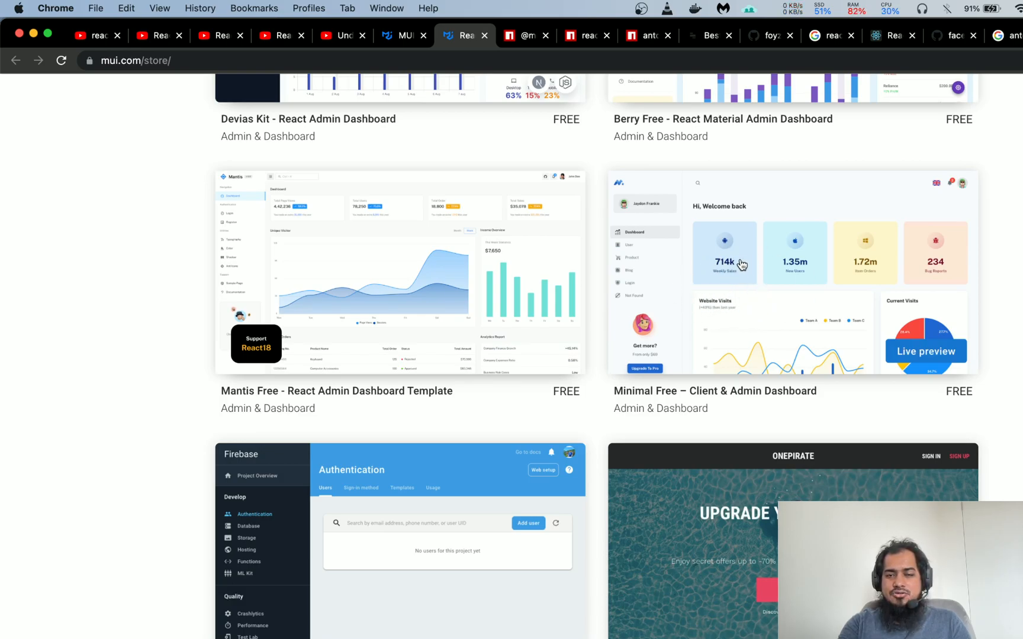
pyautogui.moveTo(330, 277)
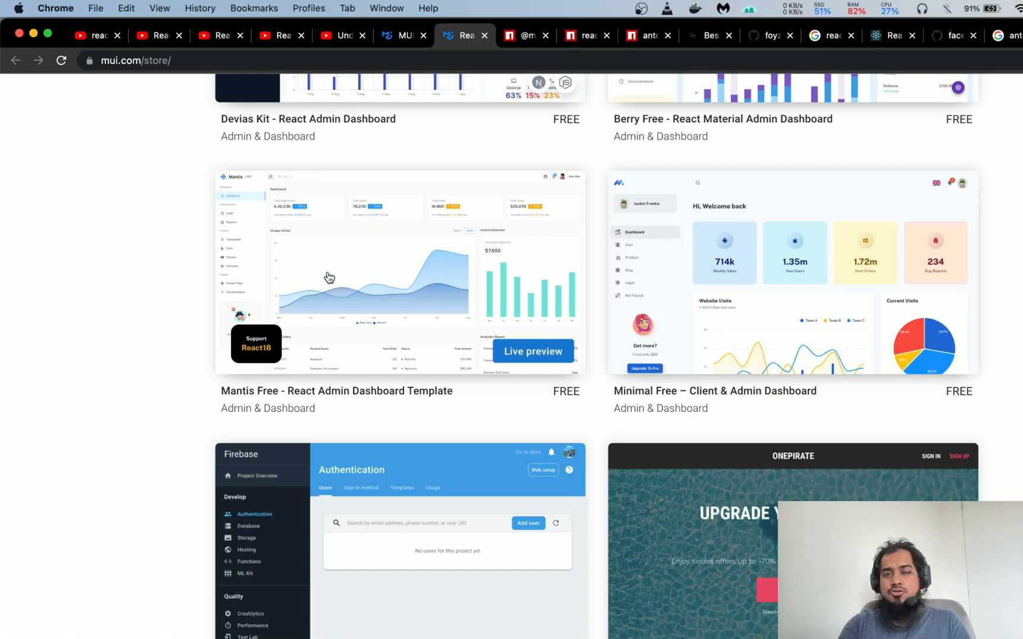
pyautogui.moveTo(140, 380)
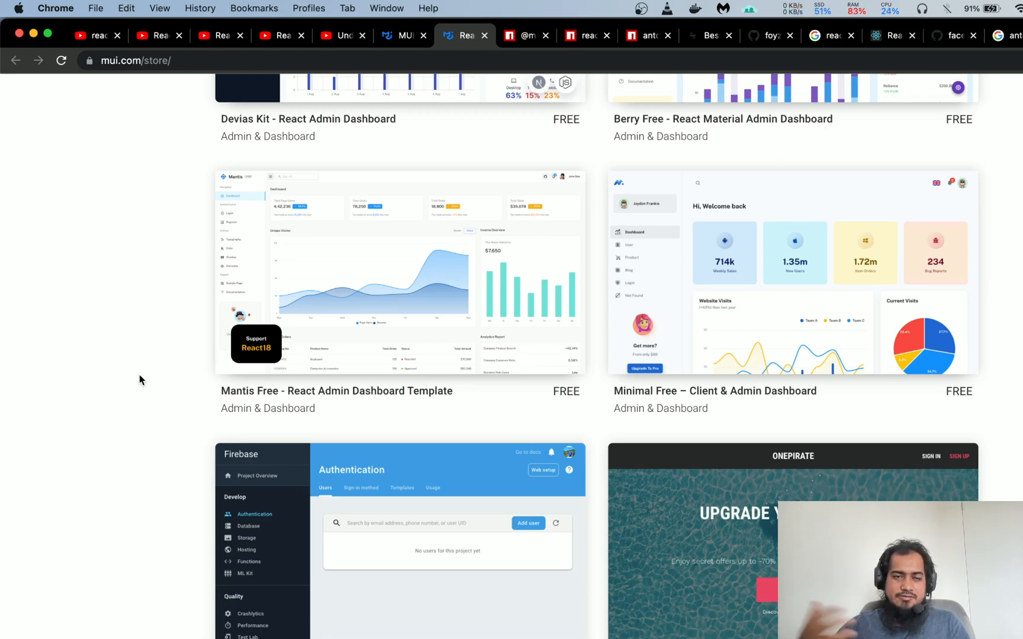
pyautogui.scroll(3)
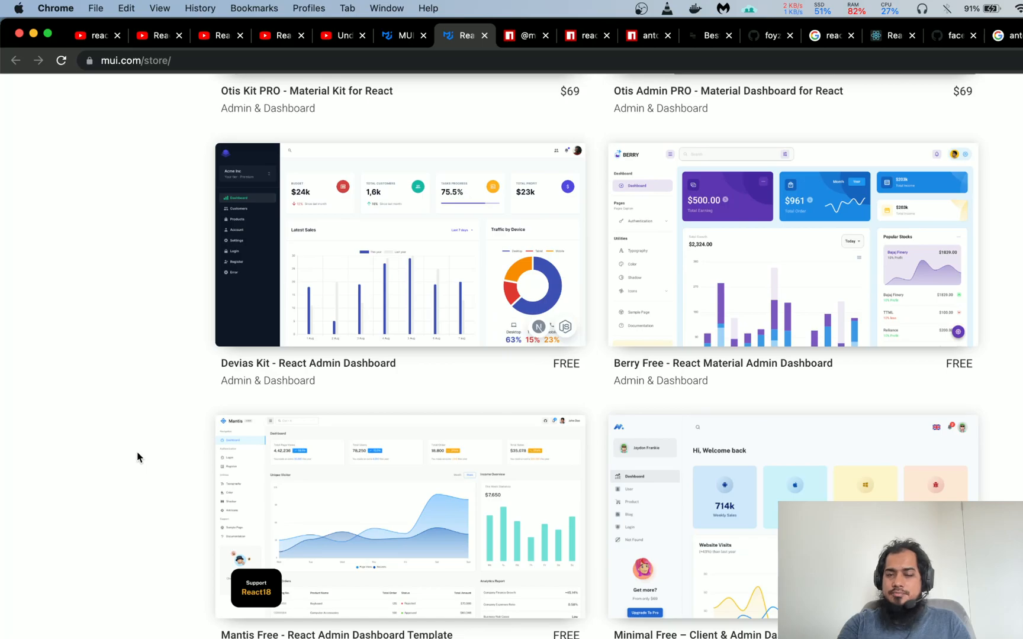
pyautogui.moveTo(678, 590)
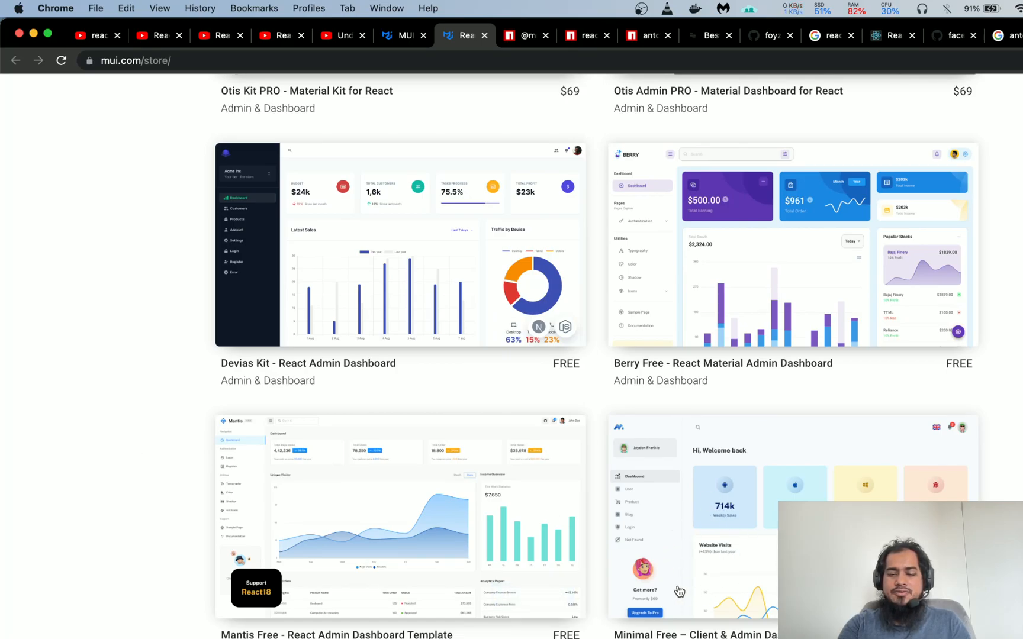
pyautogui.moveTo(107, 568)
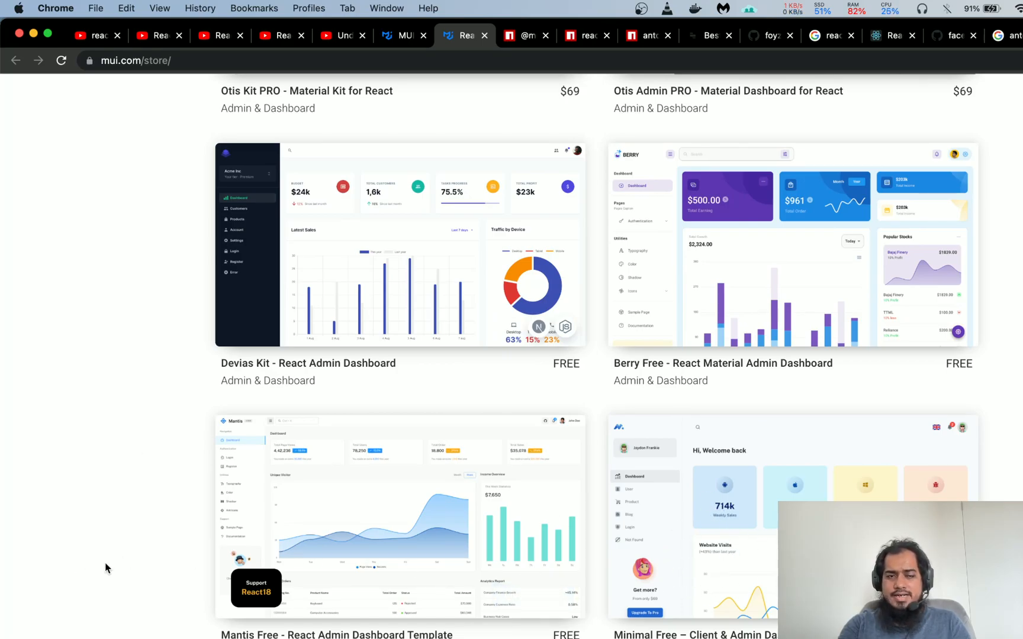
pyautogui.scroll(-3)
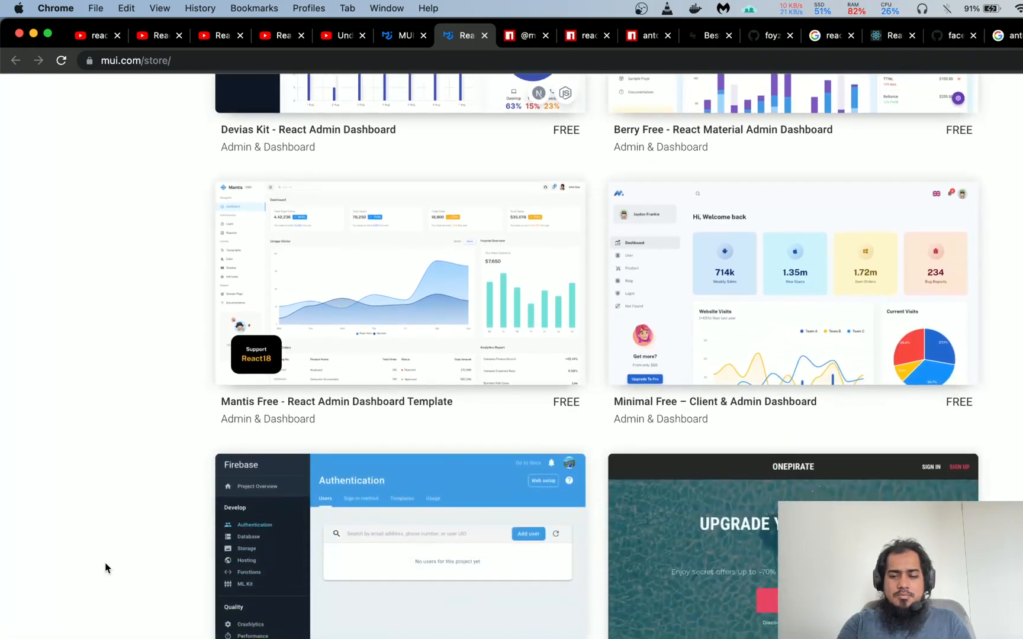
pyautogui.scroll(-3)
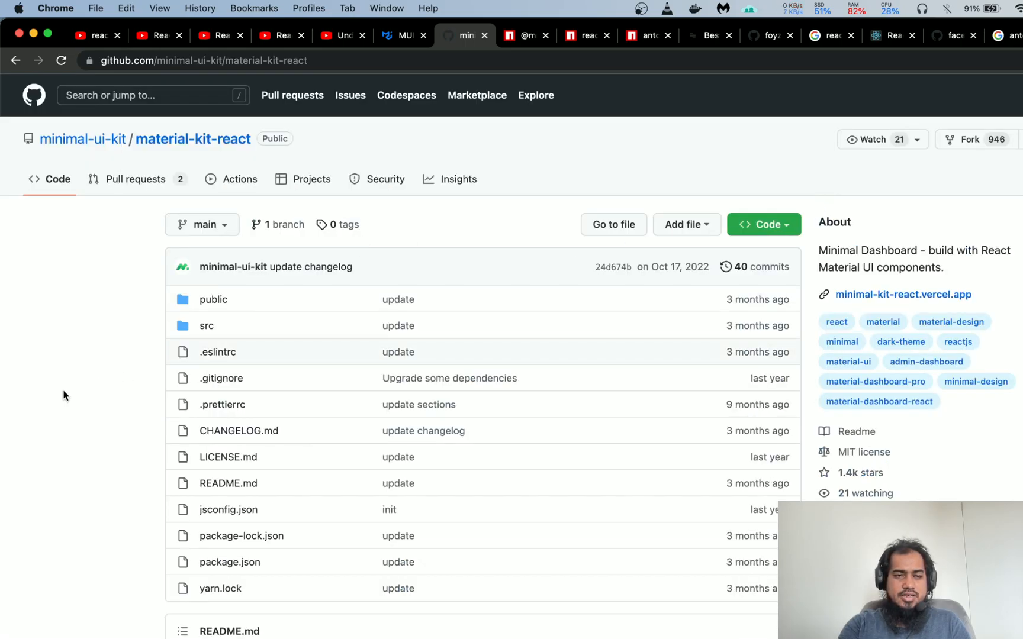
pyautogui.moveTo(57, 325)
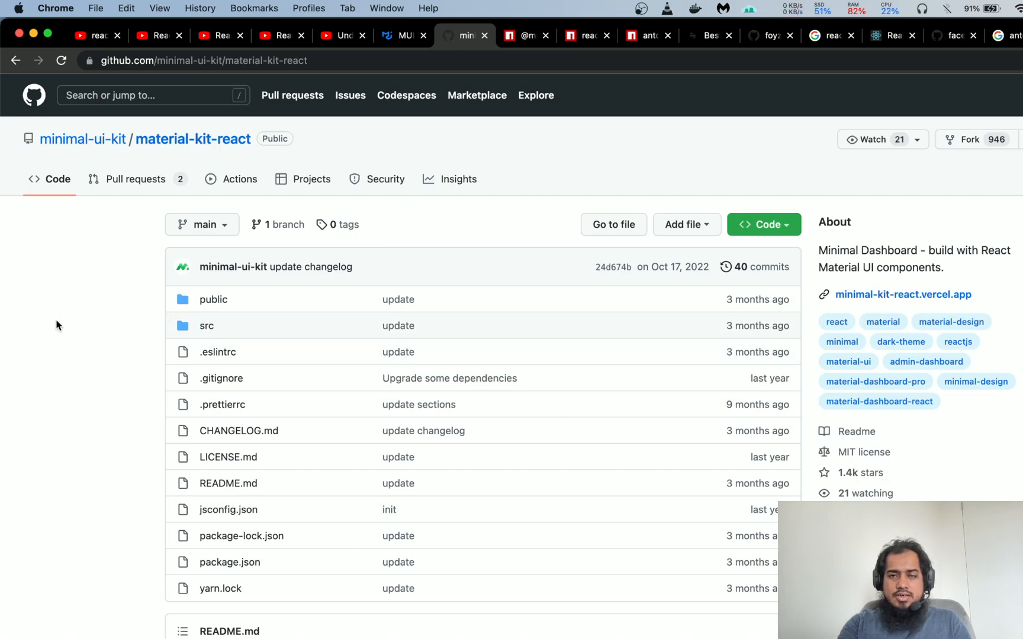
pyautogui.moveTo(978, 170)
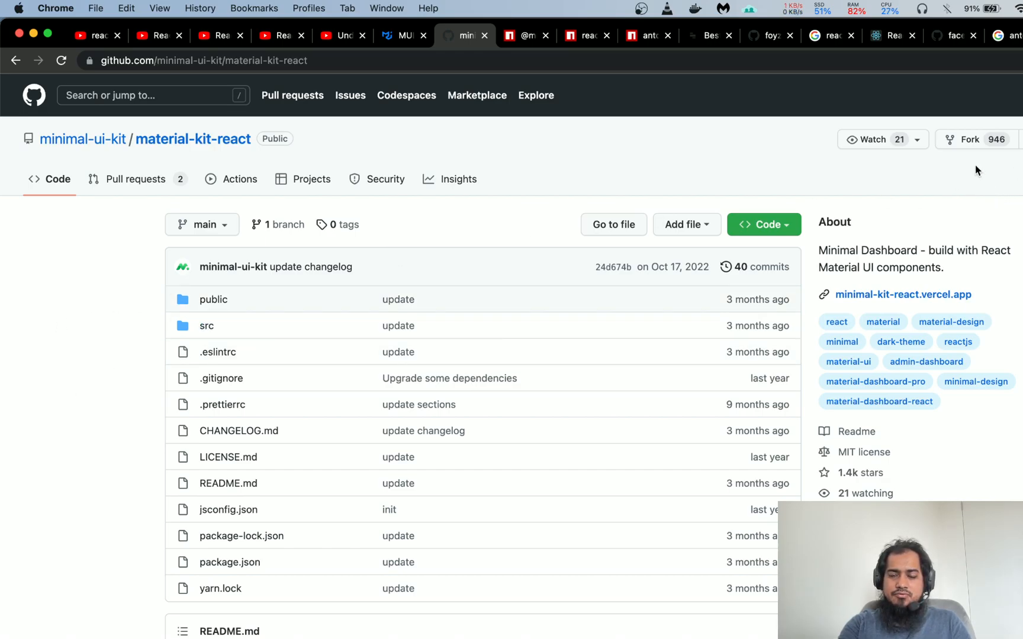
pyautogui.moveTo(101, 389)
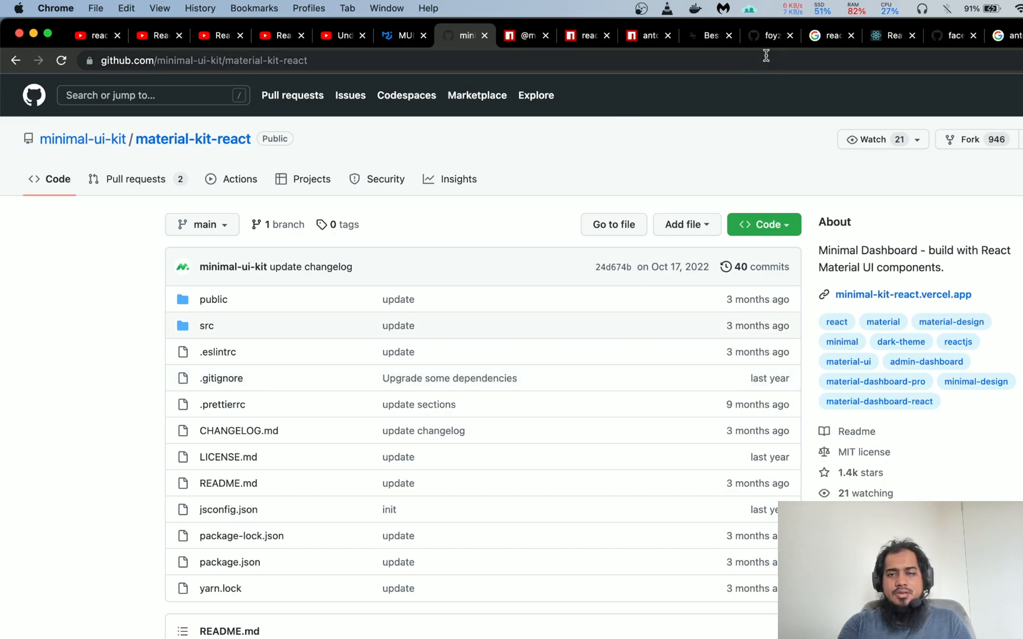
# Step: Leave the minimal-ui-kit/material-kit-react repository for another open browser tab
pyautogui.click(643, 36)
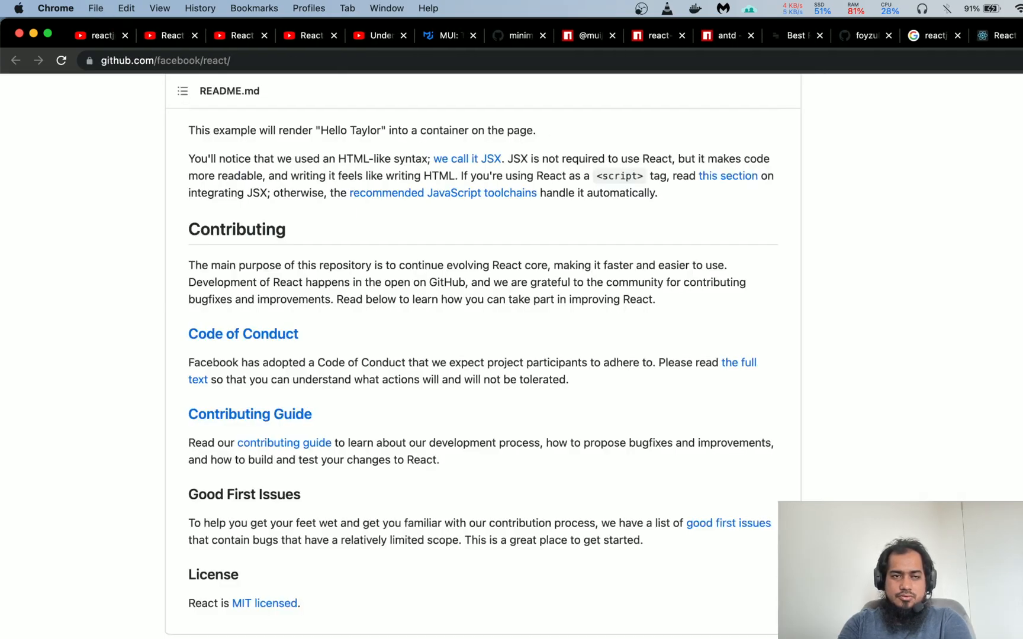
# Step: Scroll up on the foyzulkarim/mernboilerplate-antd repository page
pyautogui.scroll(3)
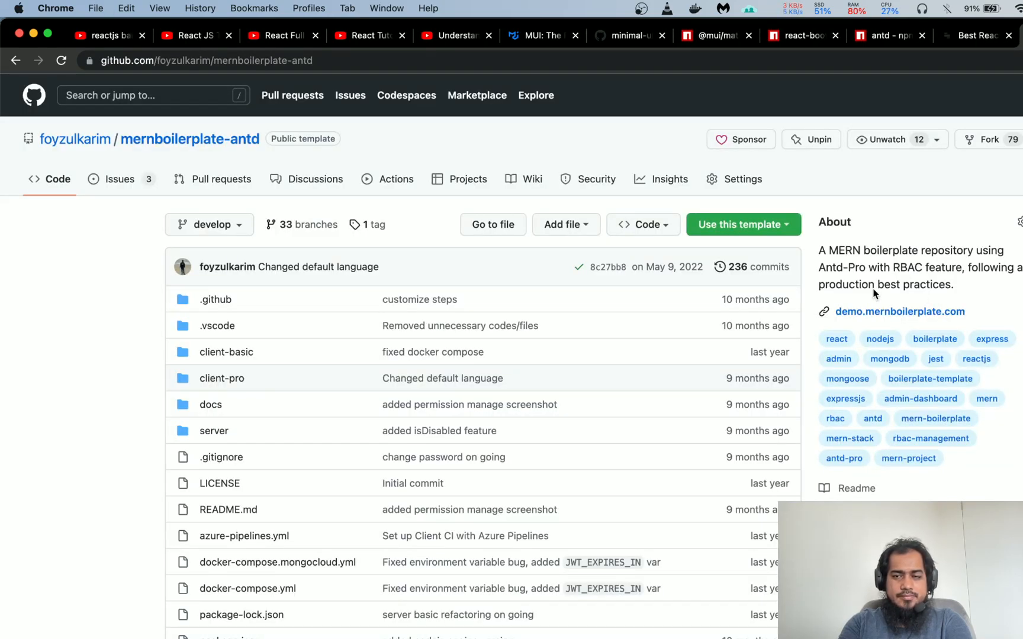
pyautogui.moveTo(75, 139)
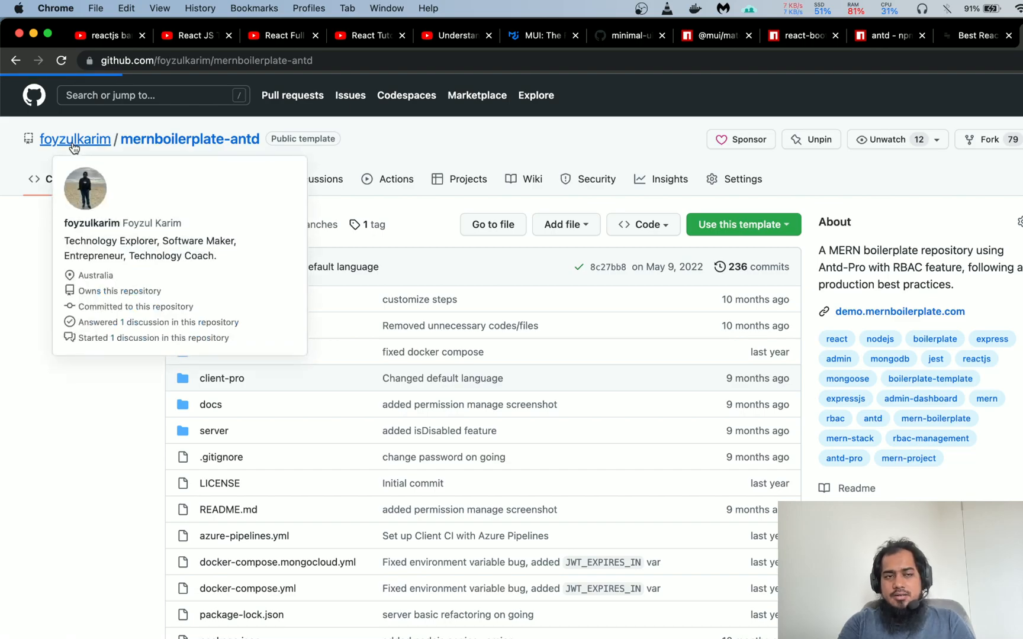
# Step: Go to foyzulkarim's Repositories tab and open mern-video-streaming
pyautogui.click(75, 139)
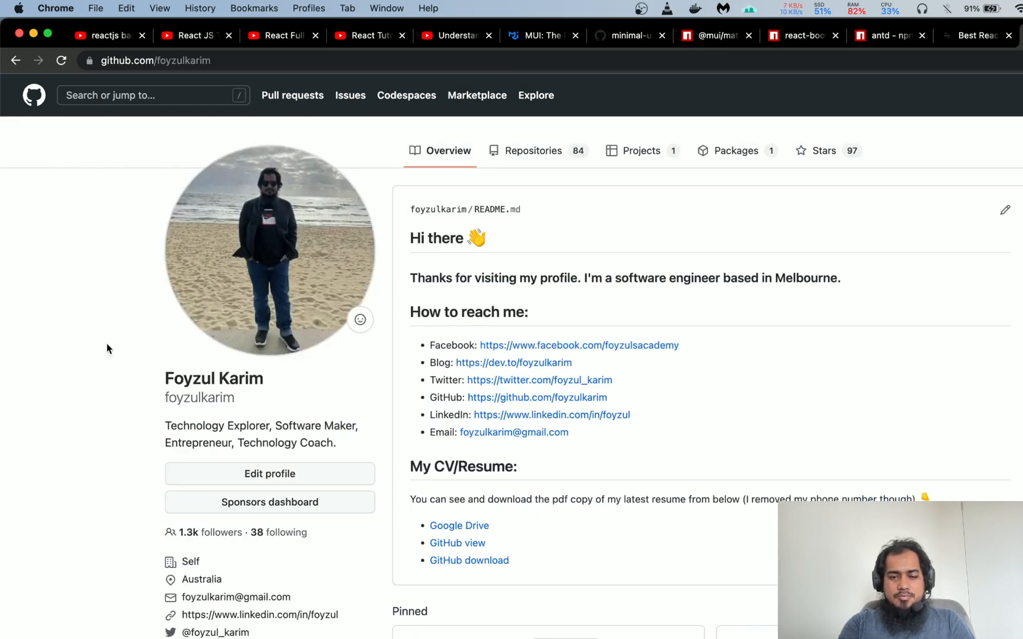
pyautogui.click(533, 151)
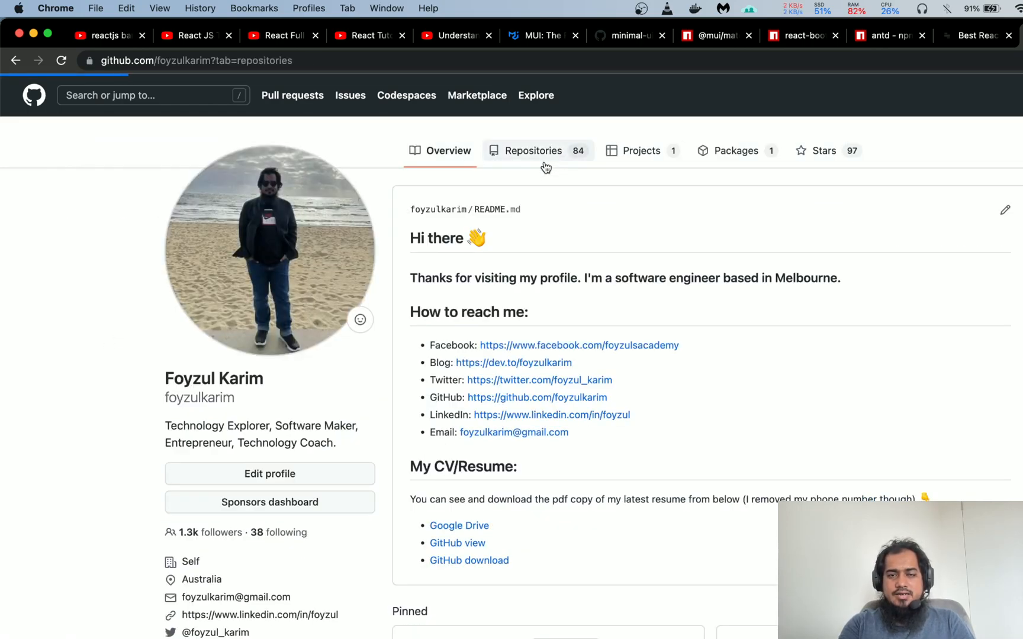
pyautogui.click(533, 151)
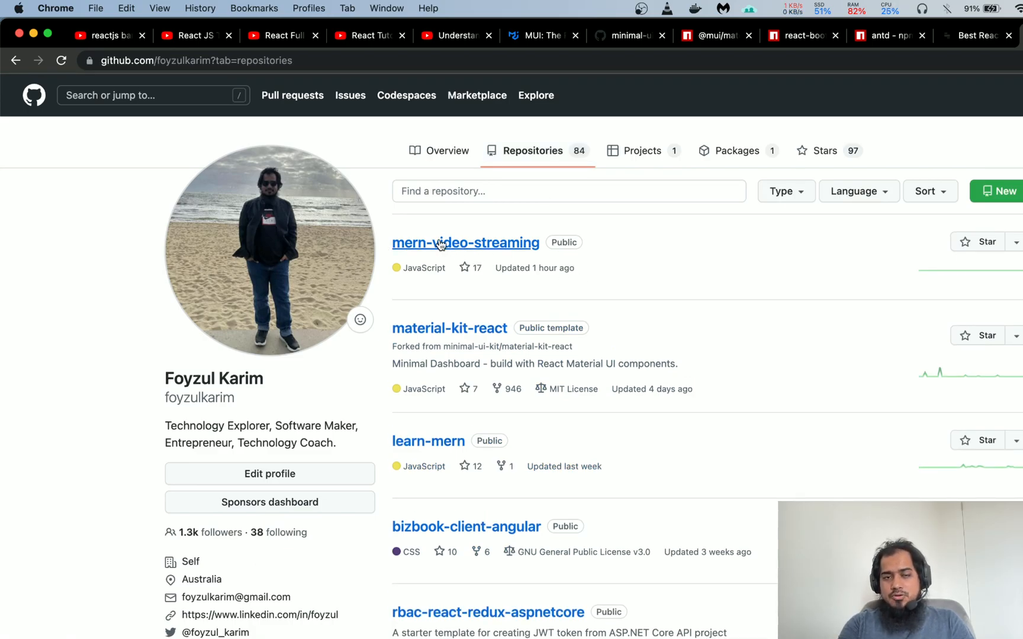
pyautogui.click(466, 242)
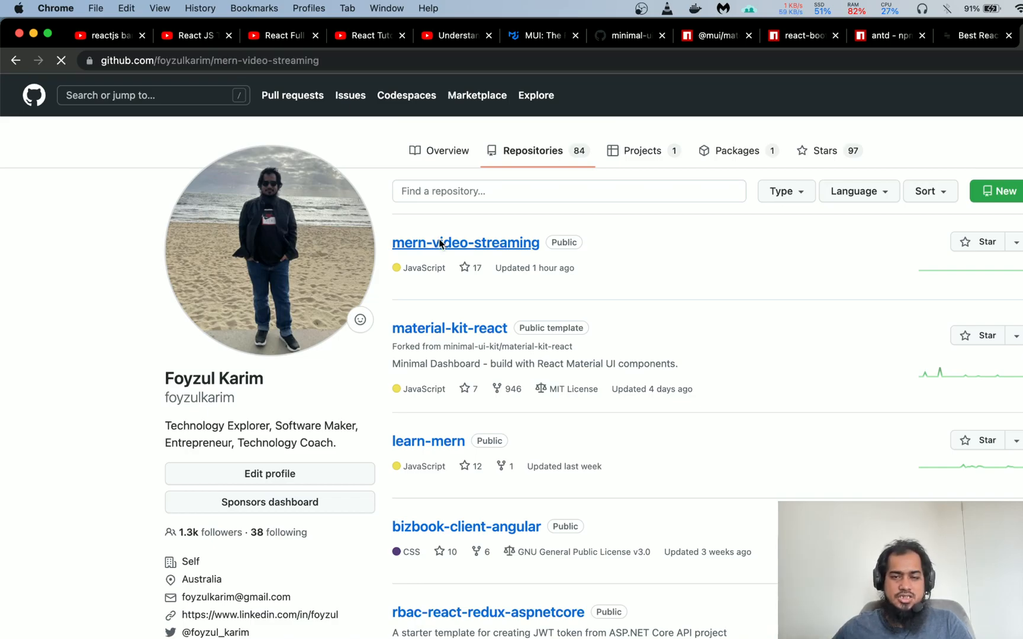
# Step: Open mern-video-streaming's client folder and scroll through its Minimal dashboard README
pyautogui.click(466, 242)
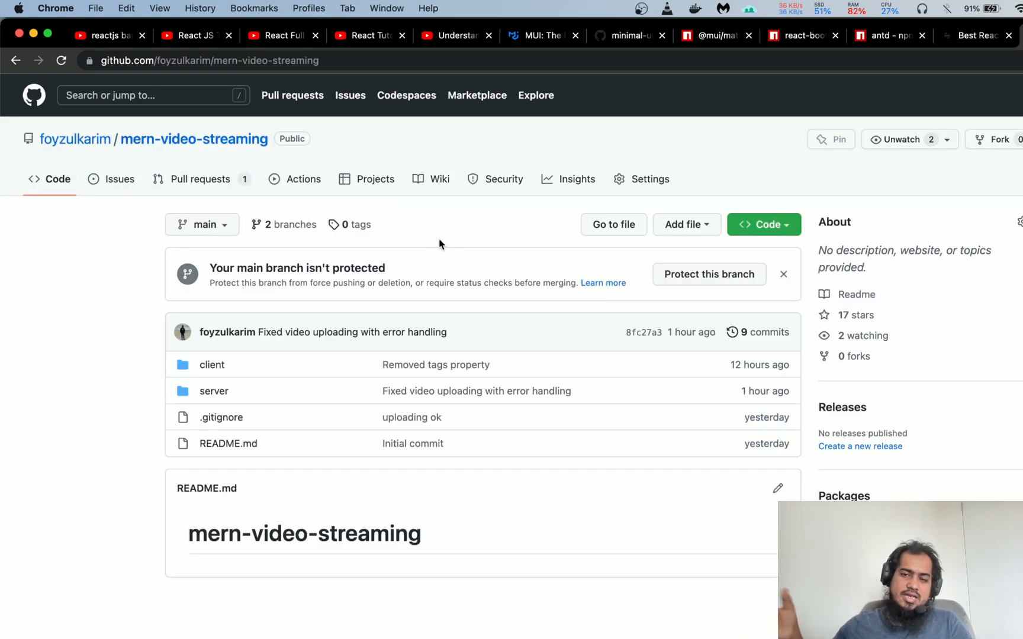
pyautogui.moveTo(137, 362)
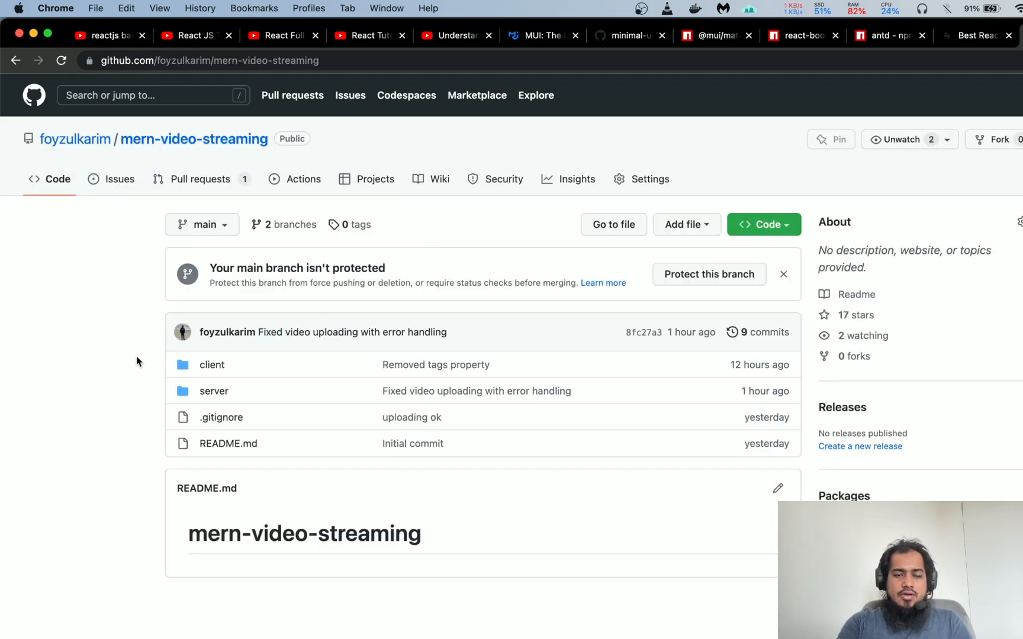
pyautogui.moveTo(211, 369)
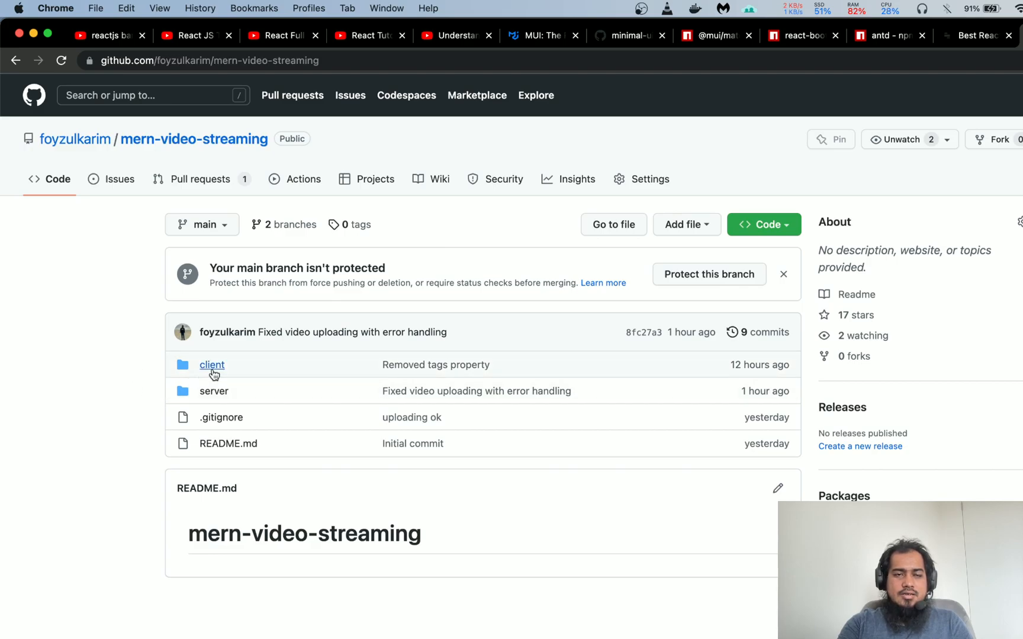
pyautogui.moveTo(212, 370)
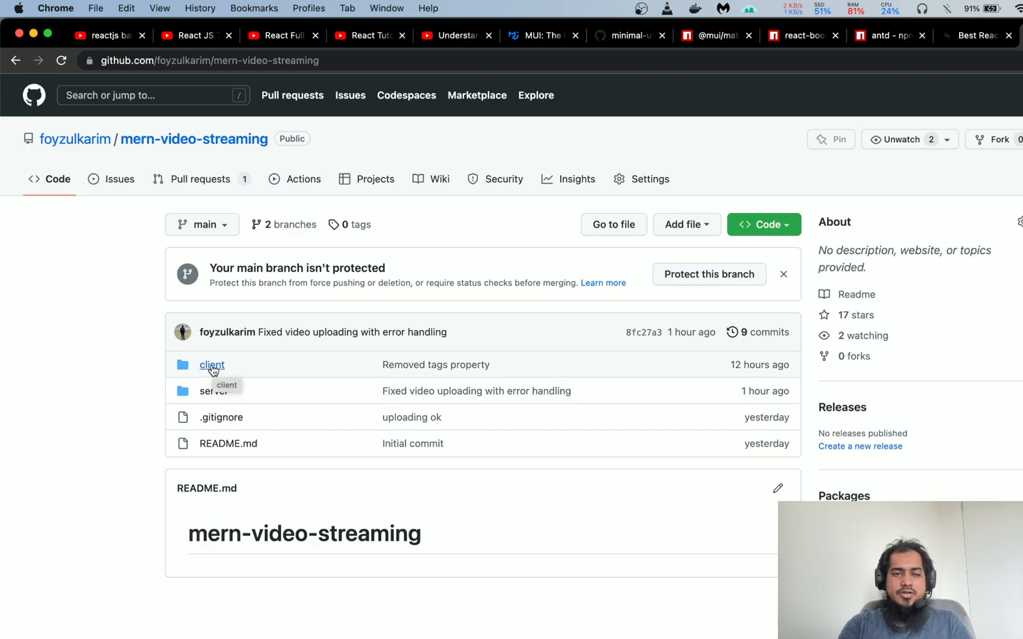
pyautogui.click(211, 365)
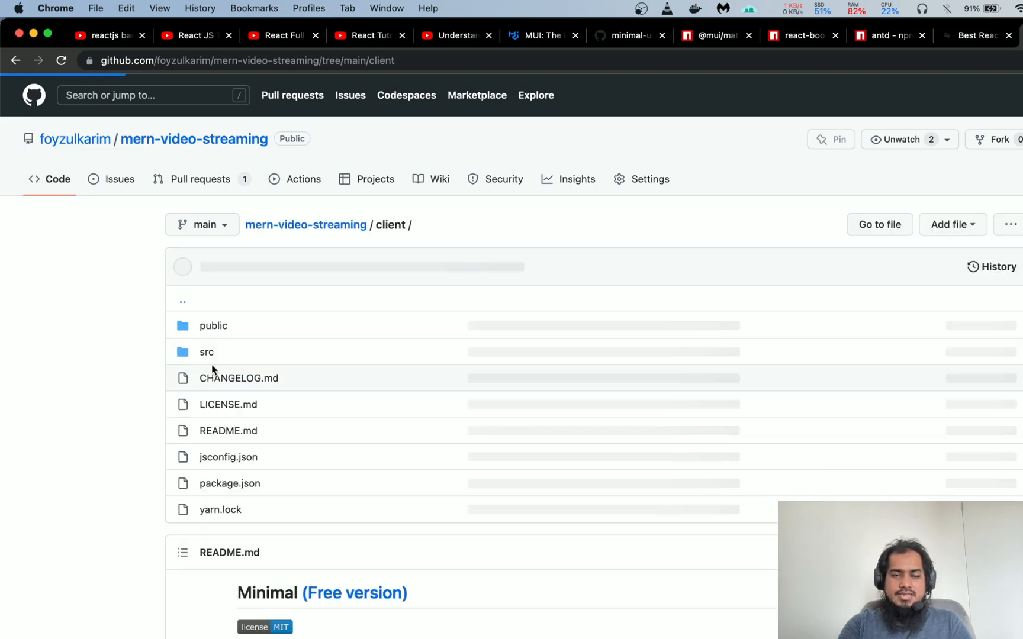
pyautogui.scroll(-3)
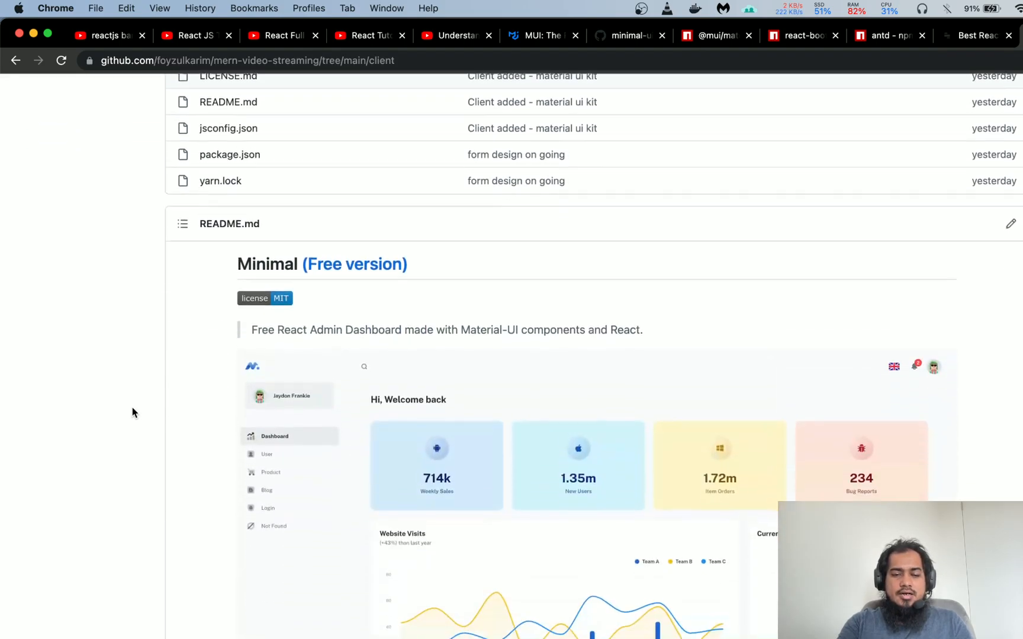
pyautogui.scroll(-3)
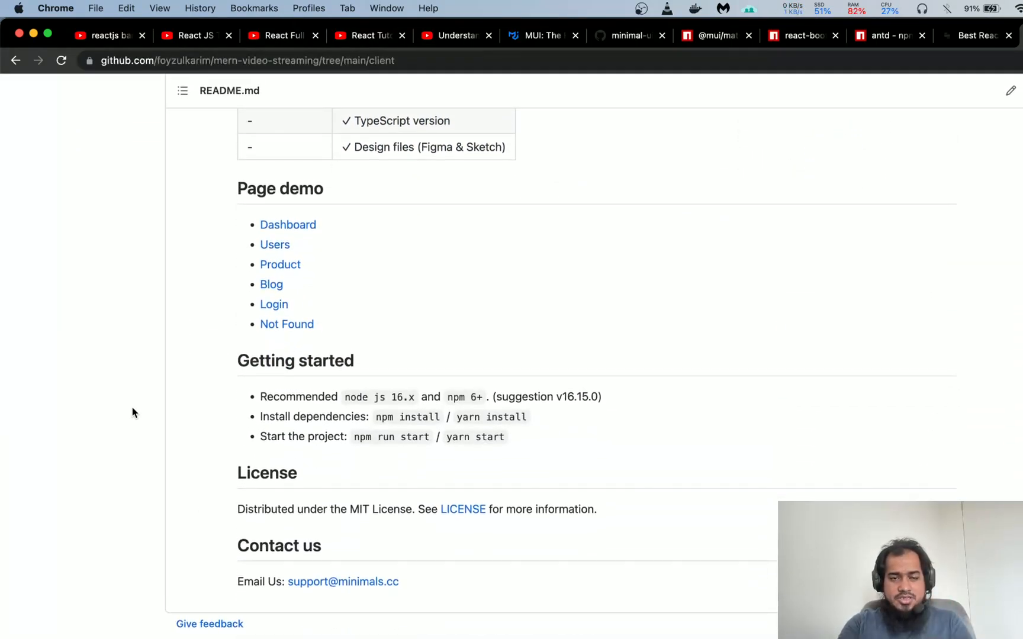
pyautogui.scroll(3)
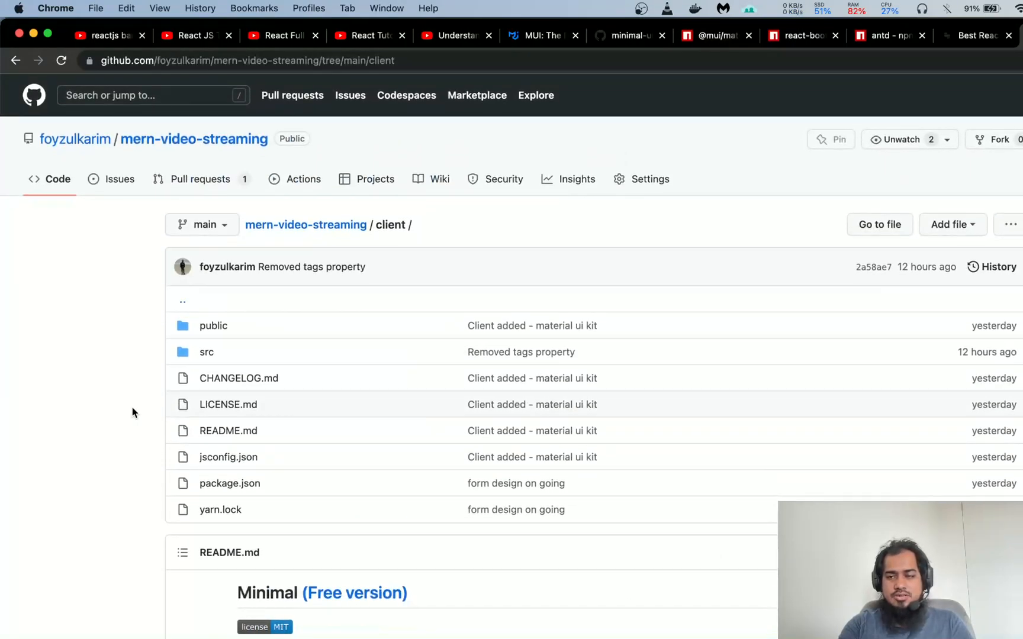
pyautogui.moveTo(247, 339)
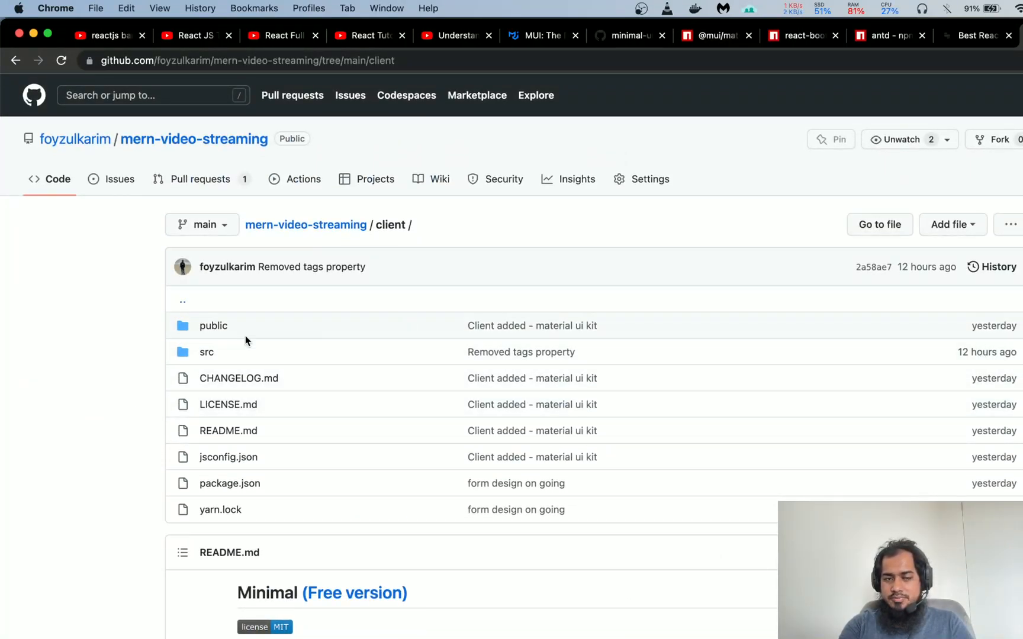